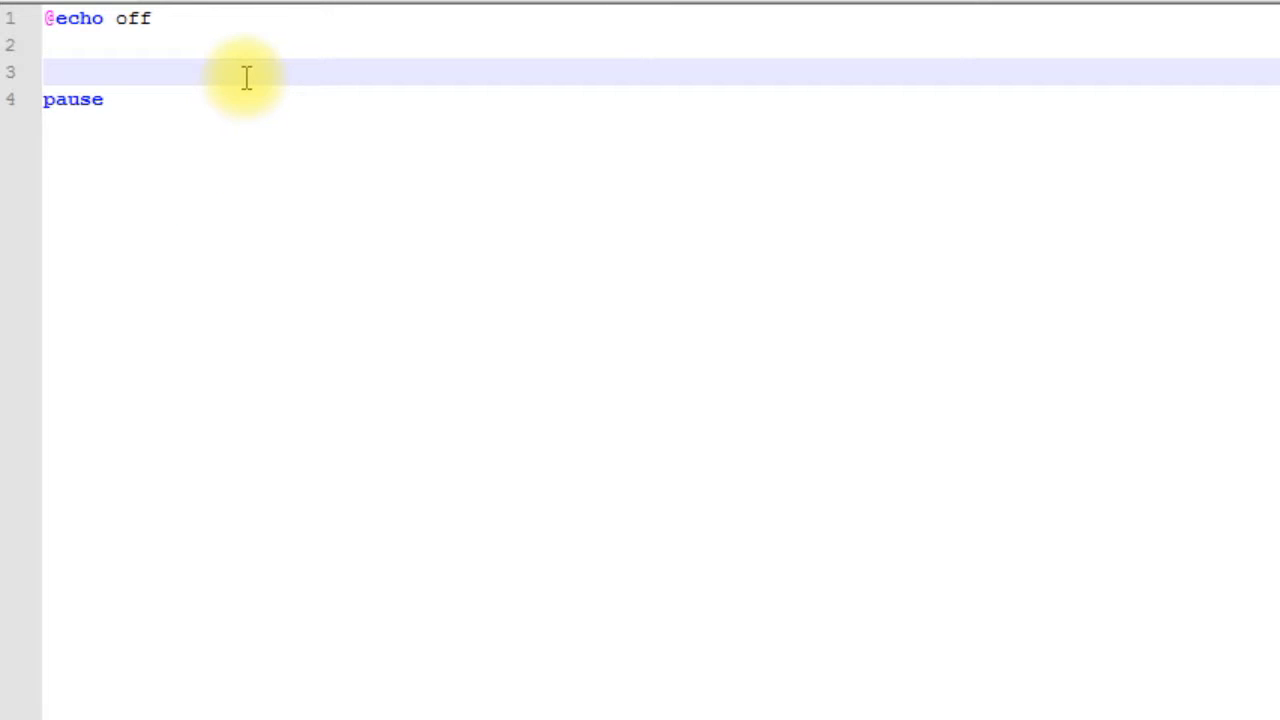
mouse_move(332, 300)
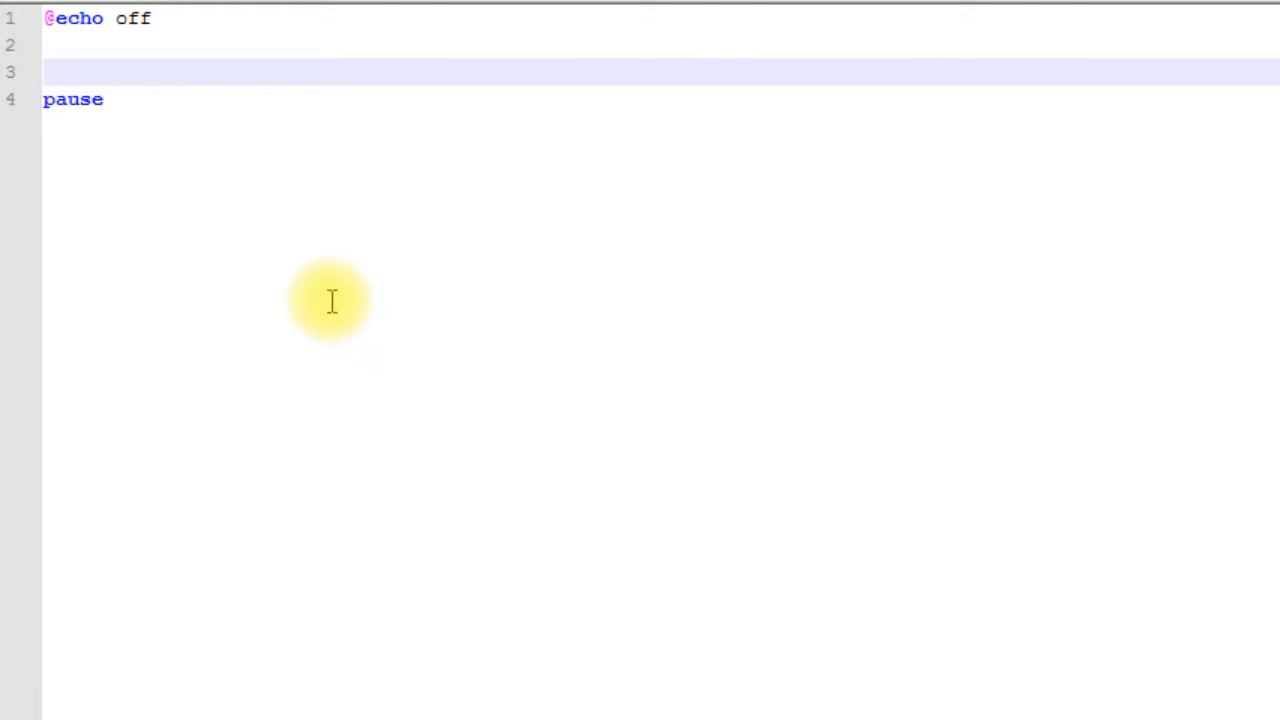
Try scratch arithmetic lines x= and 5+x, then erase them again.
text(x=)
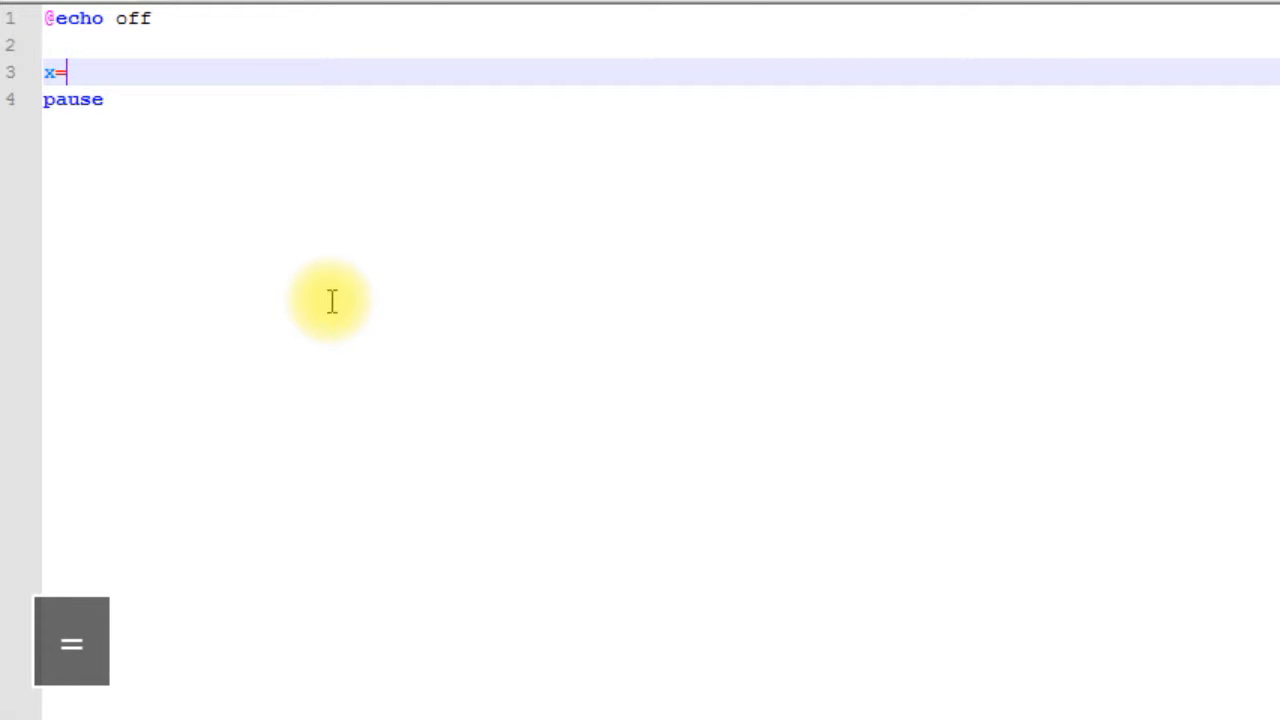
key(Enter)
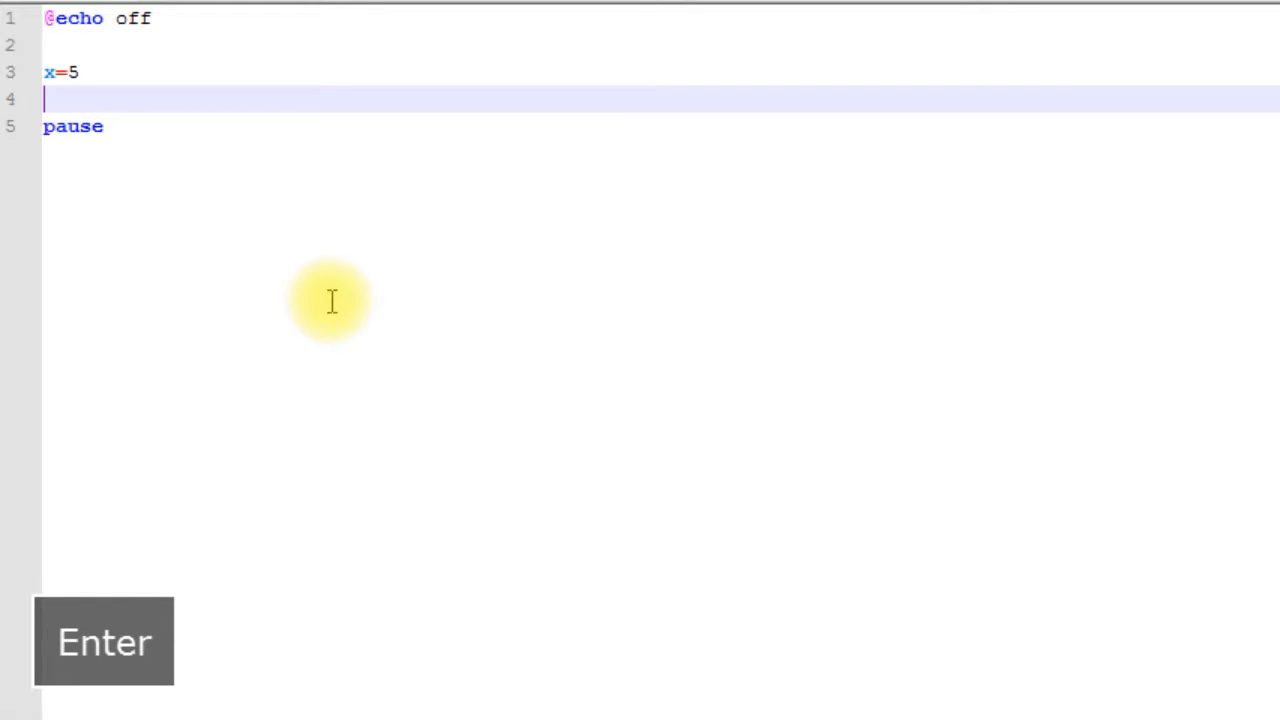
text(5+x)
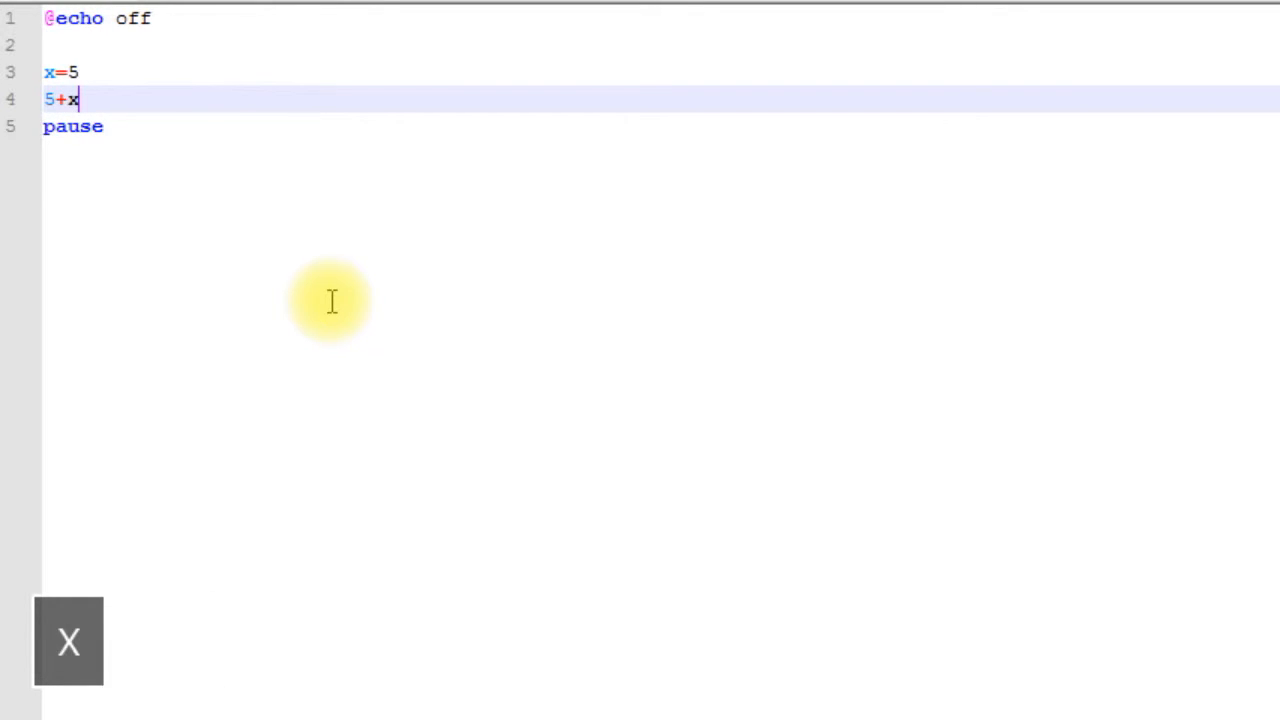
text(=)
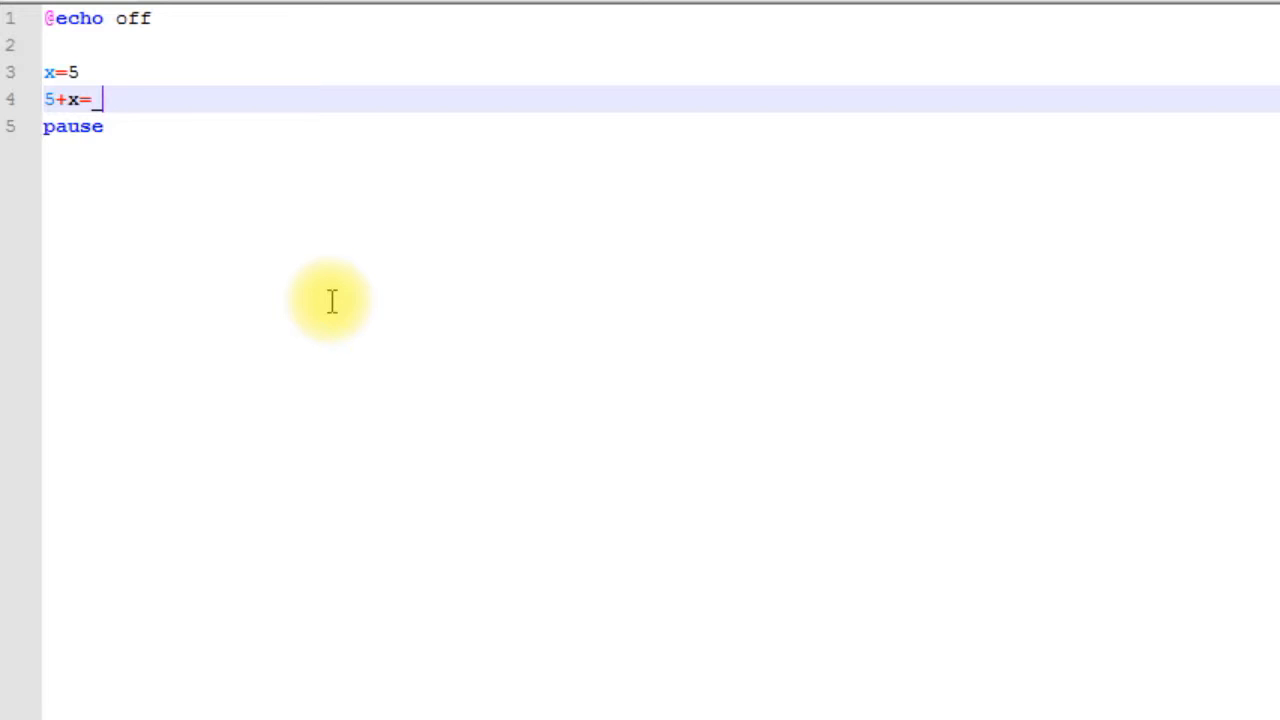
key(Backspace)
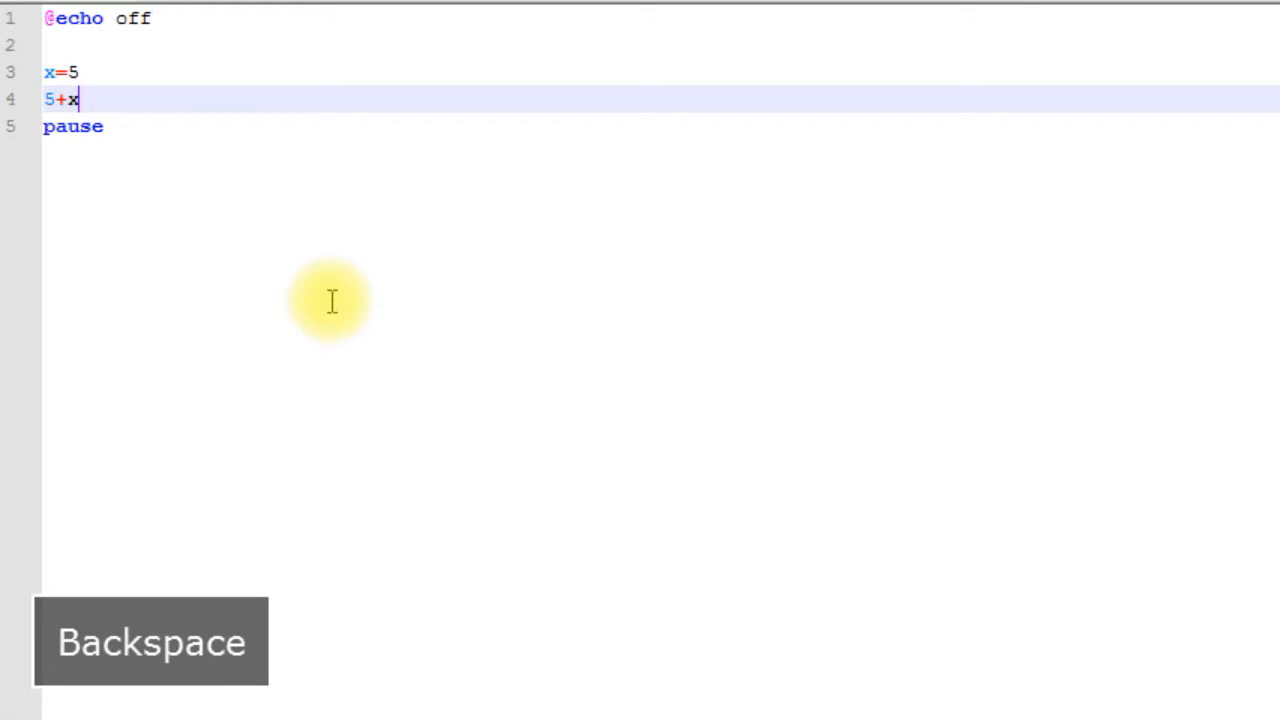
key(Backspace)
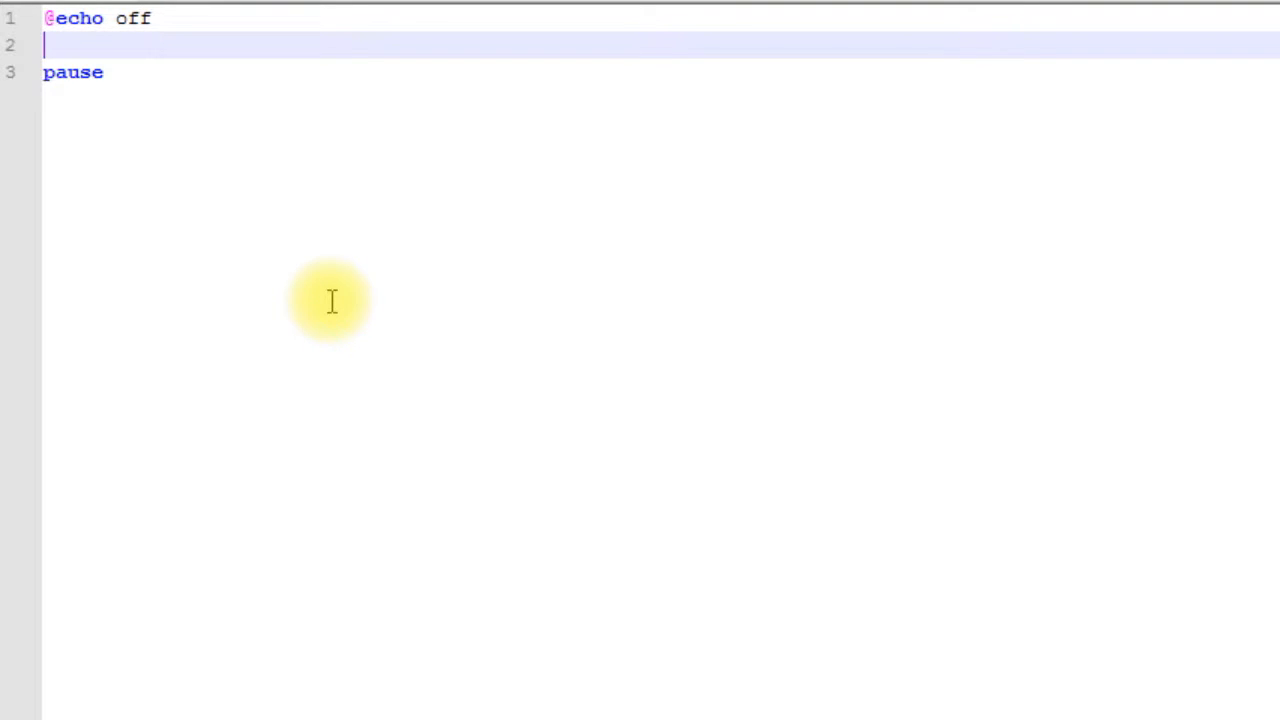
Write 'set number=5' and 'echo %number%' and run the script, printing 5.
text(set)
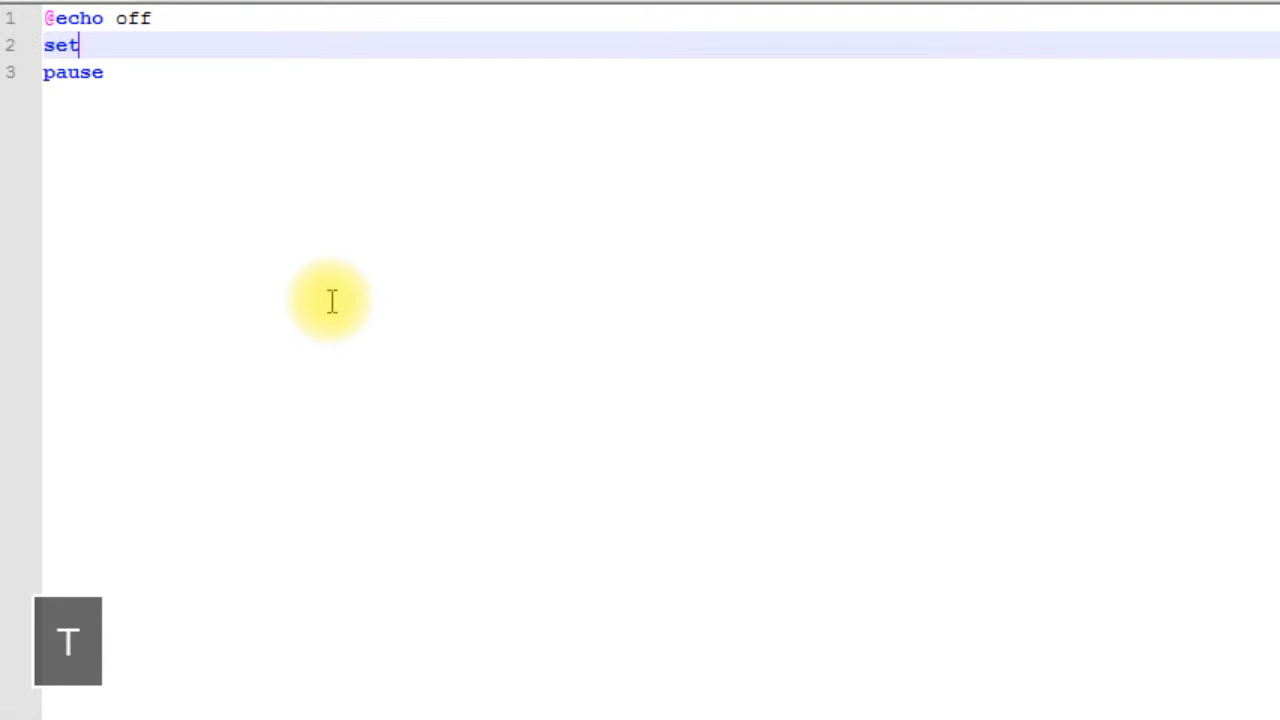
key(space)
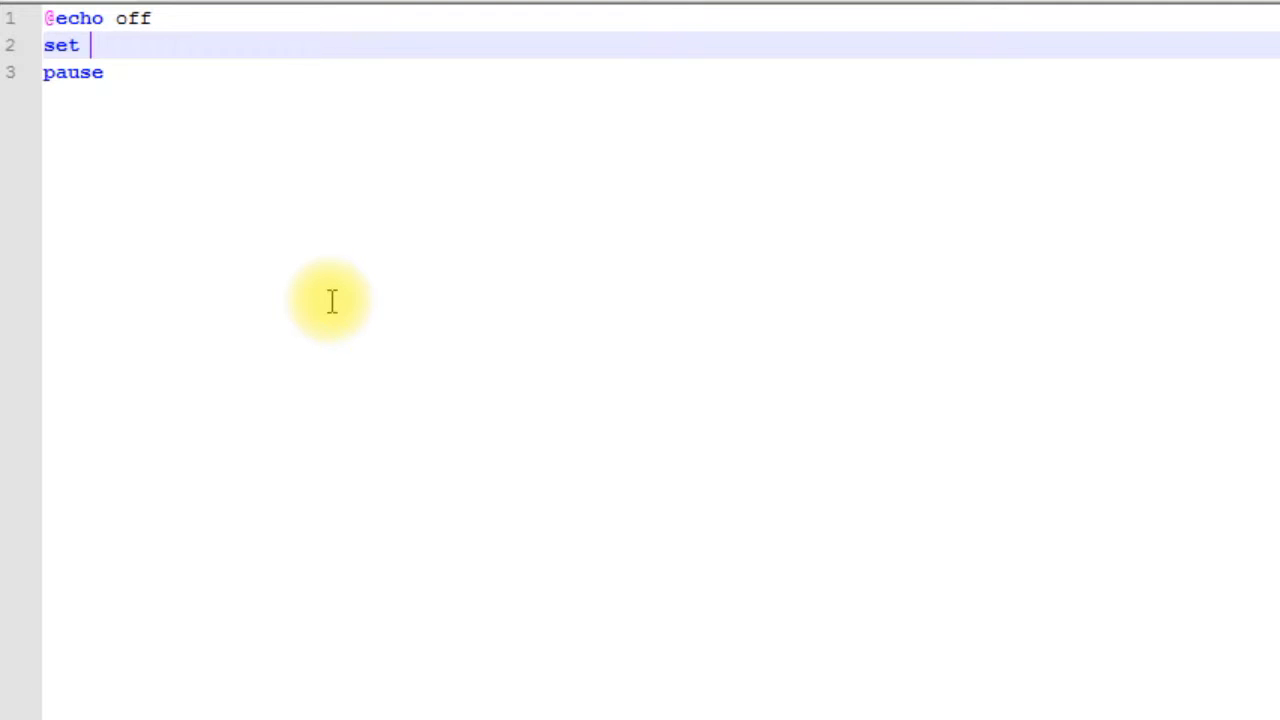
text(numb)
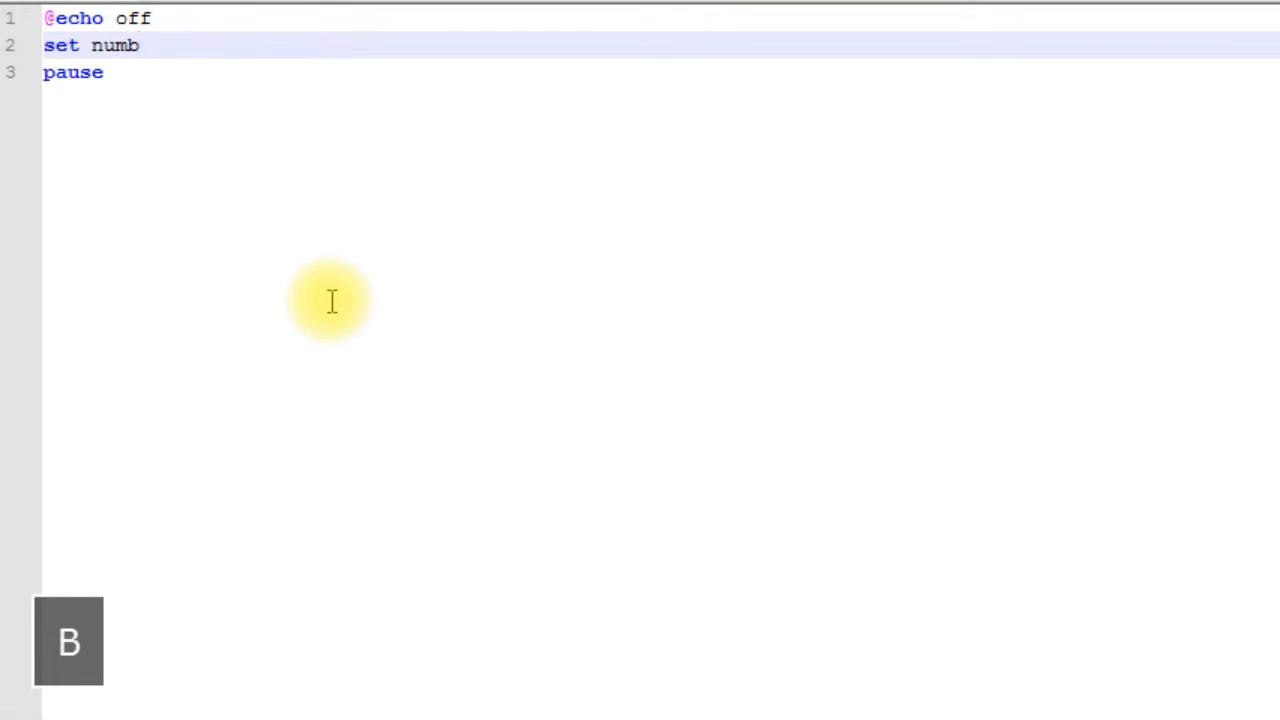
text(er)
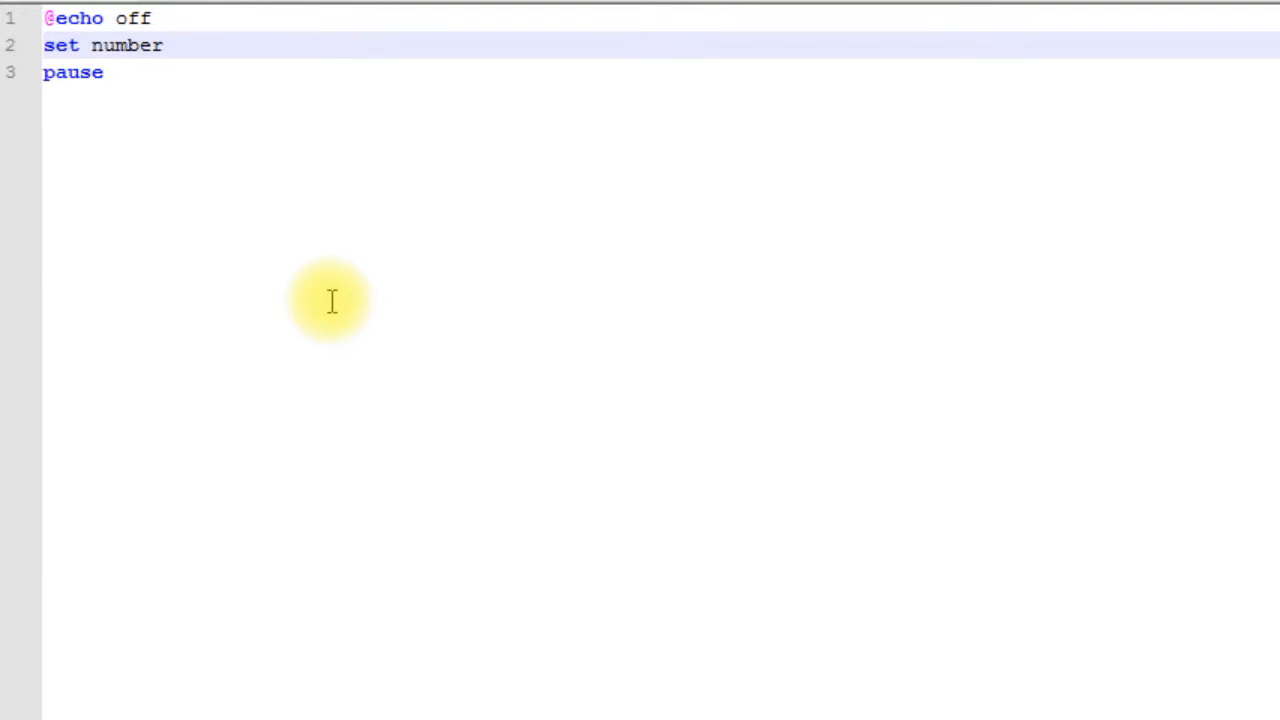
text(=5)
text(echo)
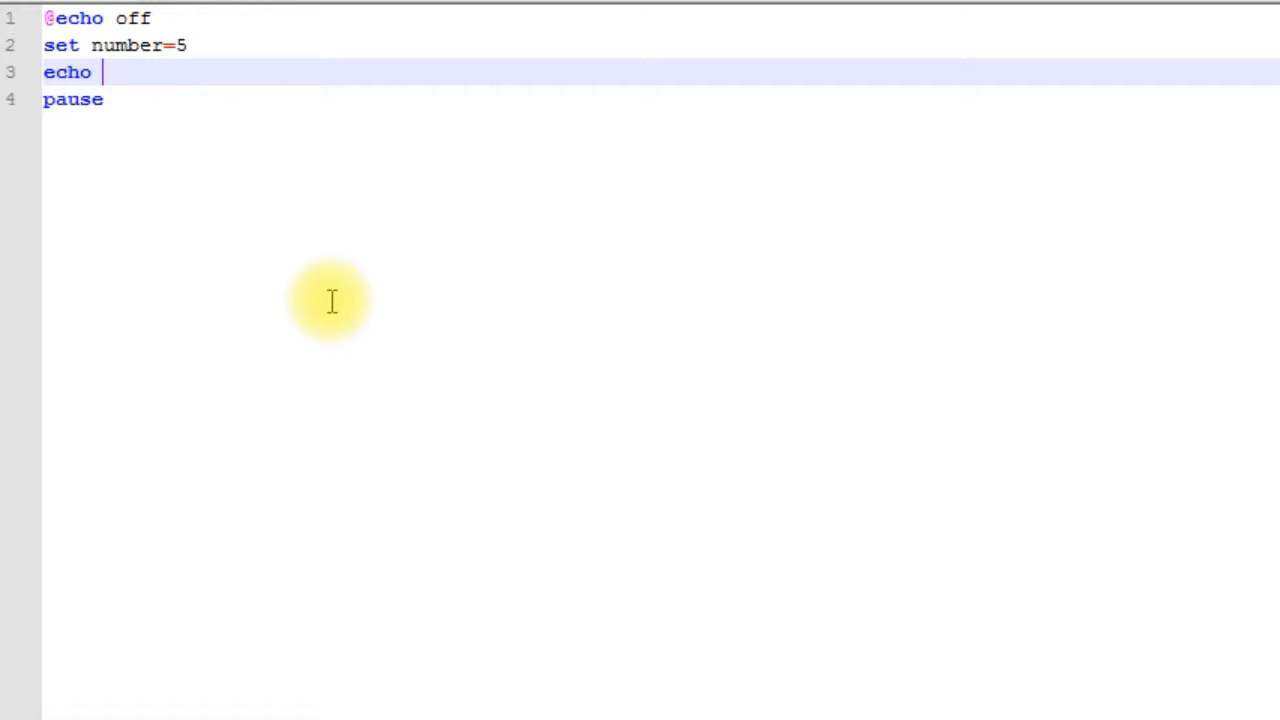
text(%)
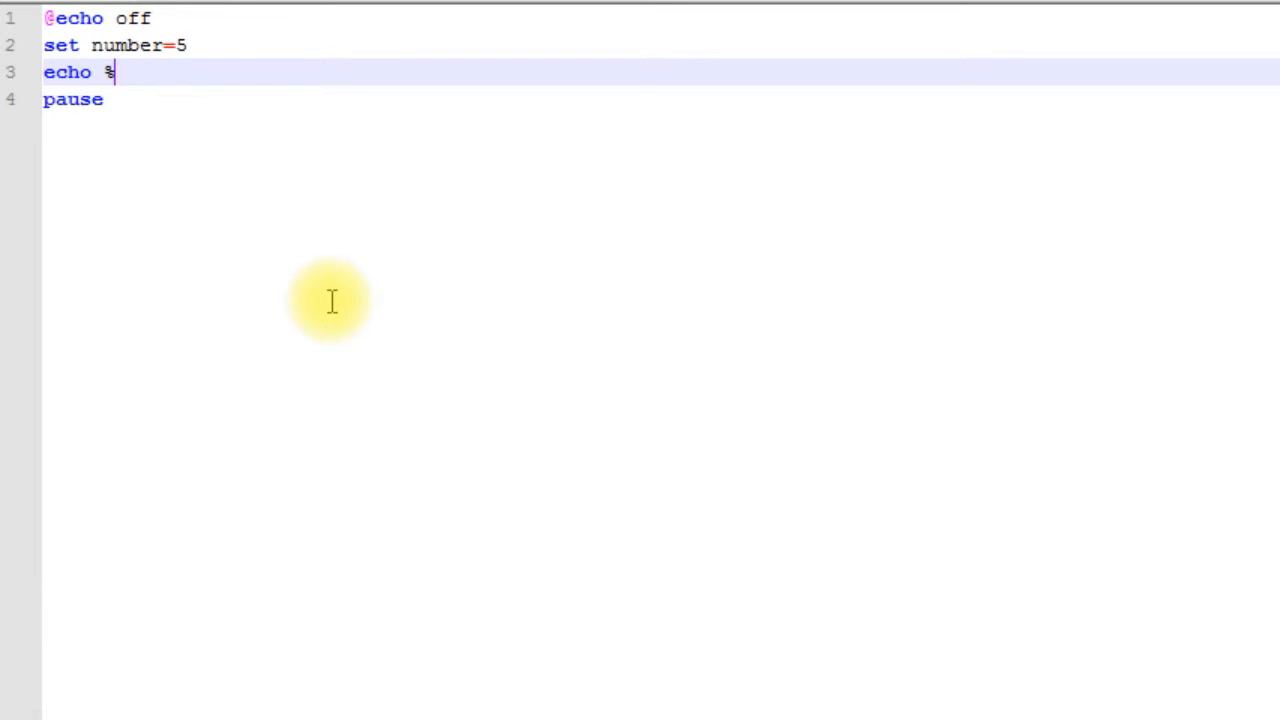
text(numb)
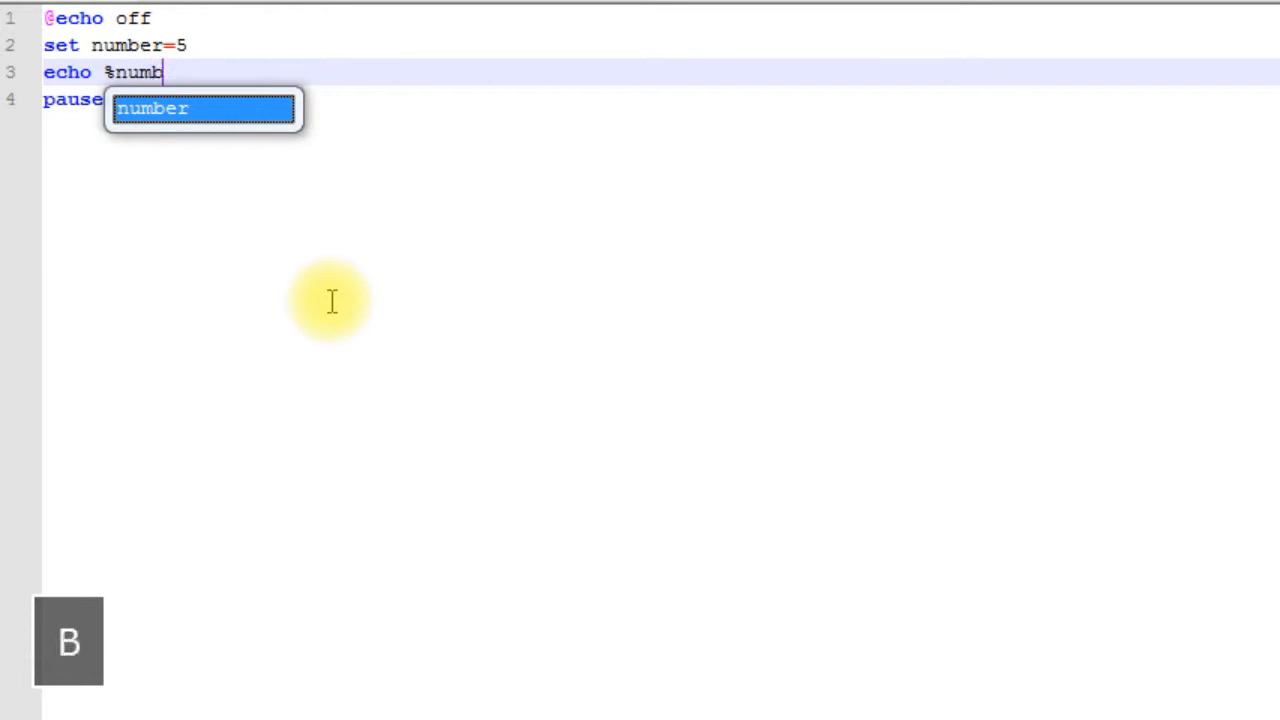
text(er%)
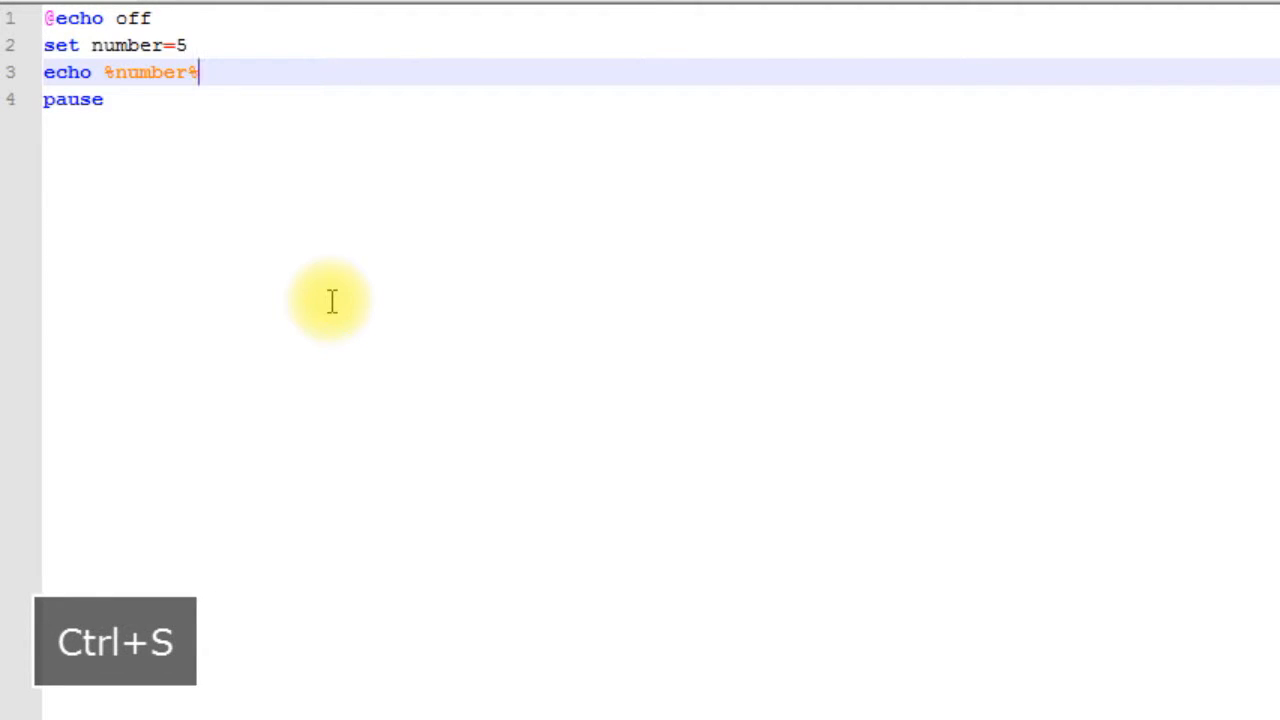
key(ctrl+shift+z)
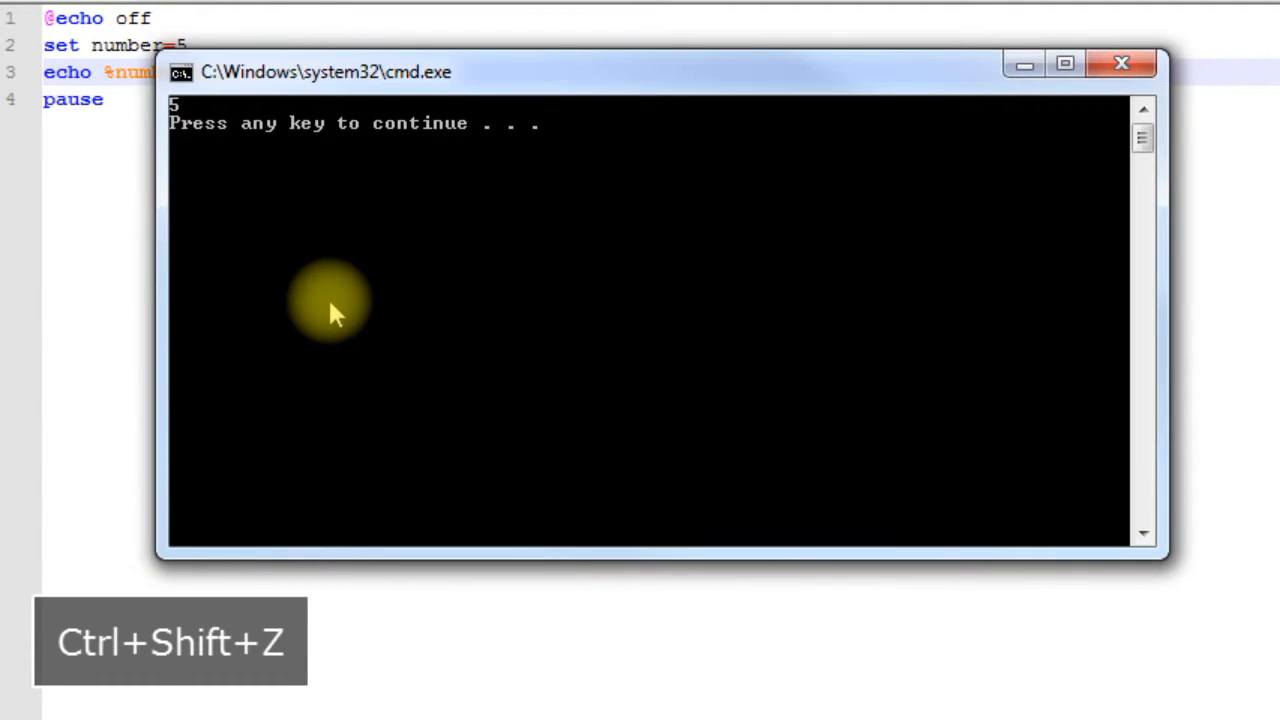
mouse_move(320, 356)
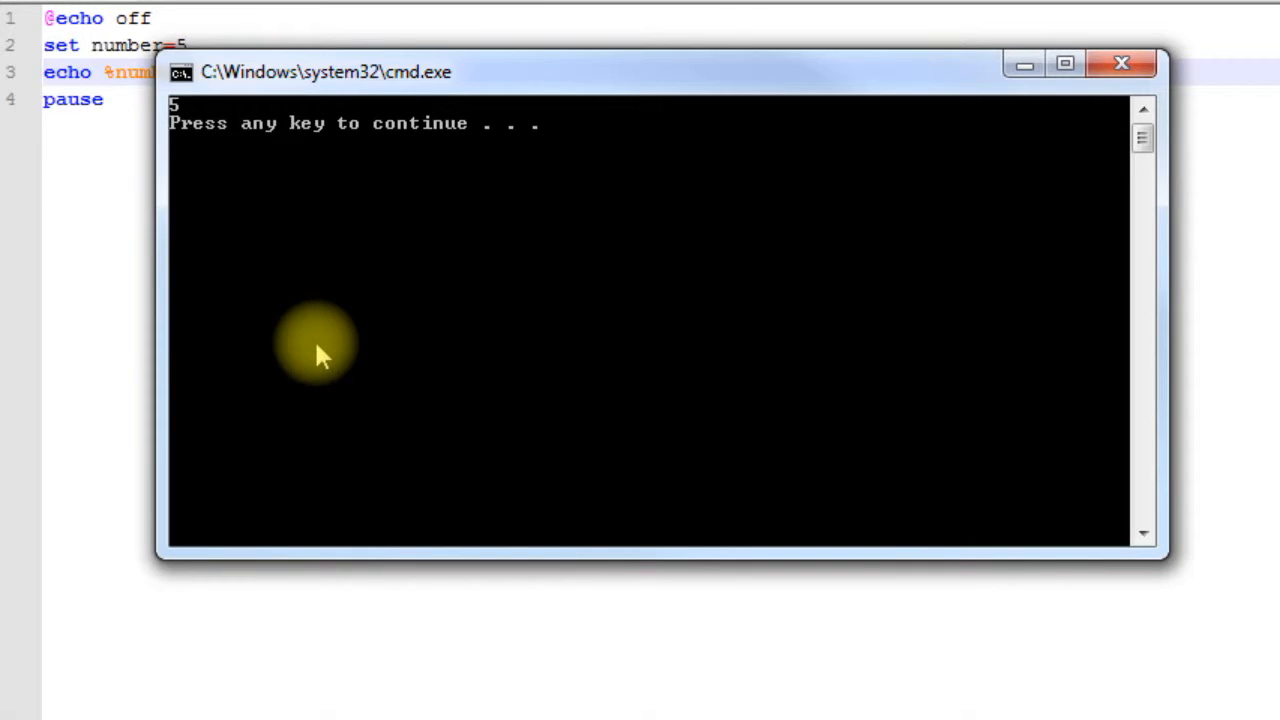
mouse_move(316, 360)
text(+)
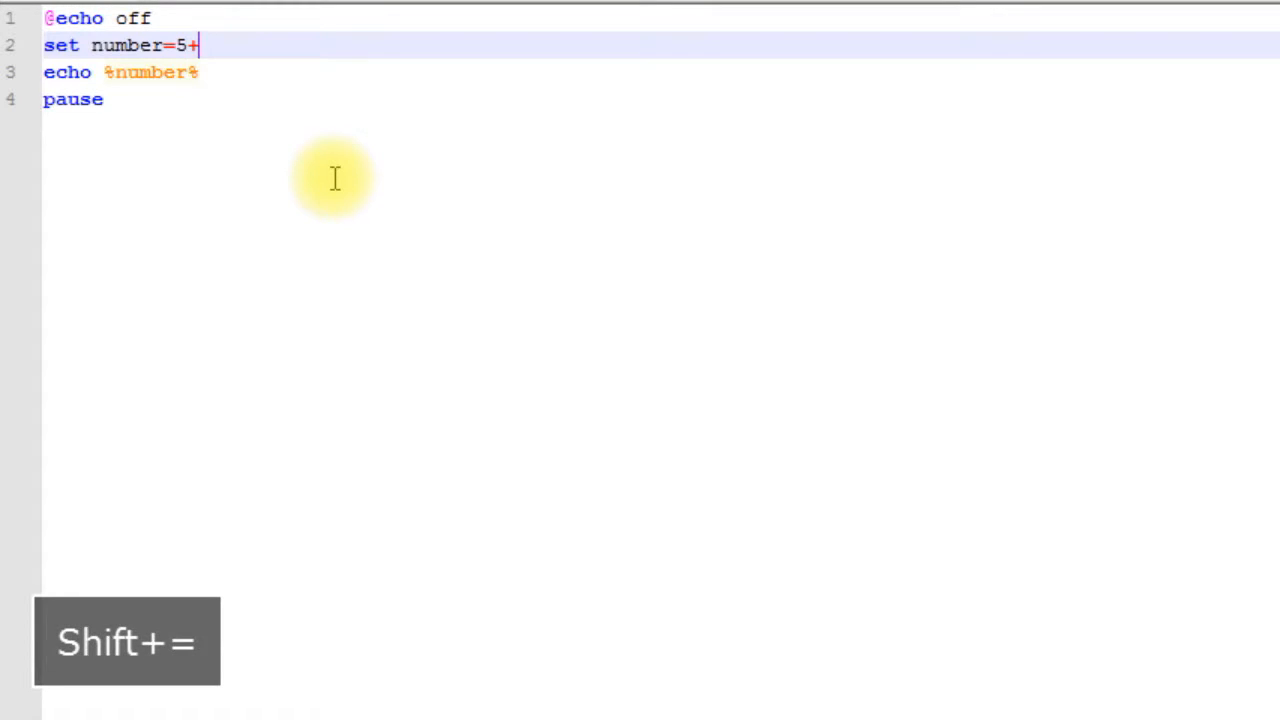
Change the line to set /a number=5+5, save and run it, then remove the /a switch.
text(5)
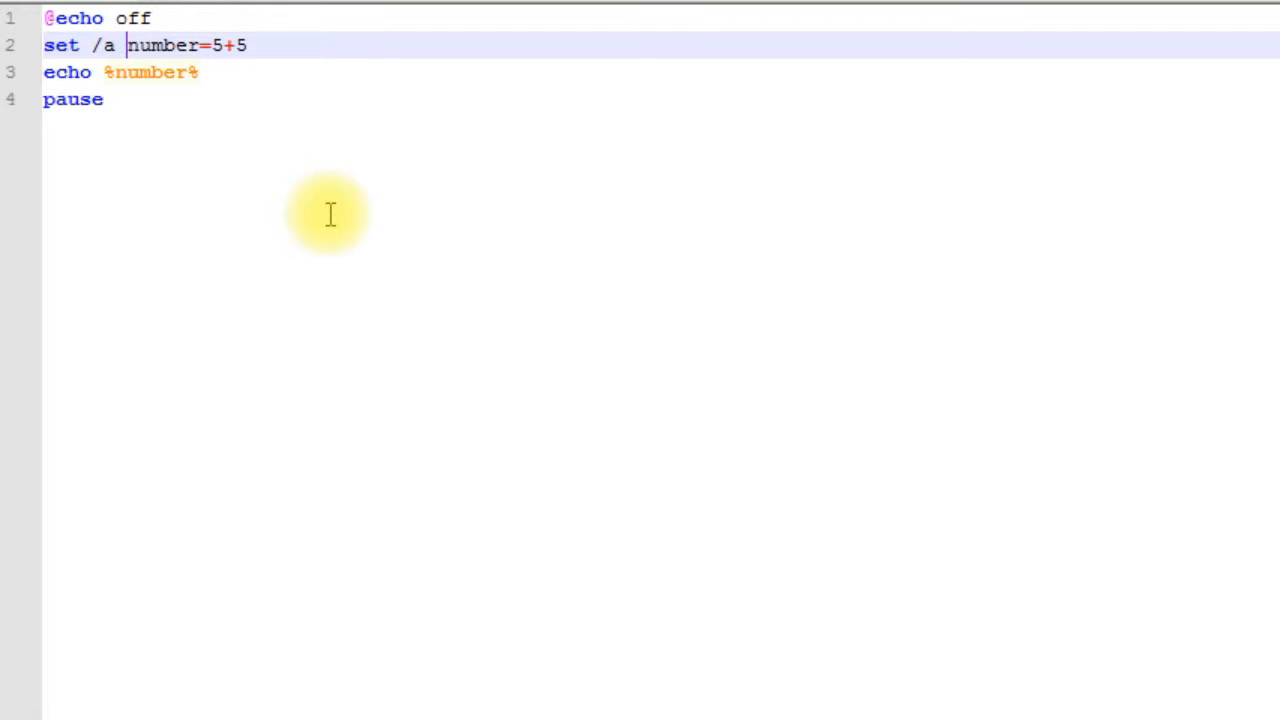
key(ctrl+s)
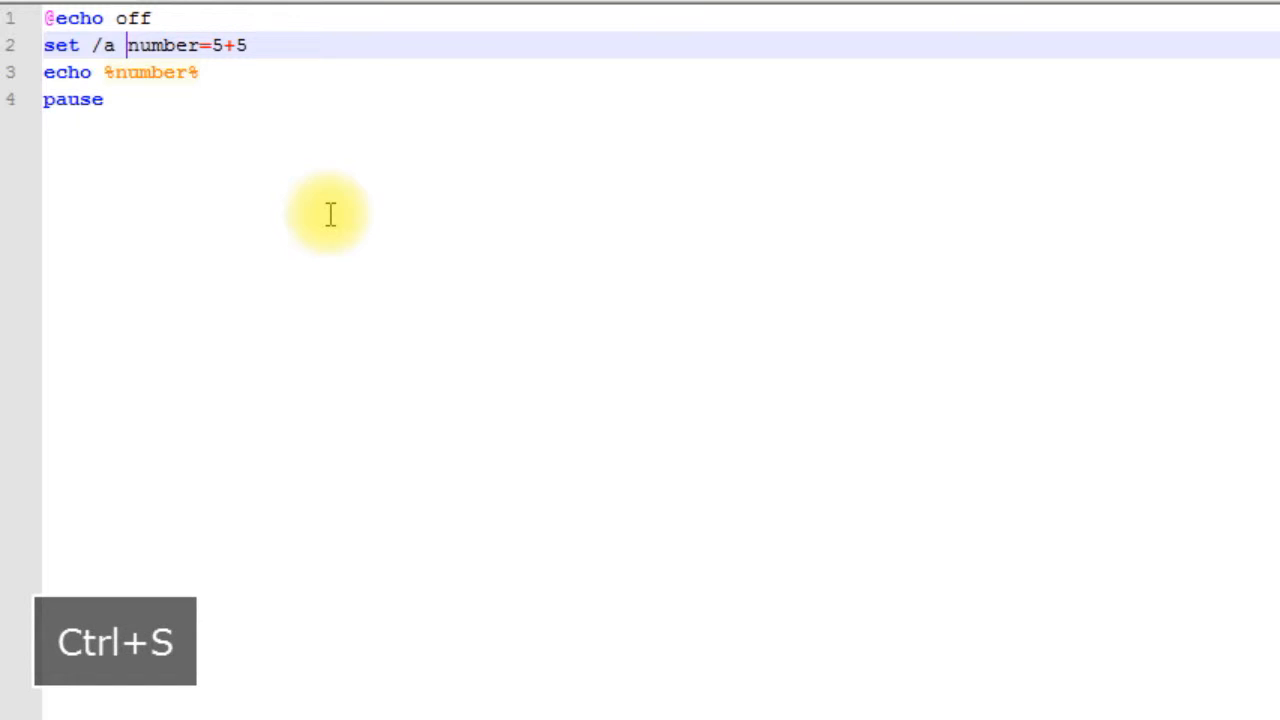
key(ctrl+shift+z)
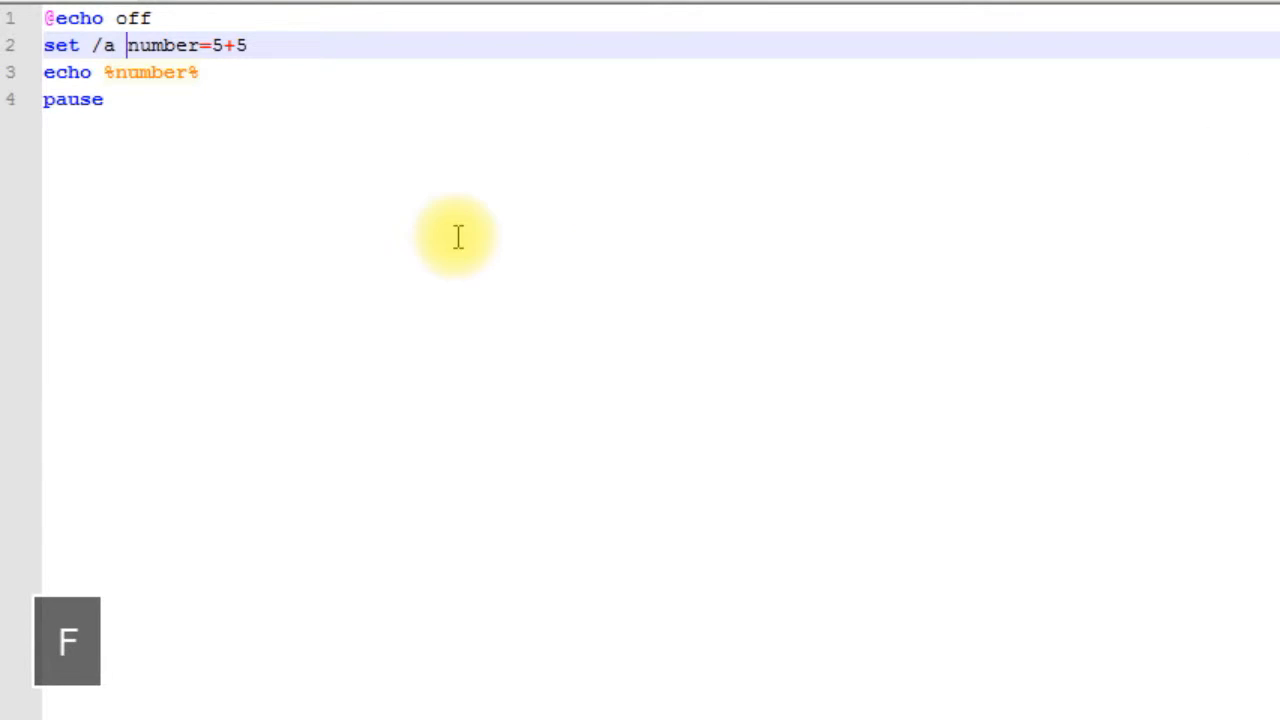
mouse_move(260, 94)
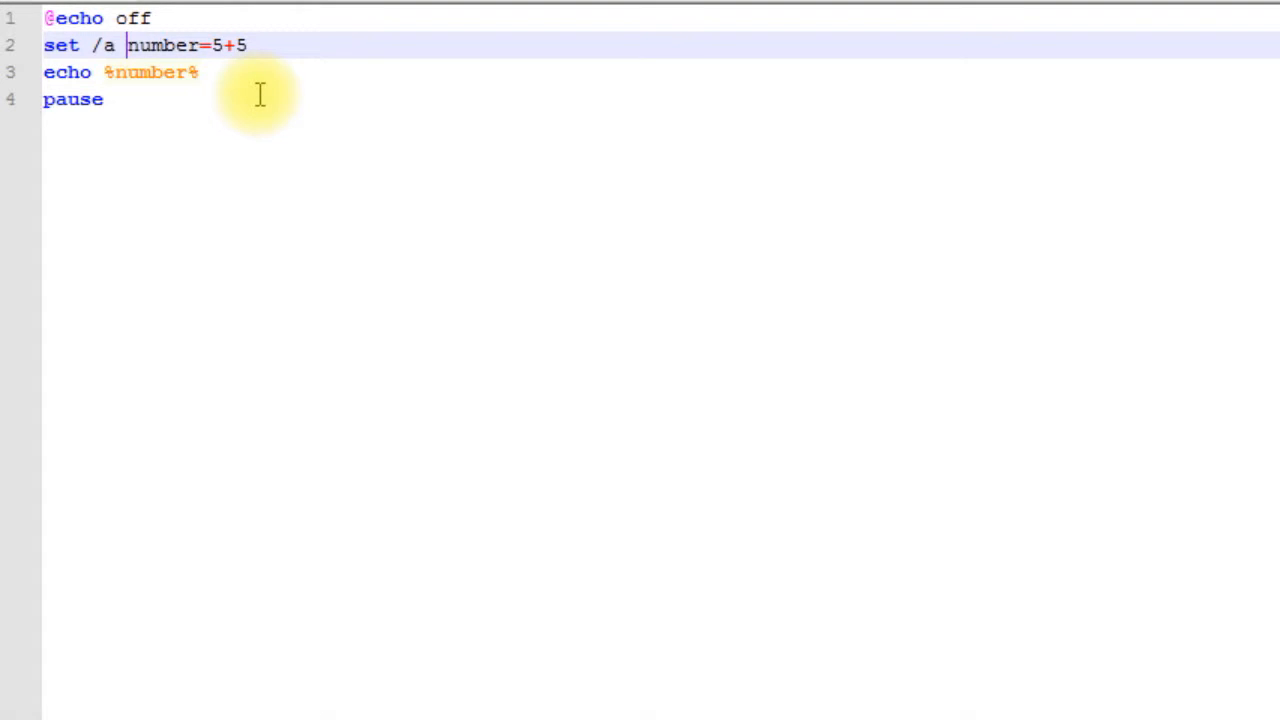
key(Backspace)
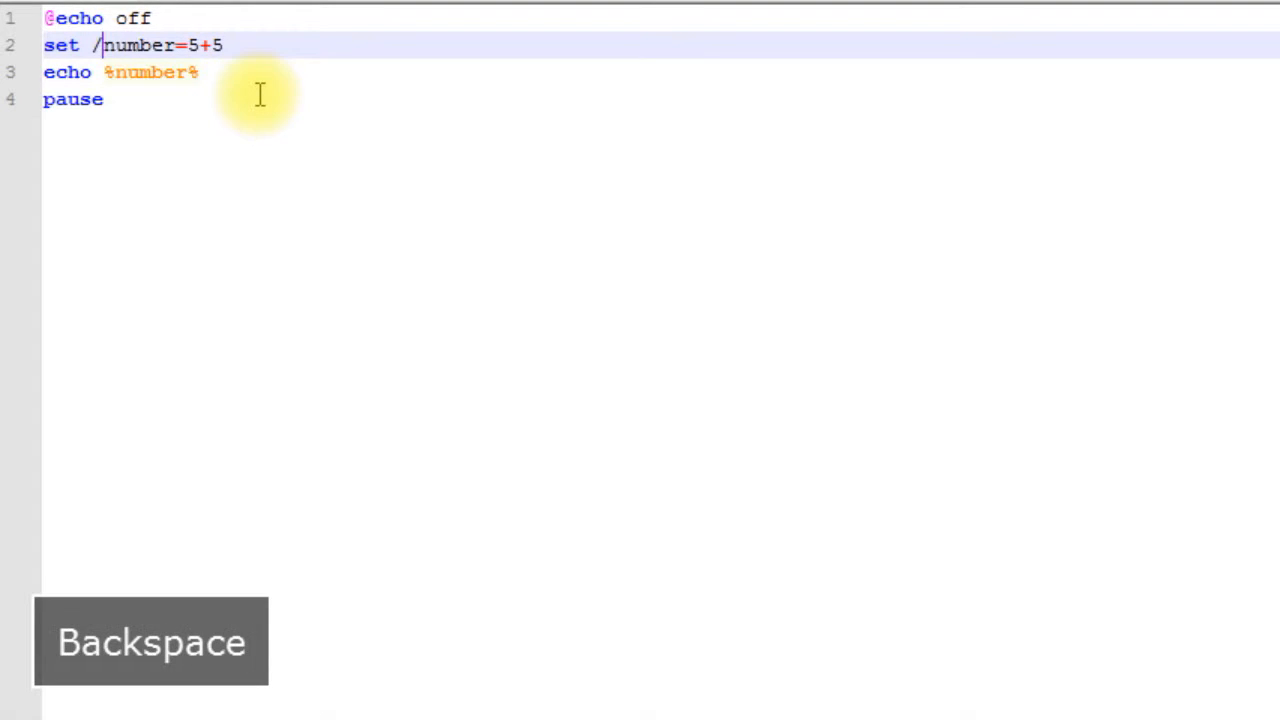
key(Backspace)
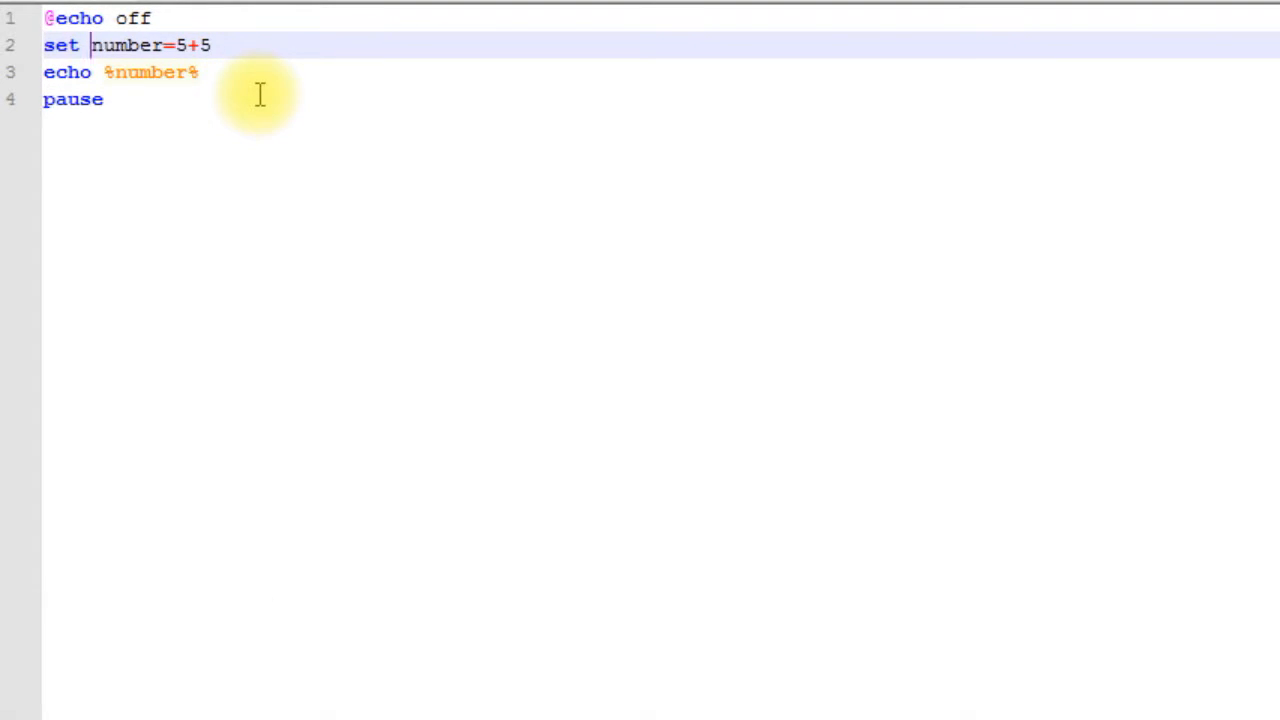
click(196, 72)
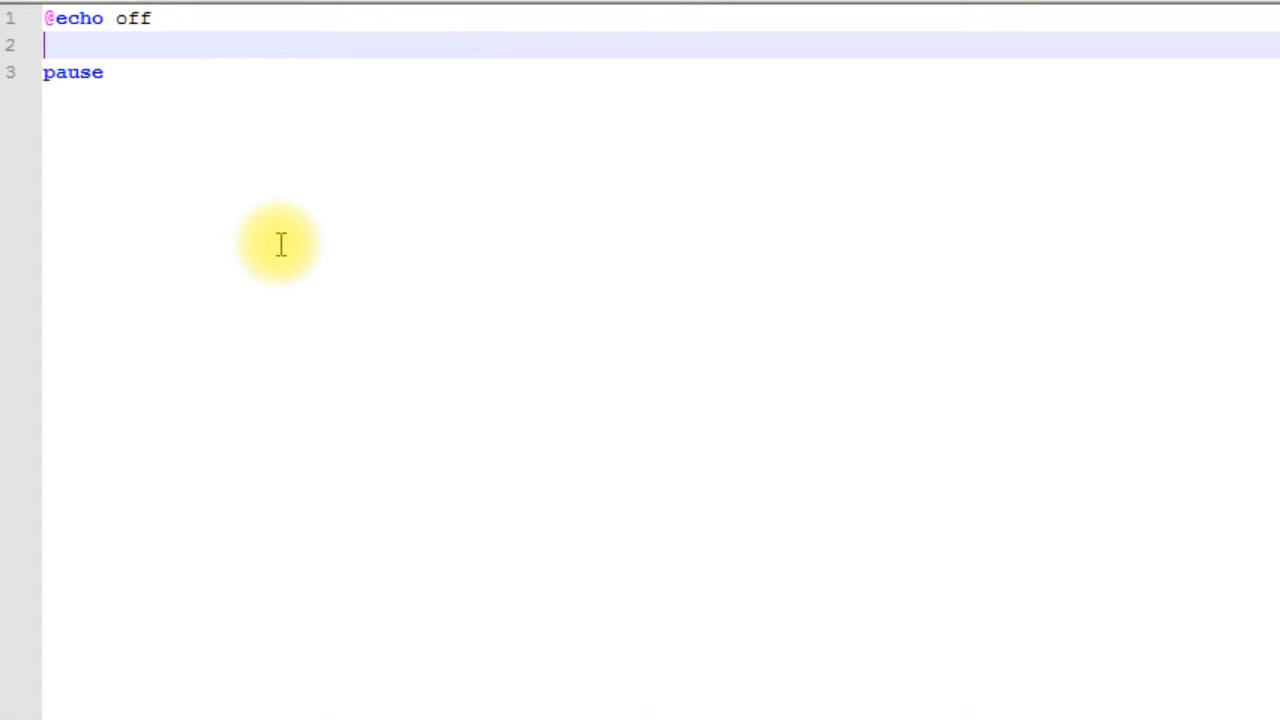
Write the prompt line 'set /p input=Enter a value: '.
text(set)
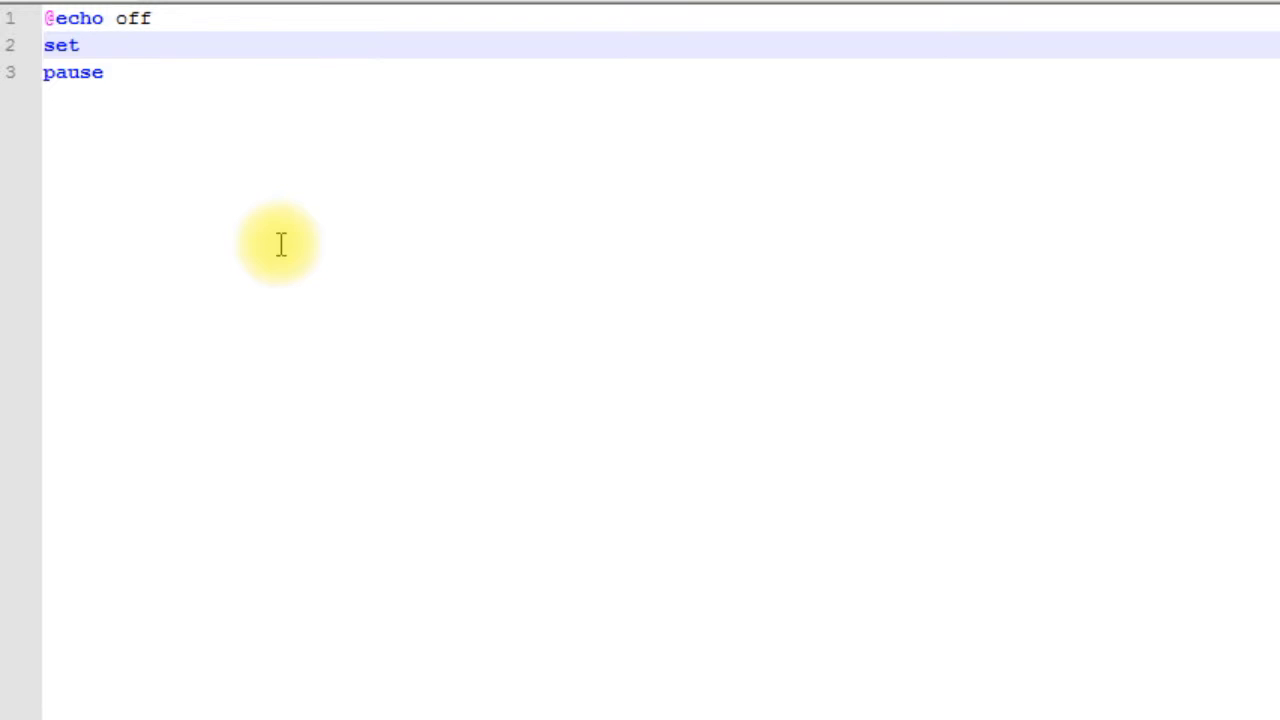
text(/p)
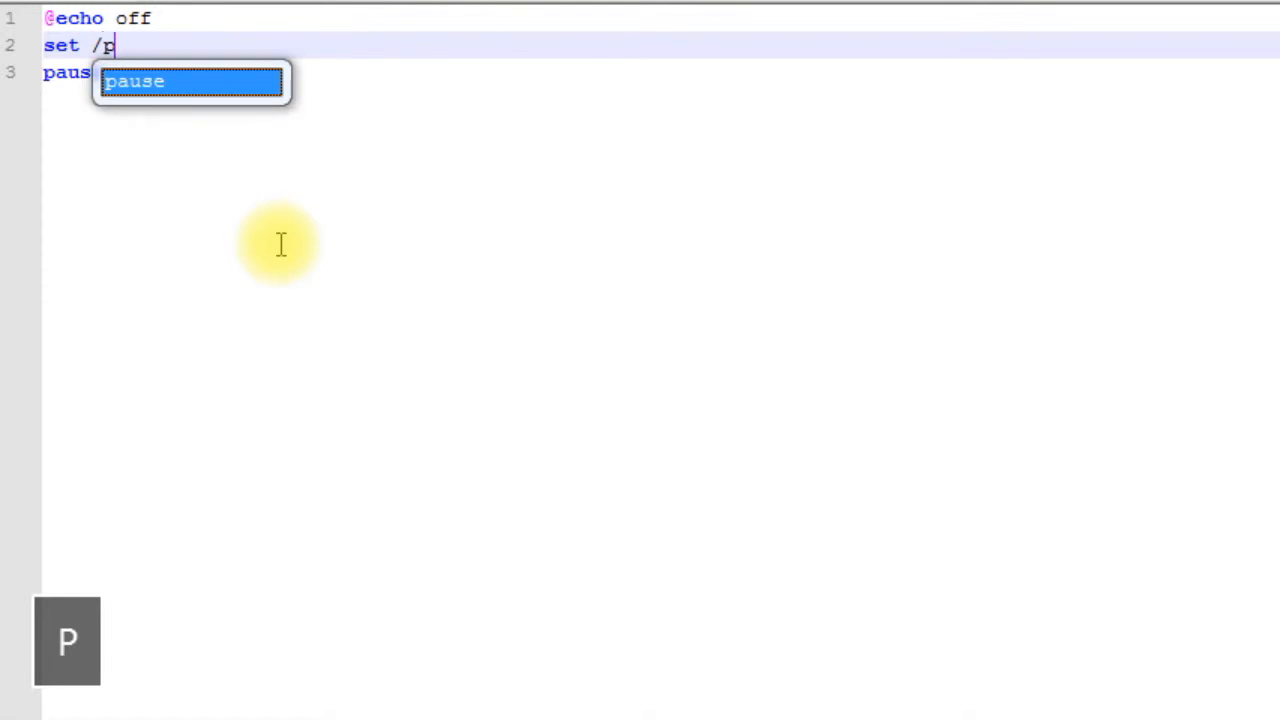
key(space)
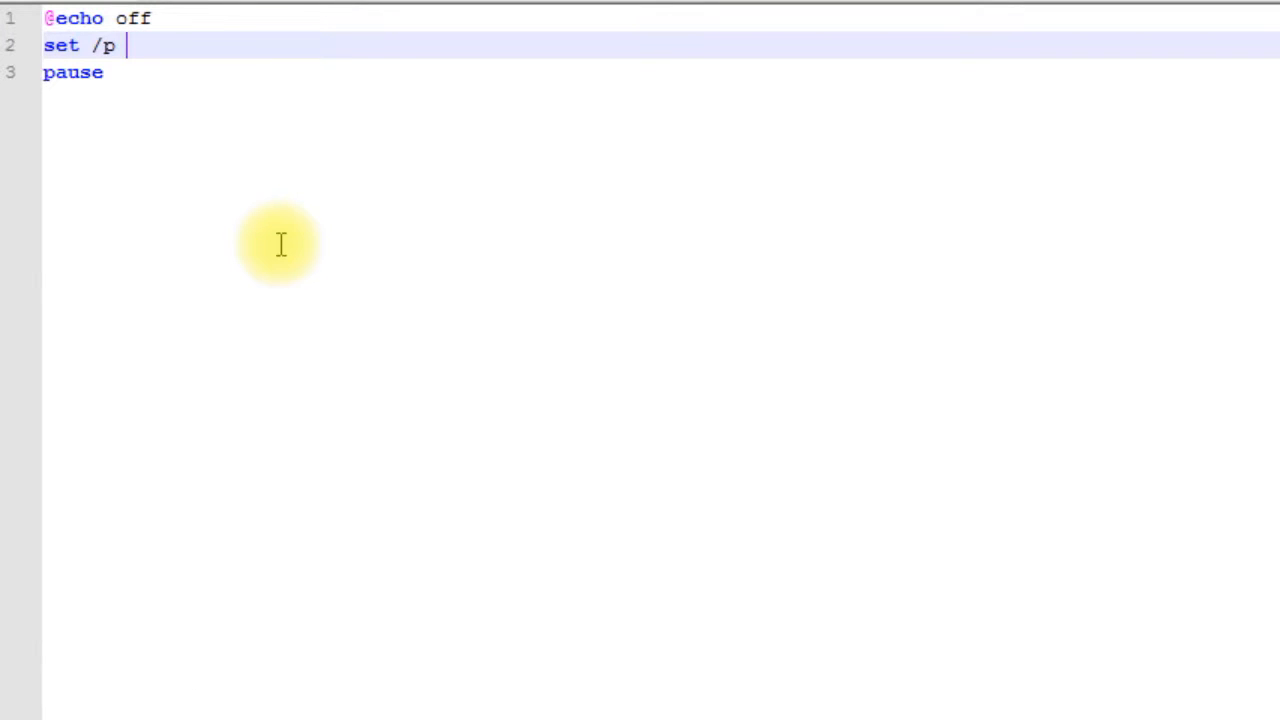
text(i)
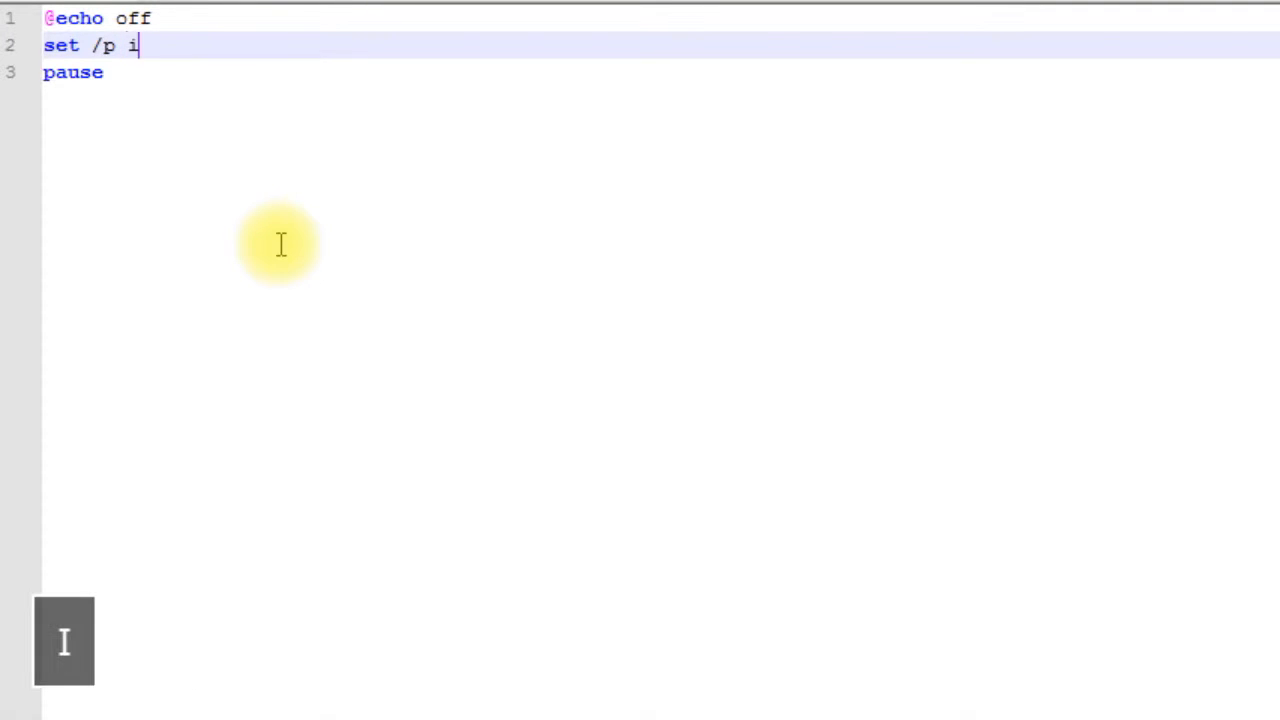
text(nput)
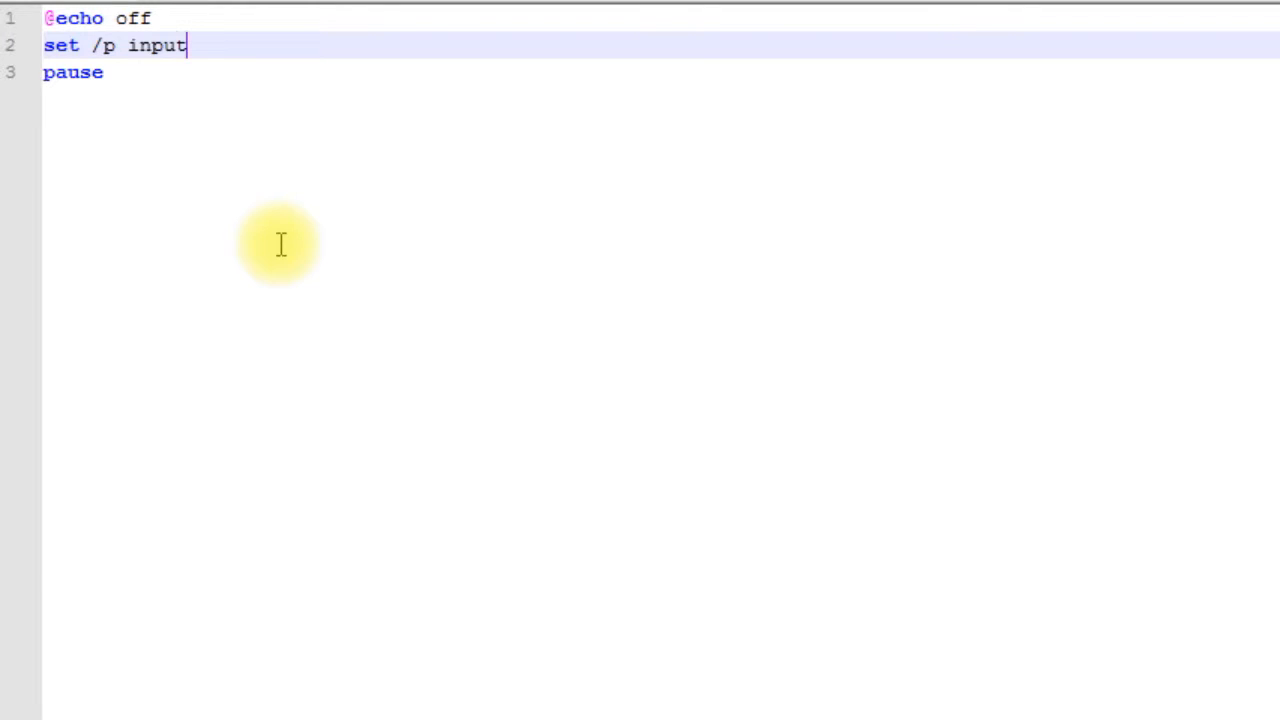
text(=Enter a valu)
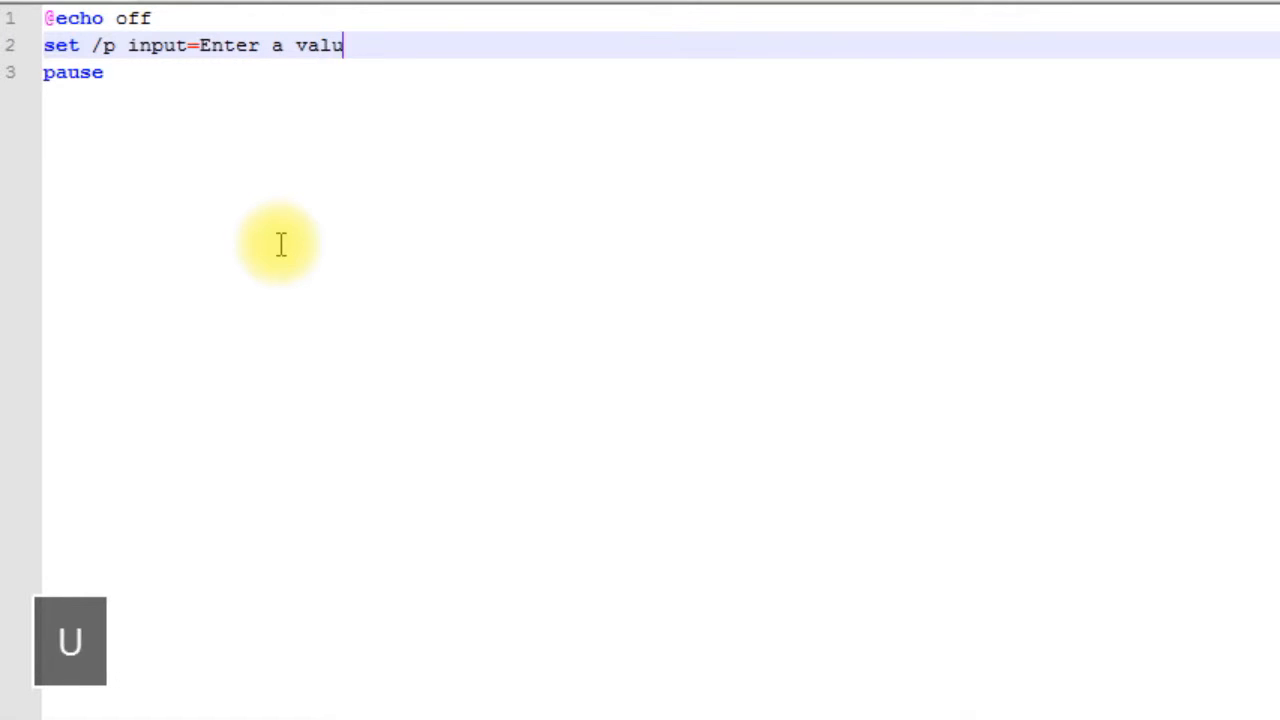
text(e)
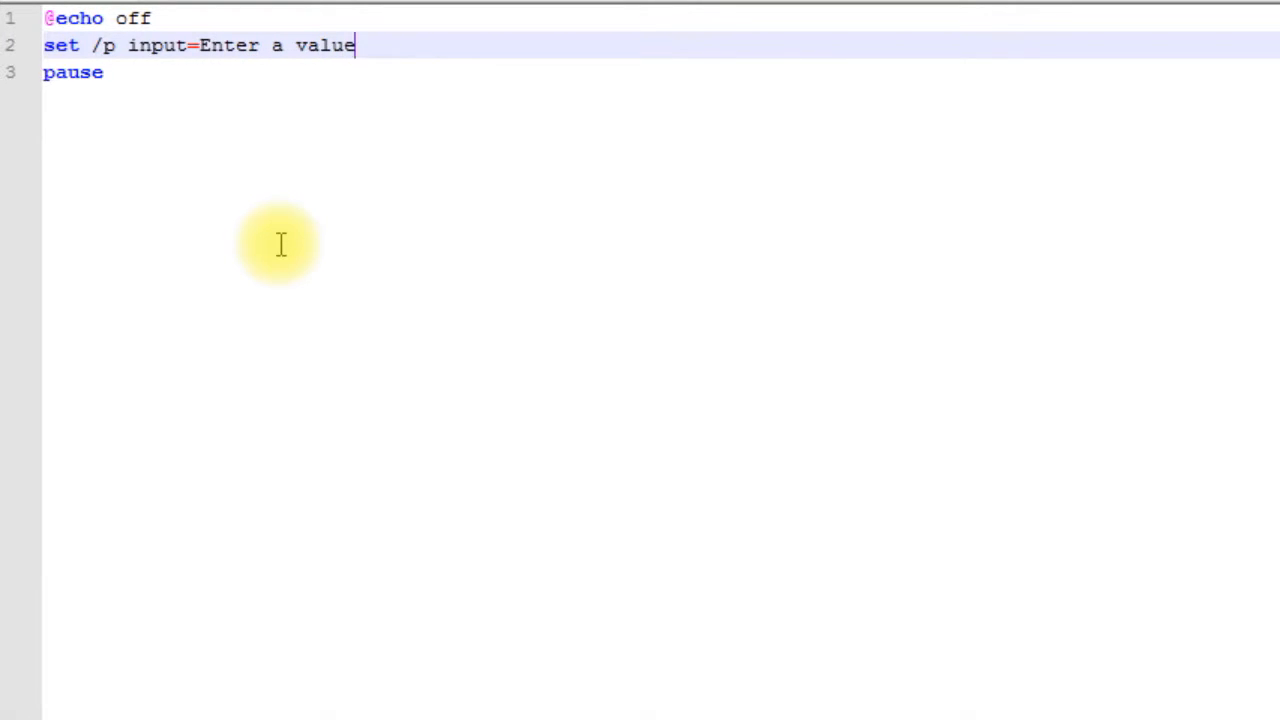
text(:)
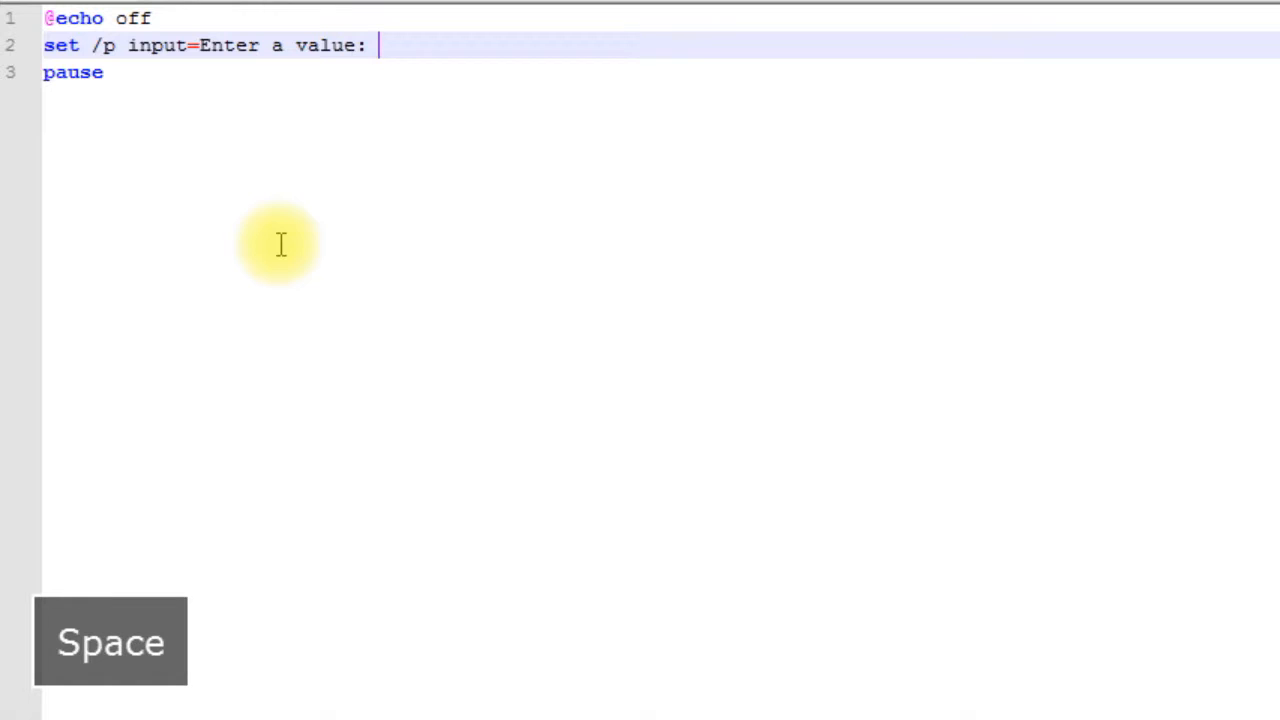
Add 'echo %input%' on the next line before pause.
key(Enter)
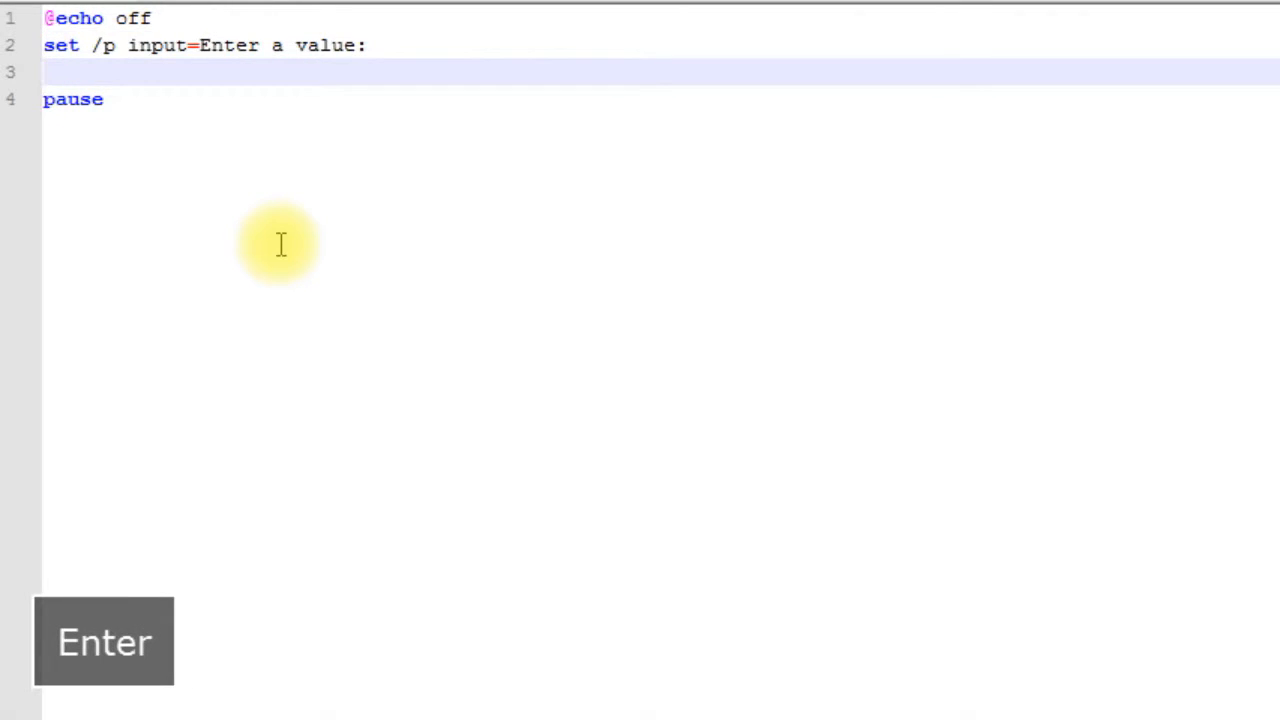
text(echo %)
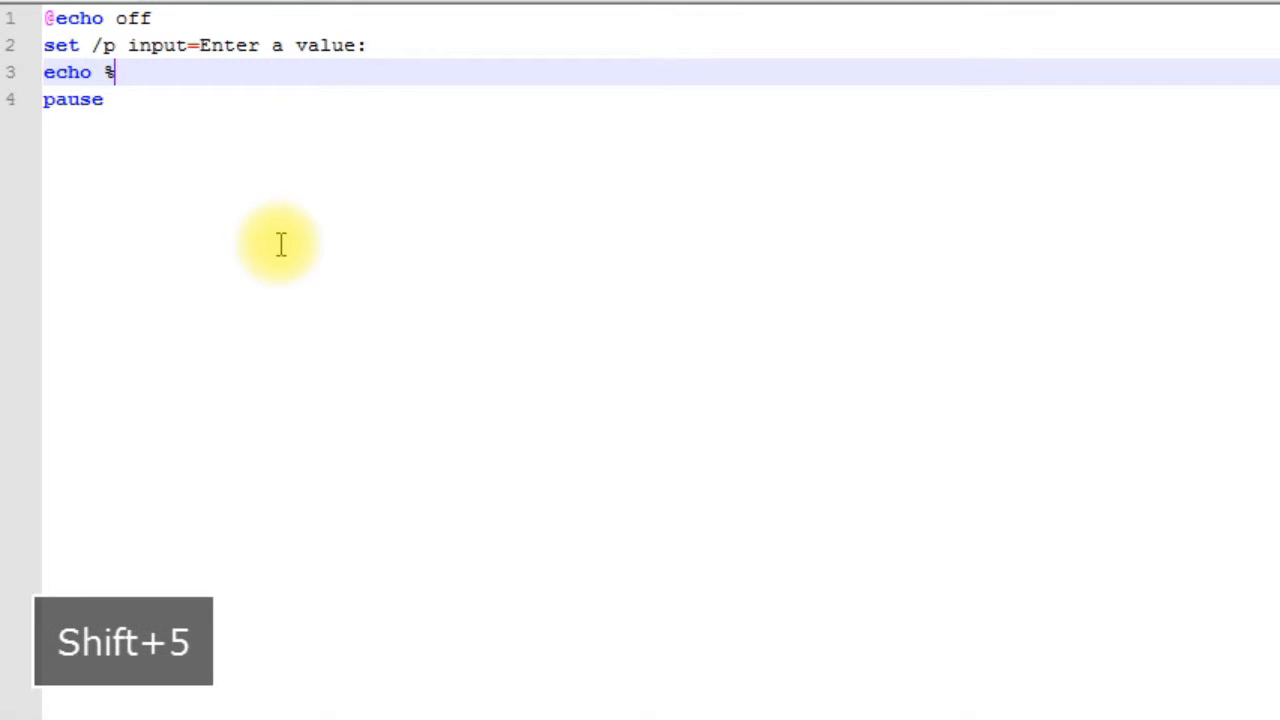
text(input%)
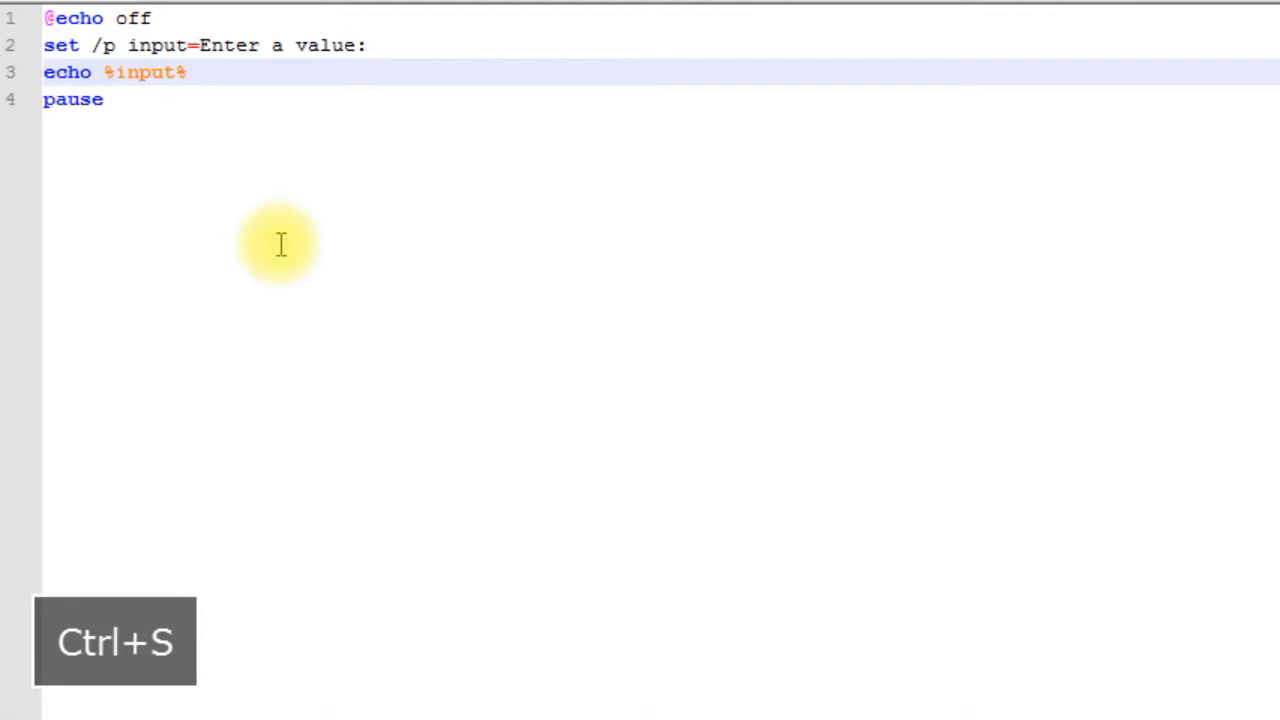
Run the batch file and answer 20 at the 'Enter a value:' prompt.
key(ctrl+s)
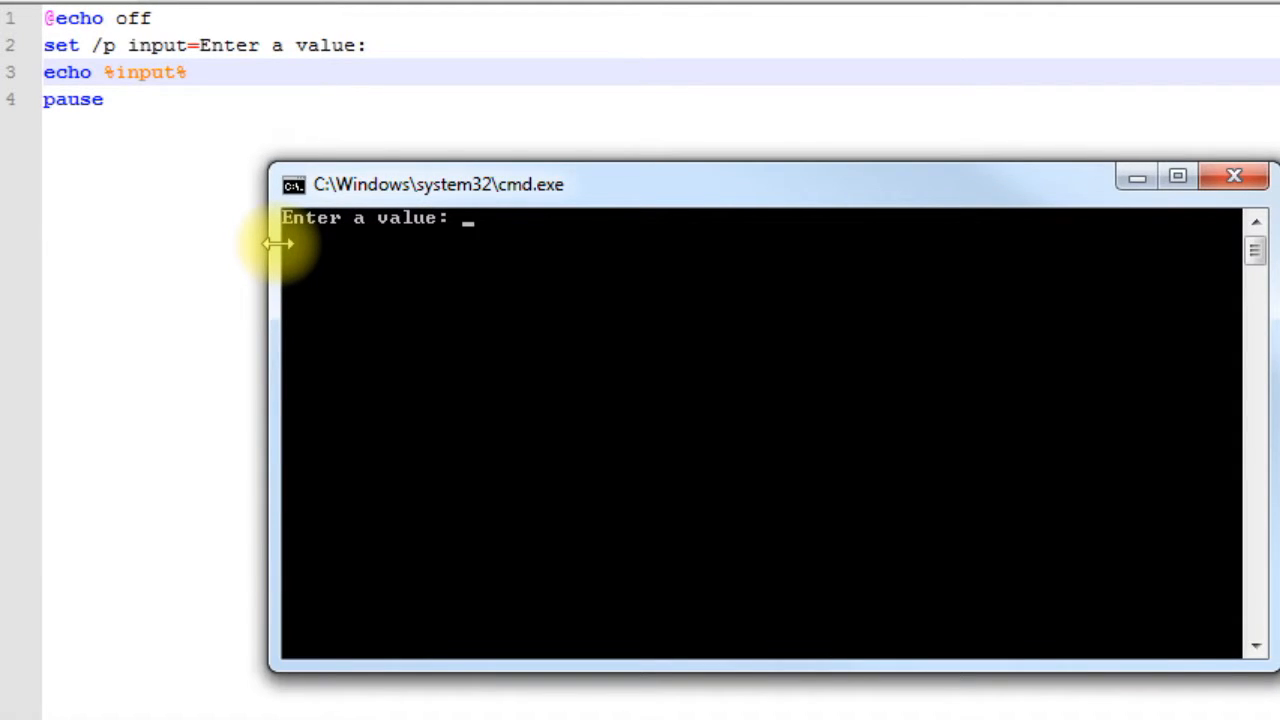
mouse_move(378, 316)
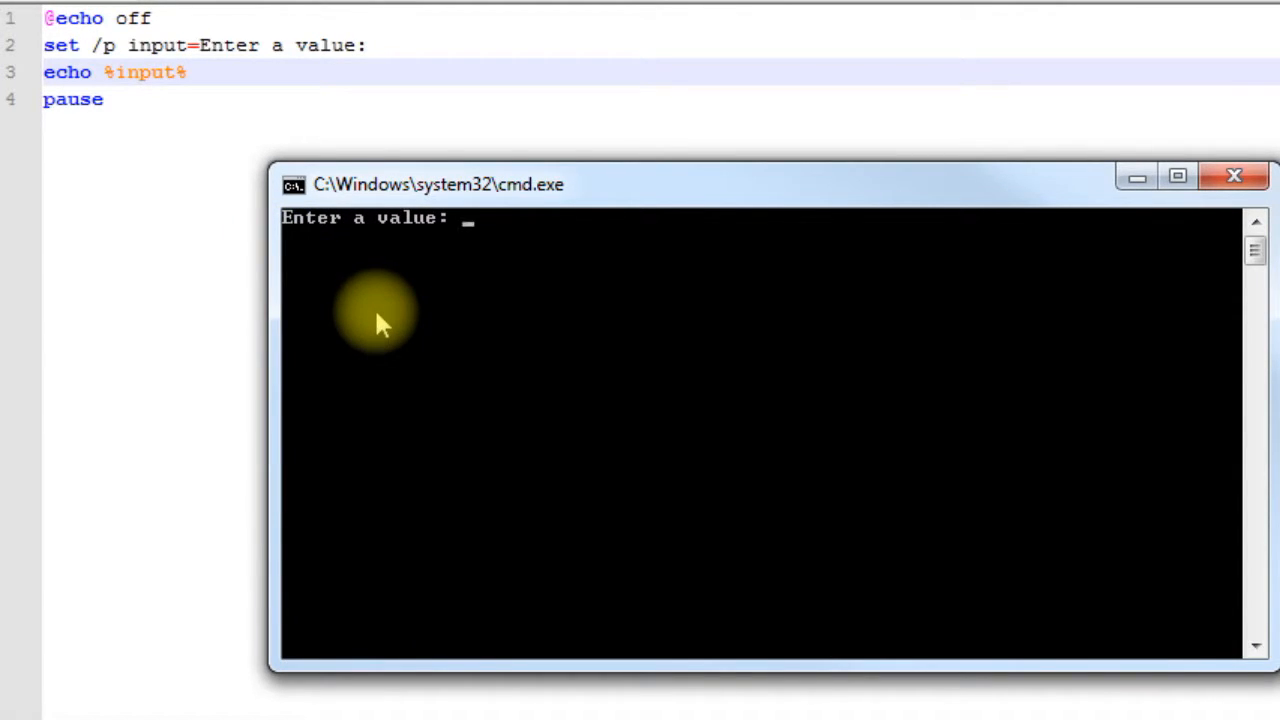
text(20)
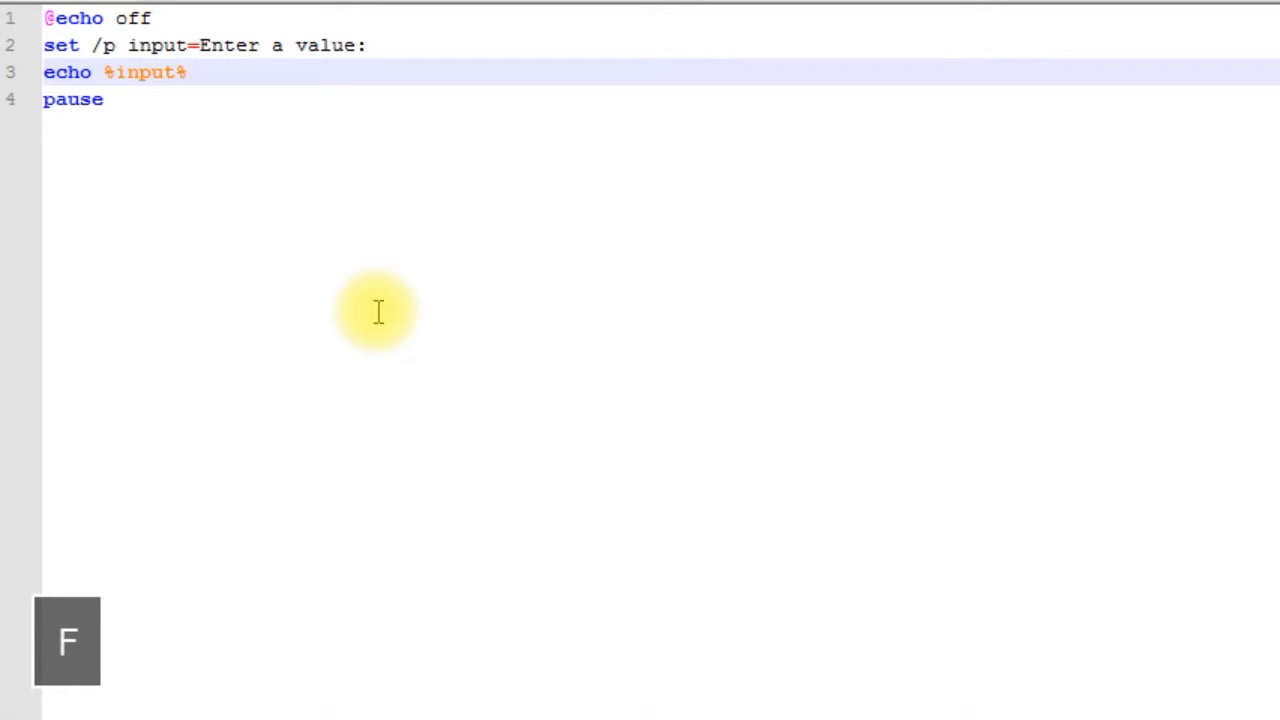
click(184, 72)
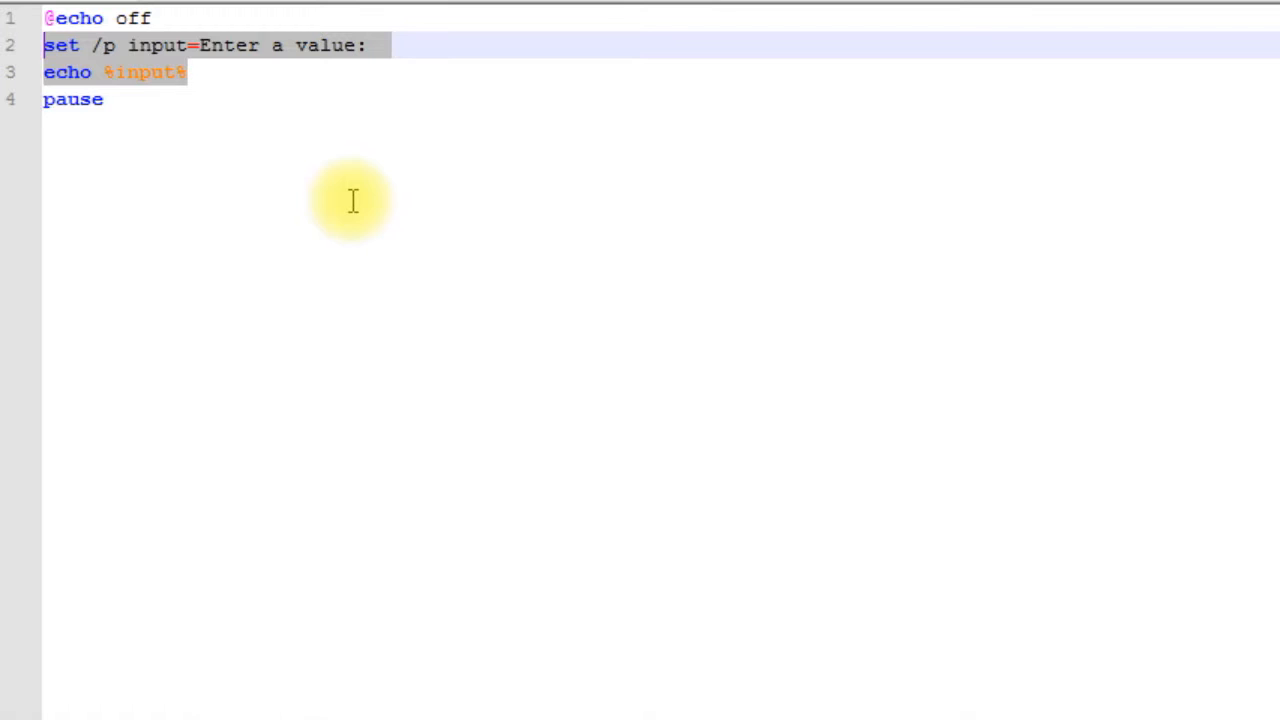
mouse_move(404, 228)
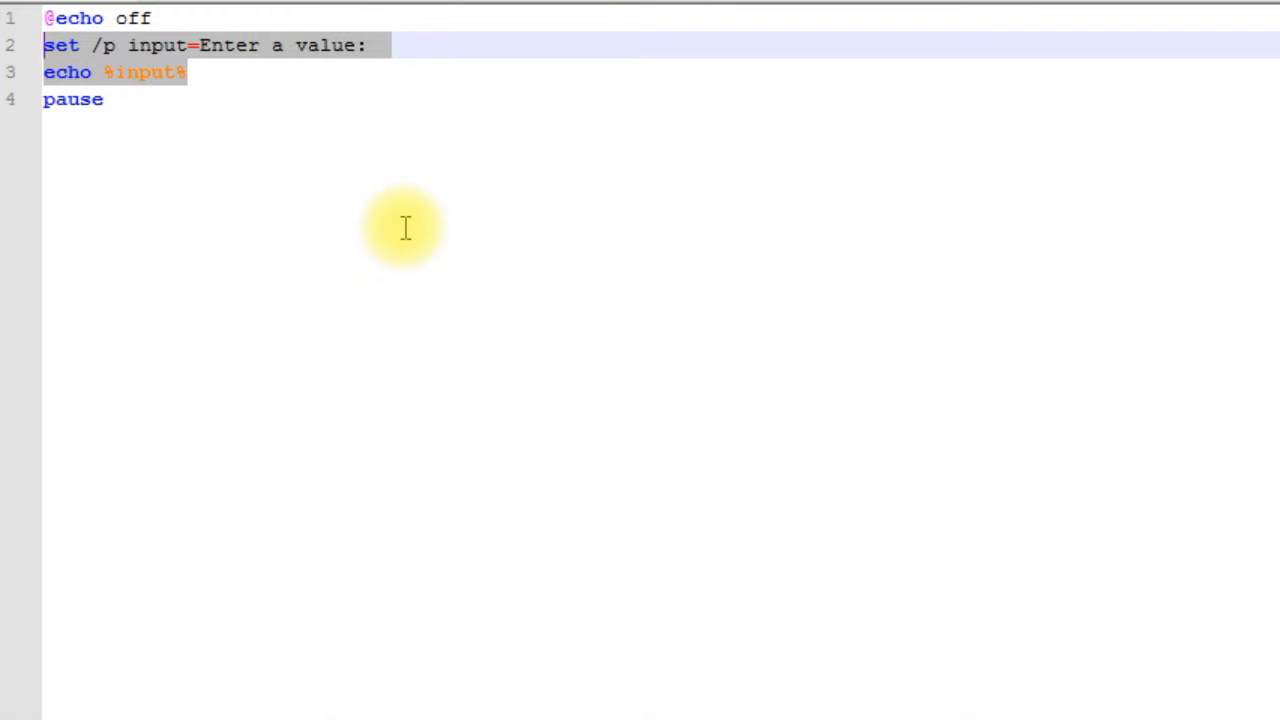
key(Backspace)
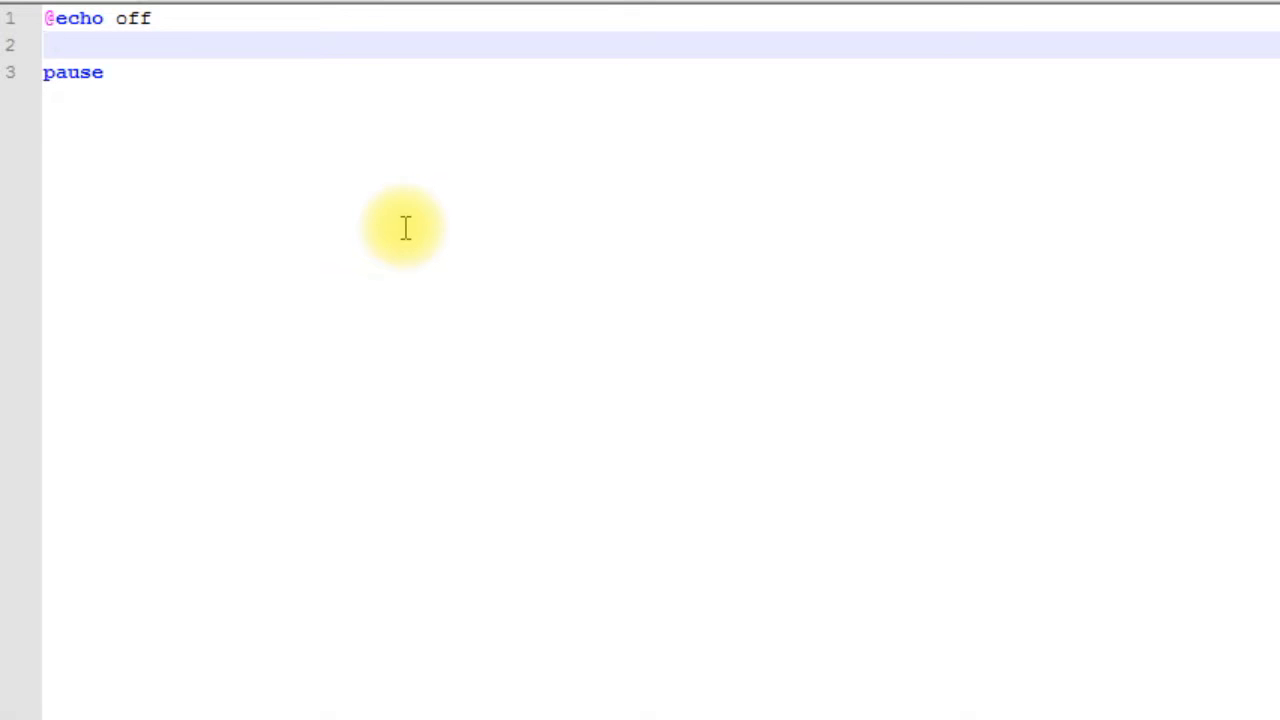
click(44, 44)
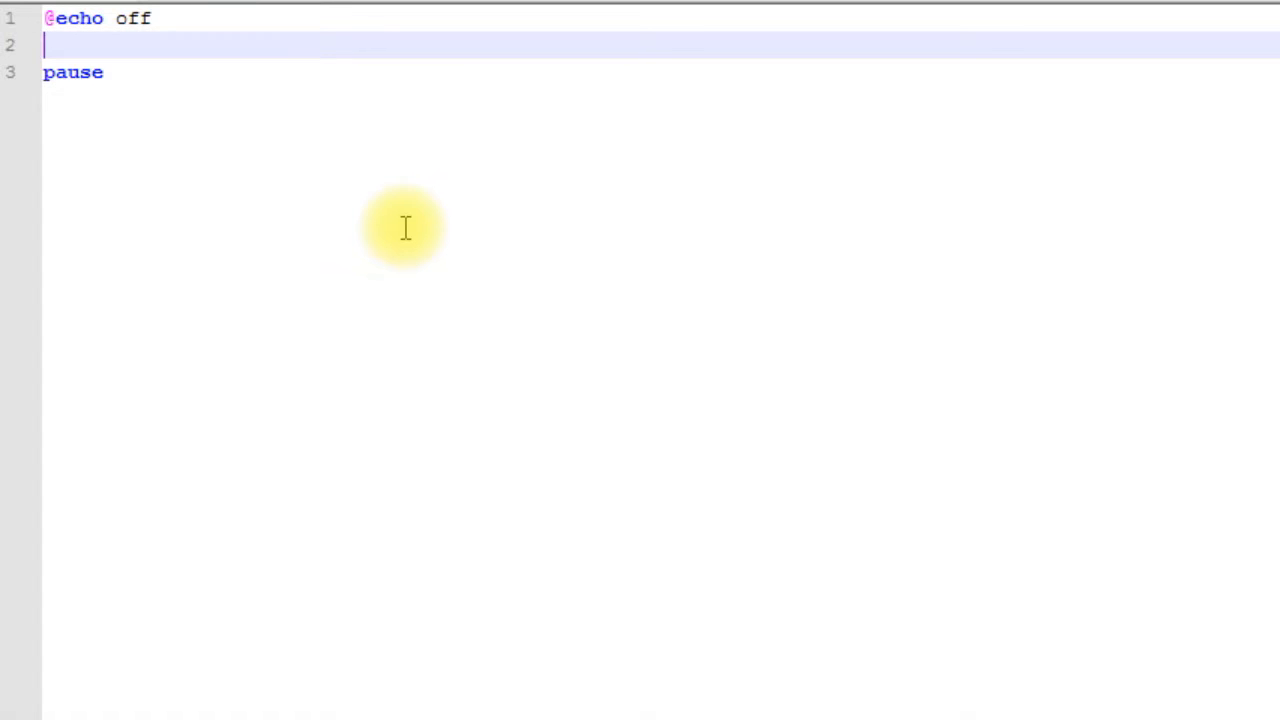
Write 'set homedrive=D:' on the empty line.
text(set)
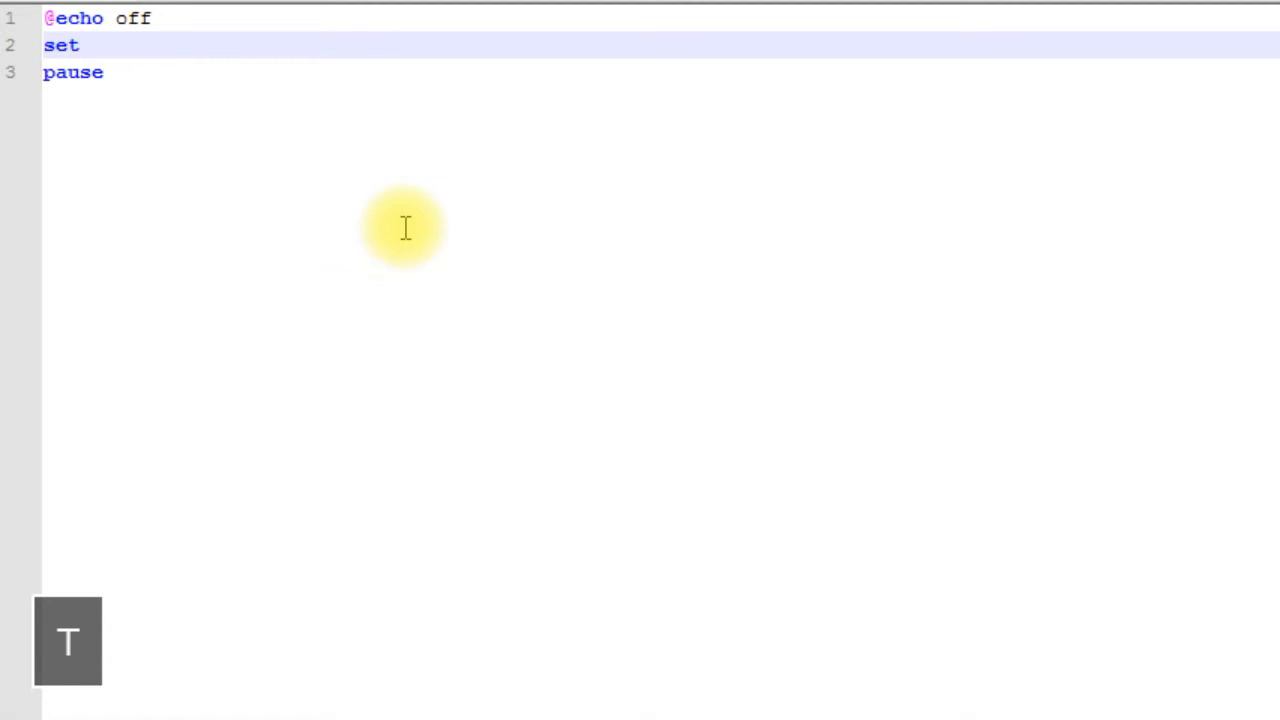
key(space)
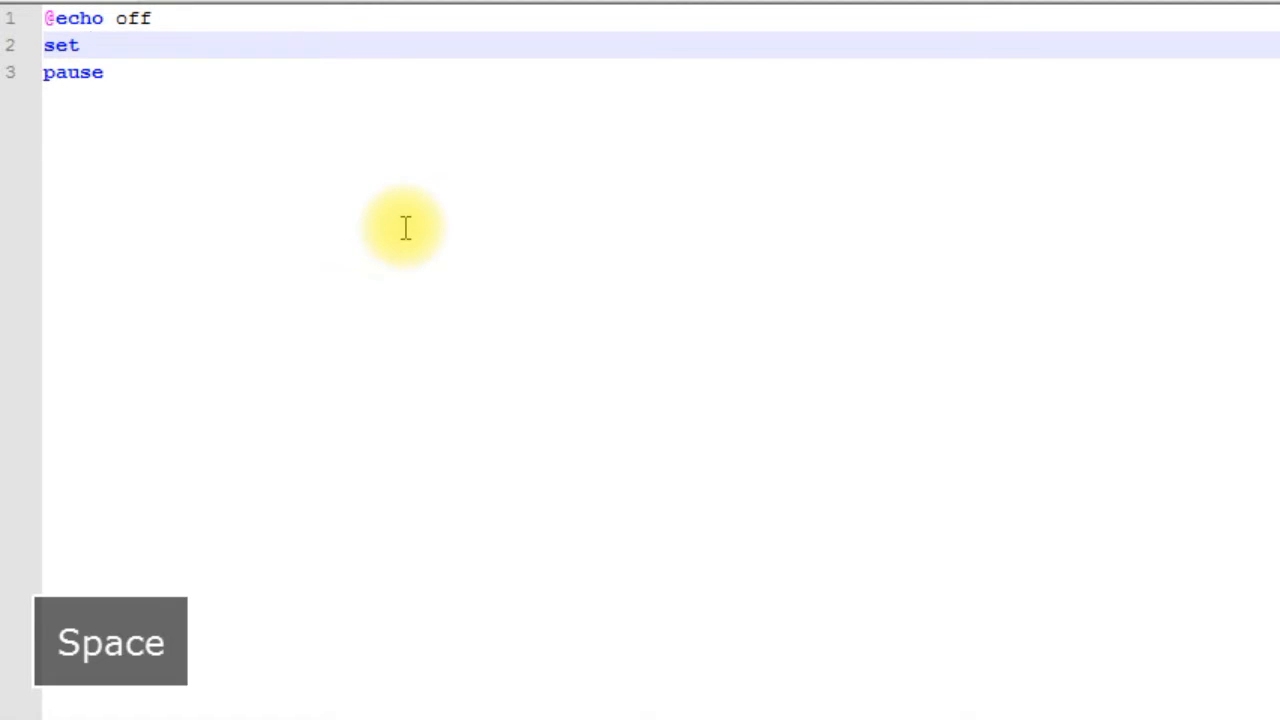
text(homedr)
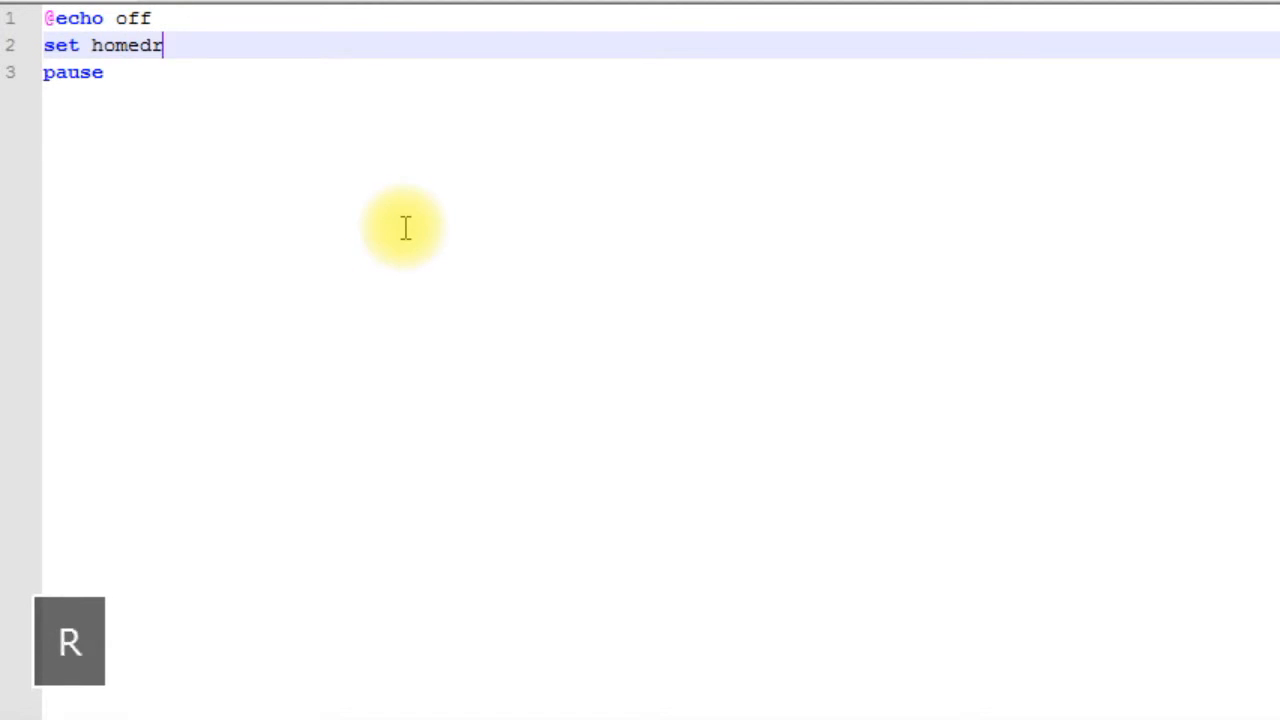
text(ive)
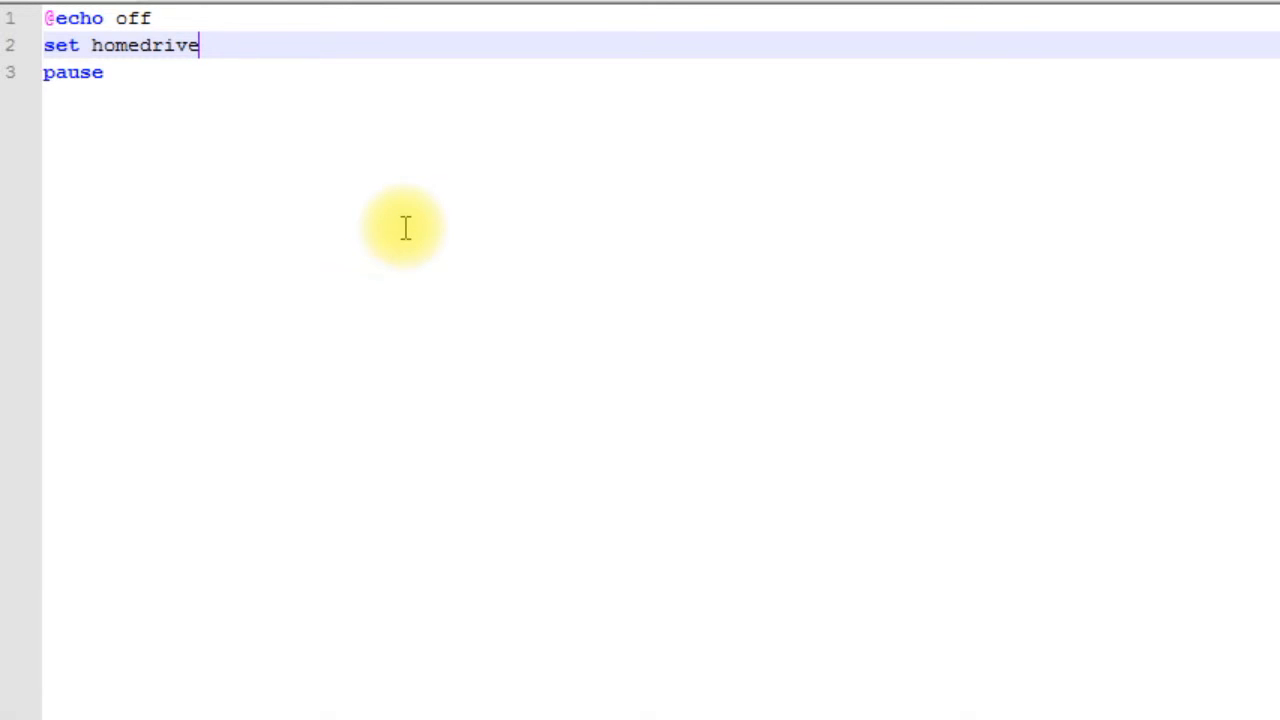
text(=)
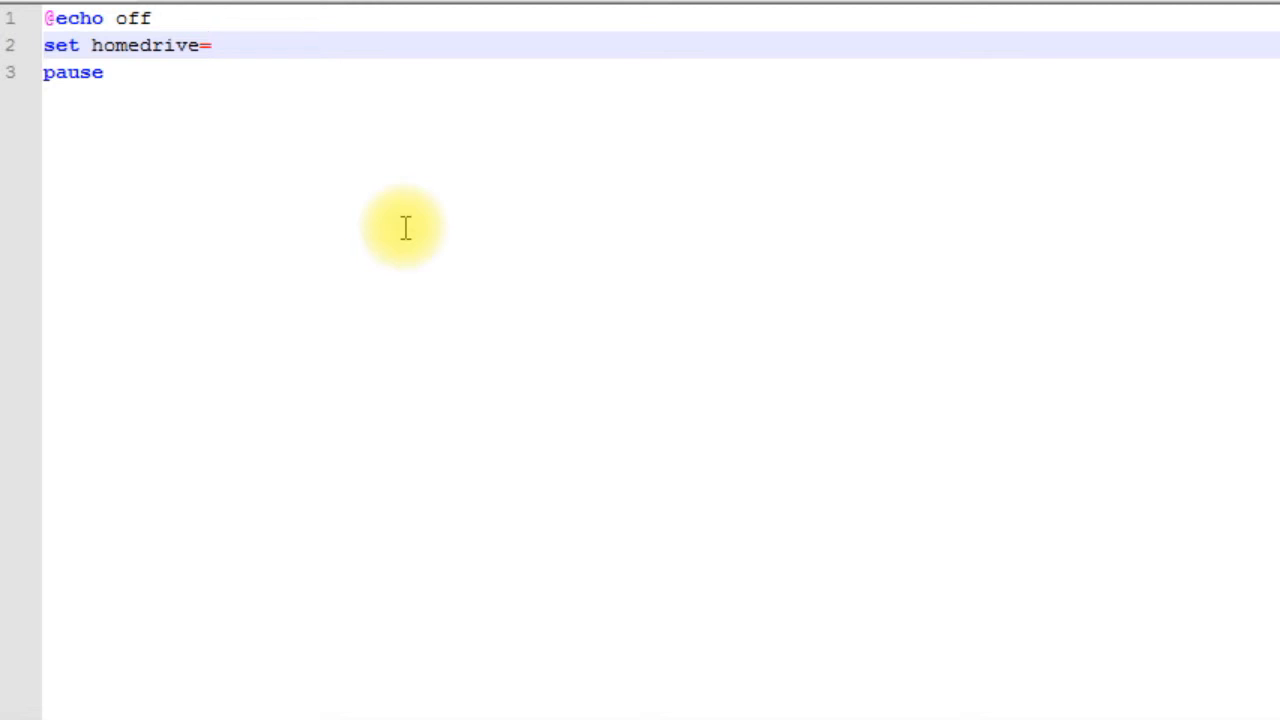
text(D:)
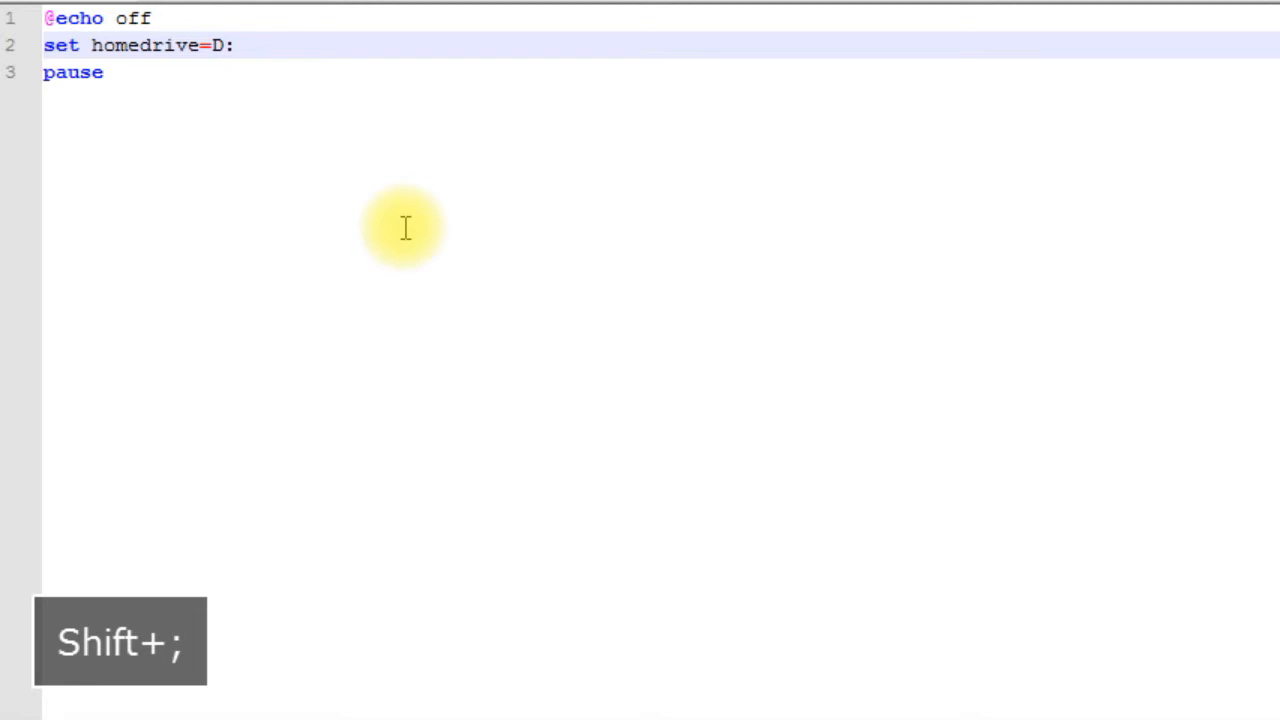
Add 'echo %homedrive%' below it, then position before the set line.
text(echo %)
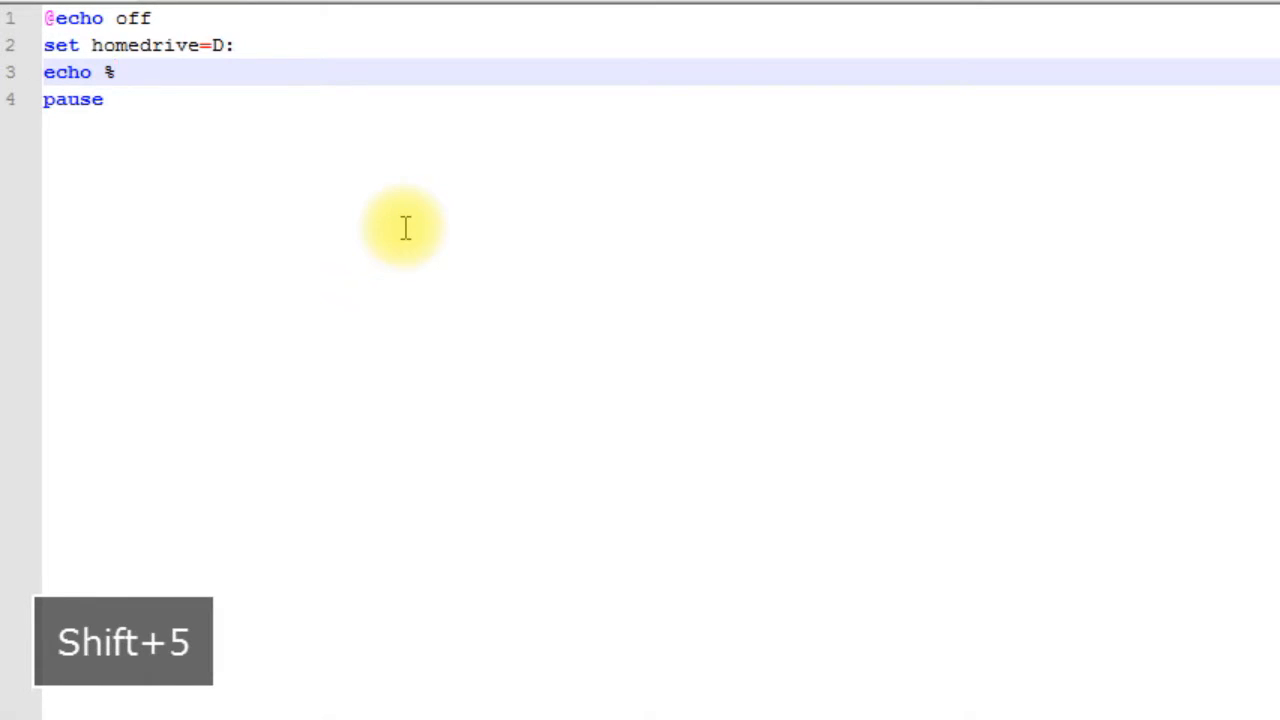
text(homedrive)
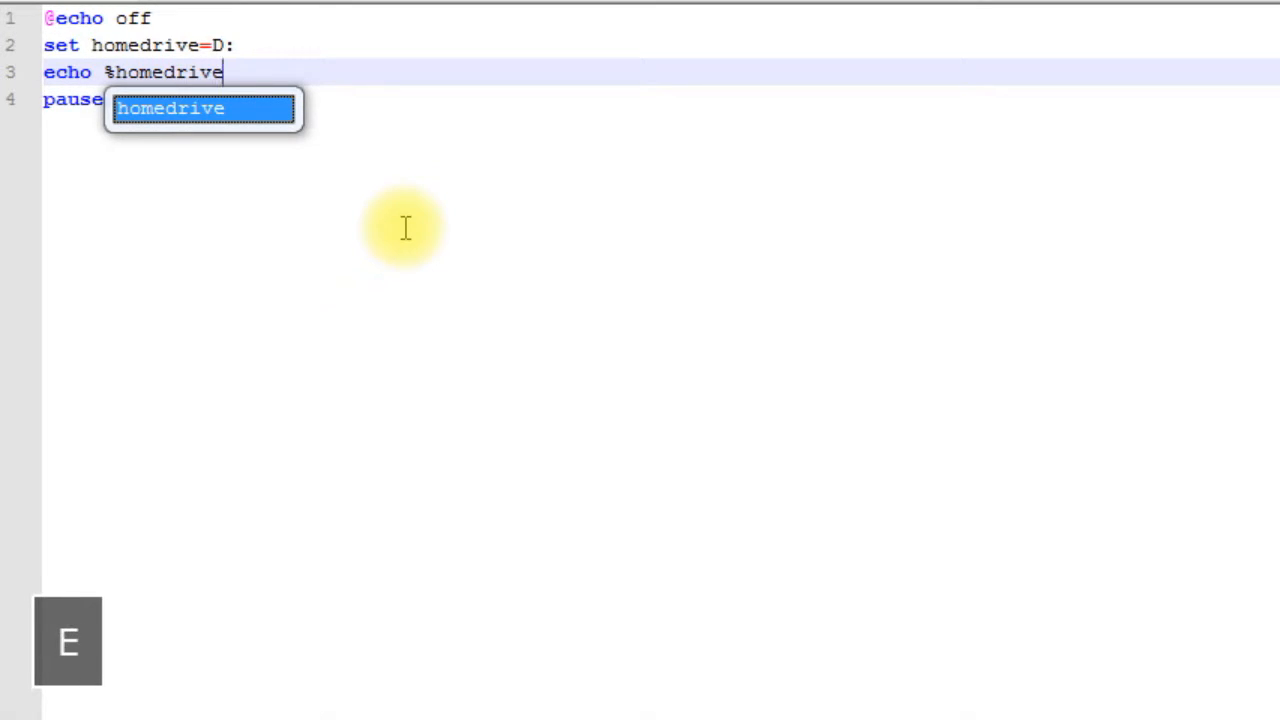
text(%)
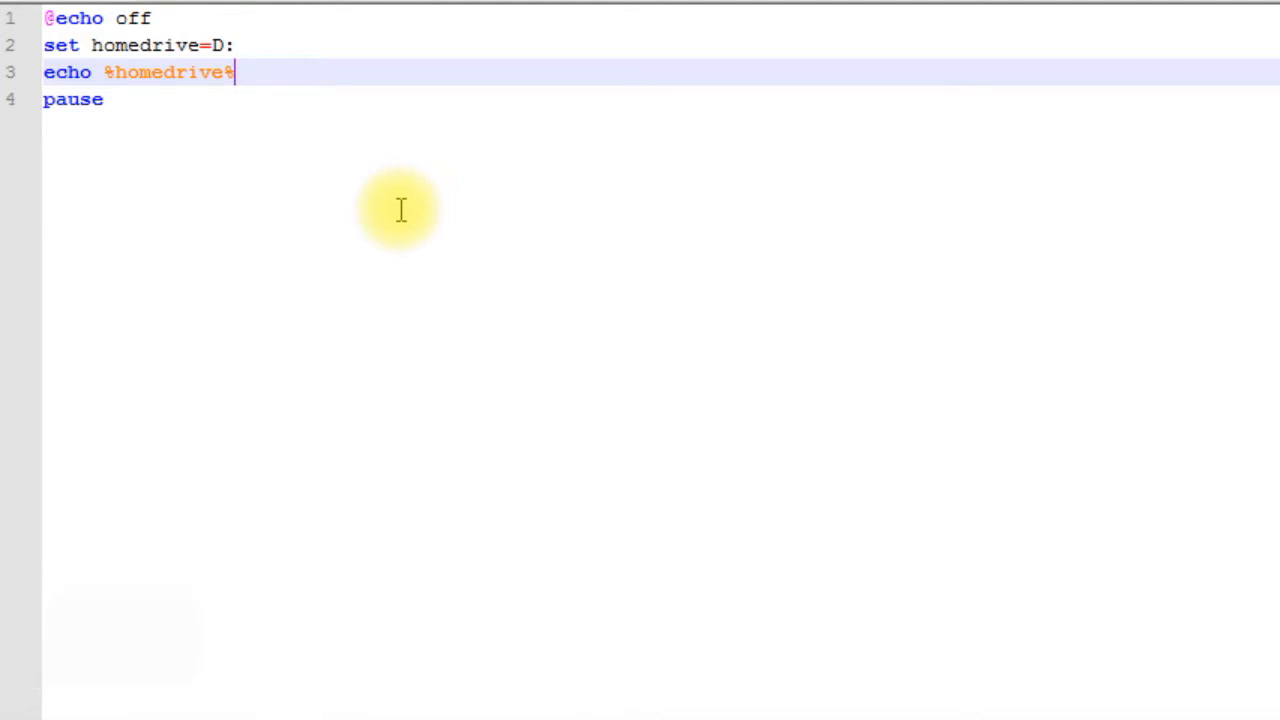
mouse_move(284, 268)
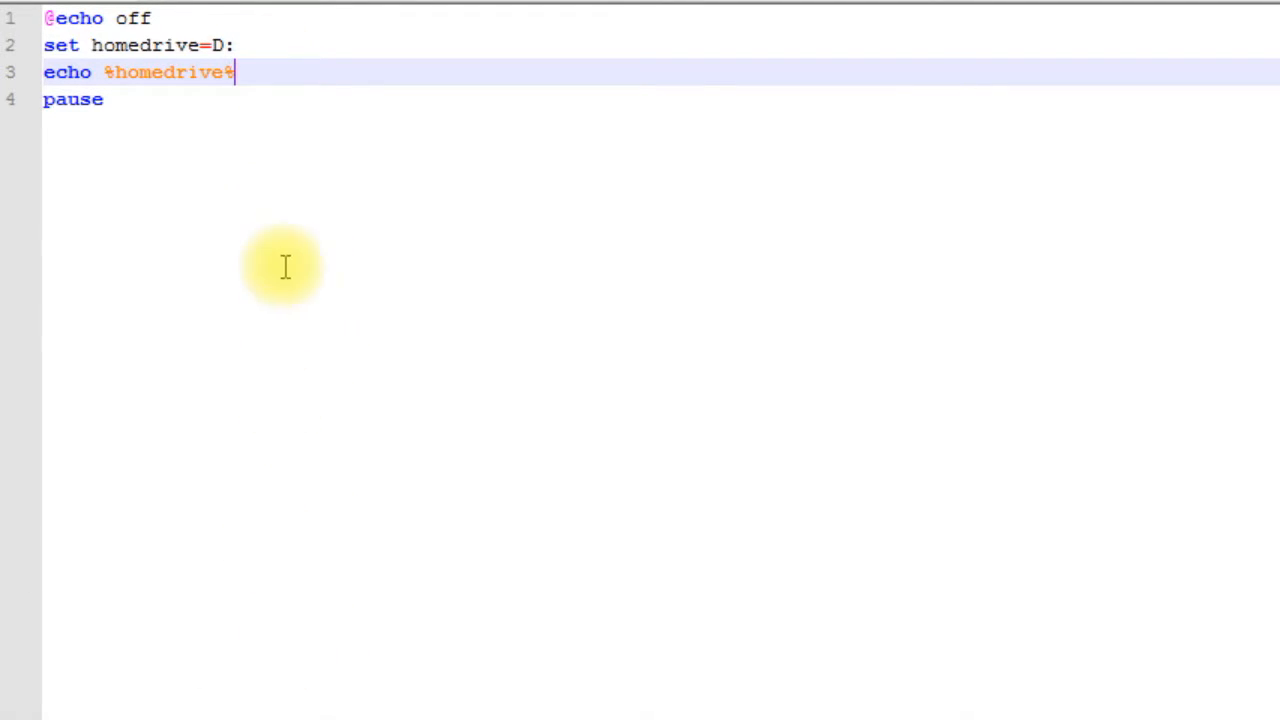
click(152, 18)
text(echo)
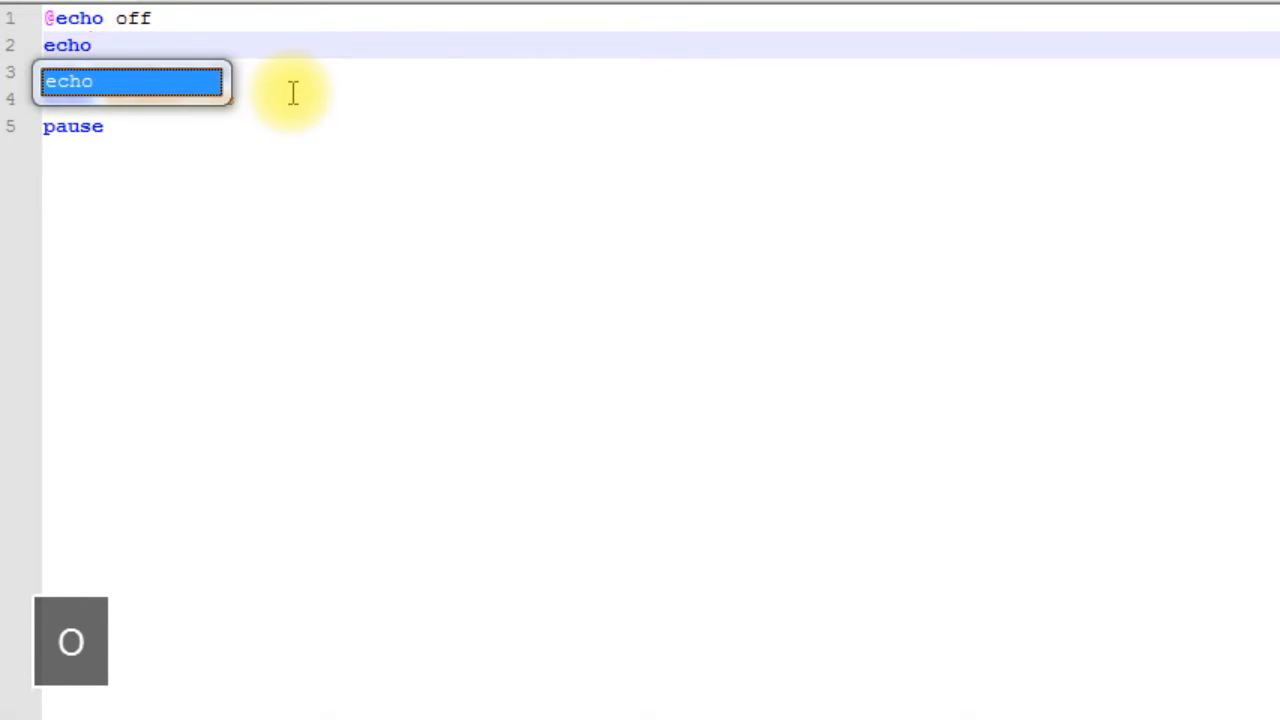
Insert 'echo %homedrive%' above set homedrive=D: and run the script, printing C: then D:.
text(%homedrive)
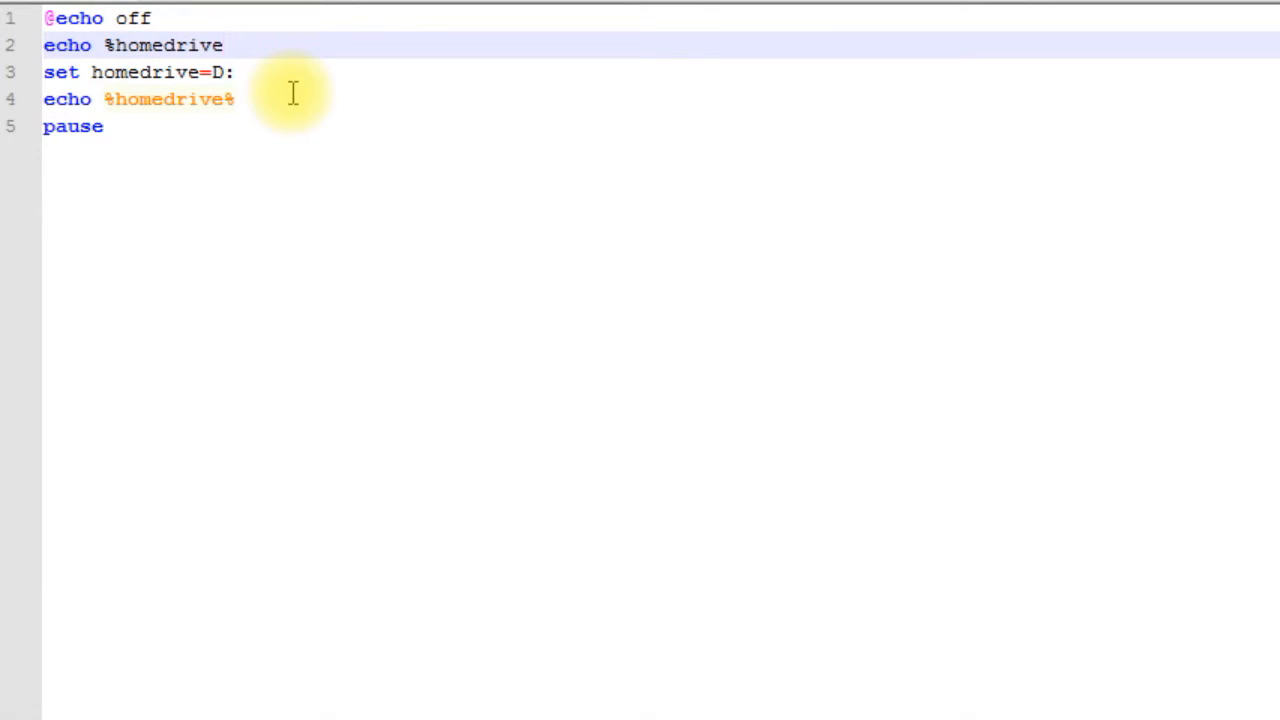
text(%)
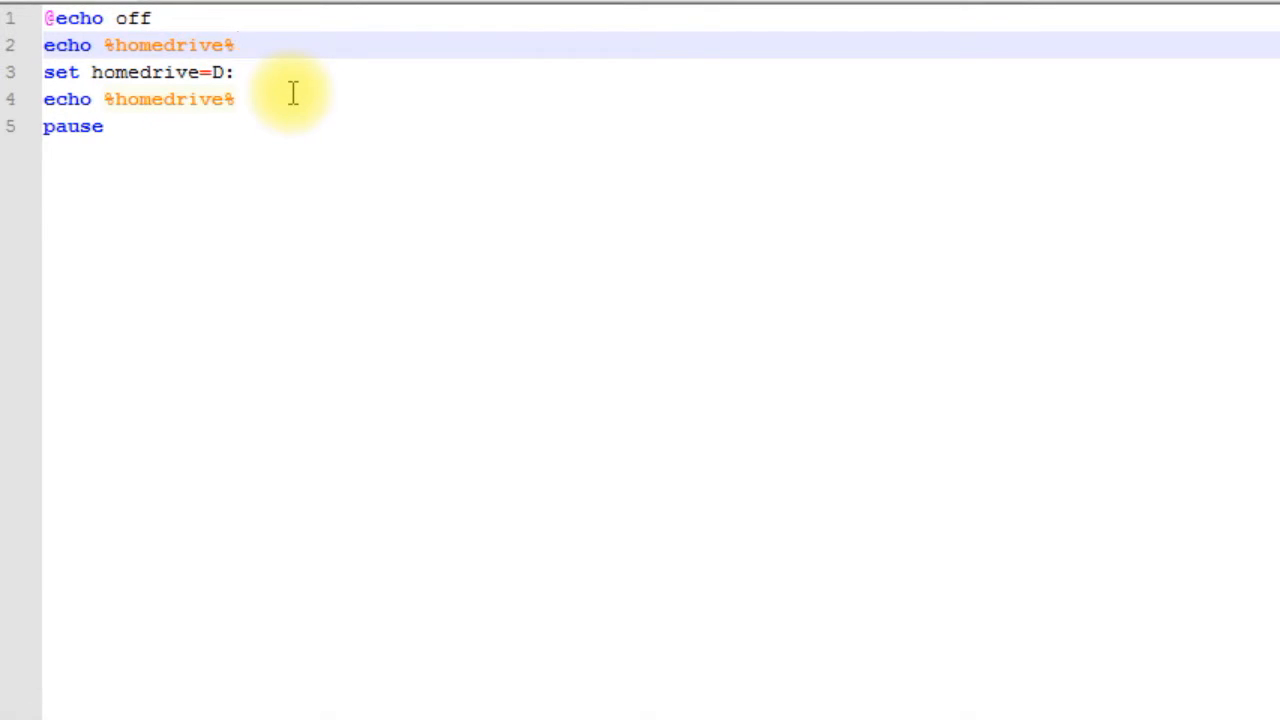
mouse_move(420, 330)
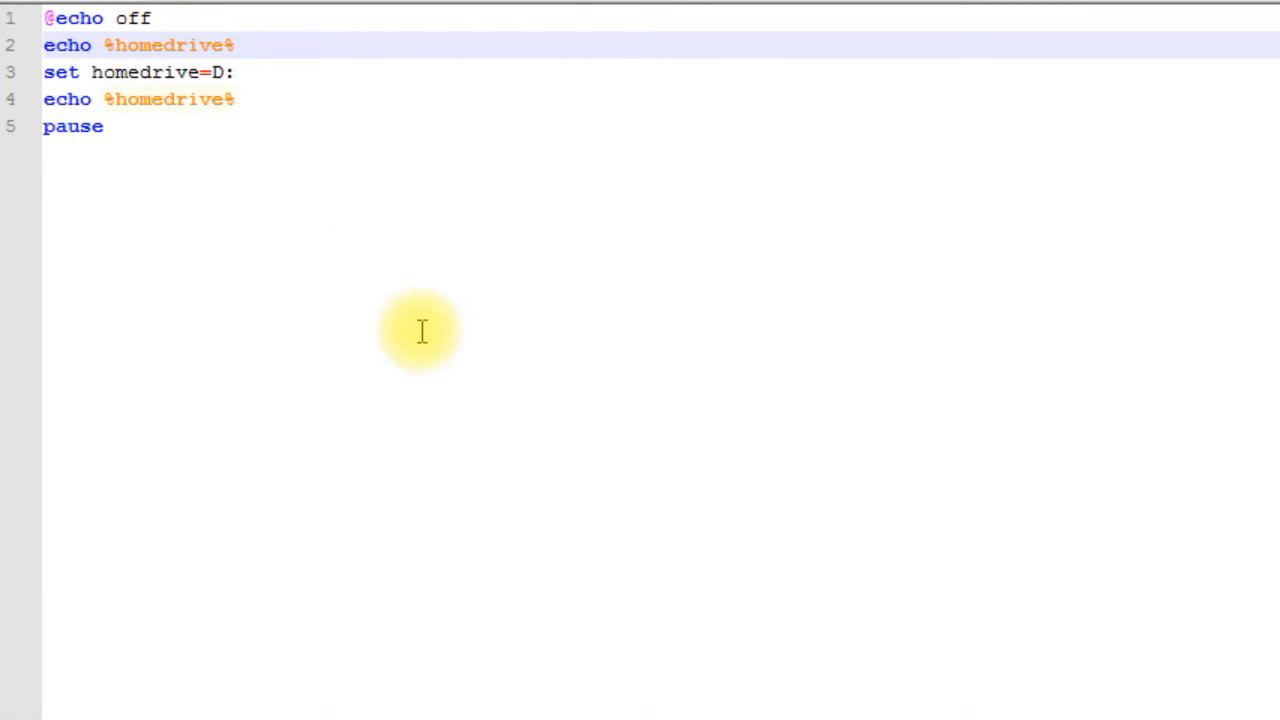
key(ctrl+shift+z)
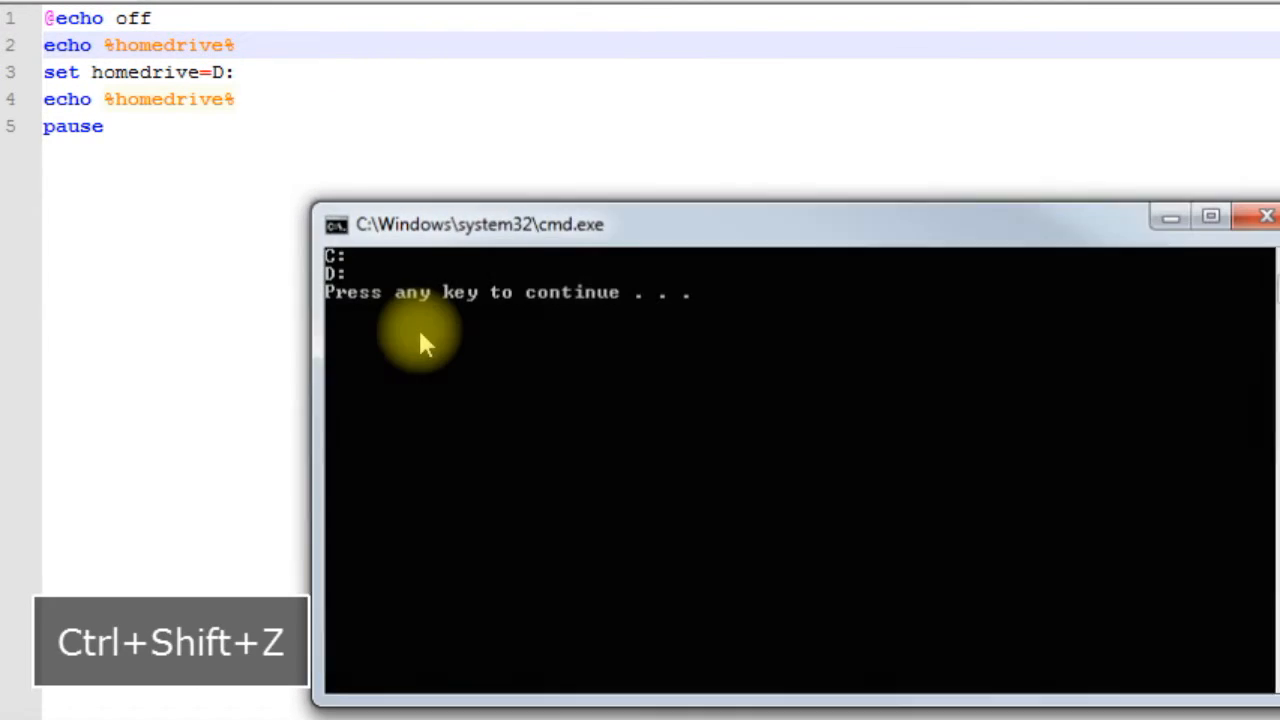
Move the batch output window up to make room for a second cmd.exe window.
drag(480, 224, 570, 68)
text(echo %)
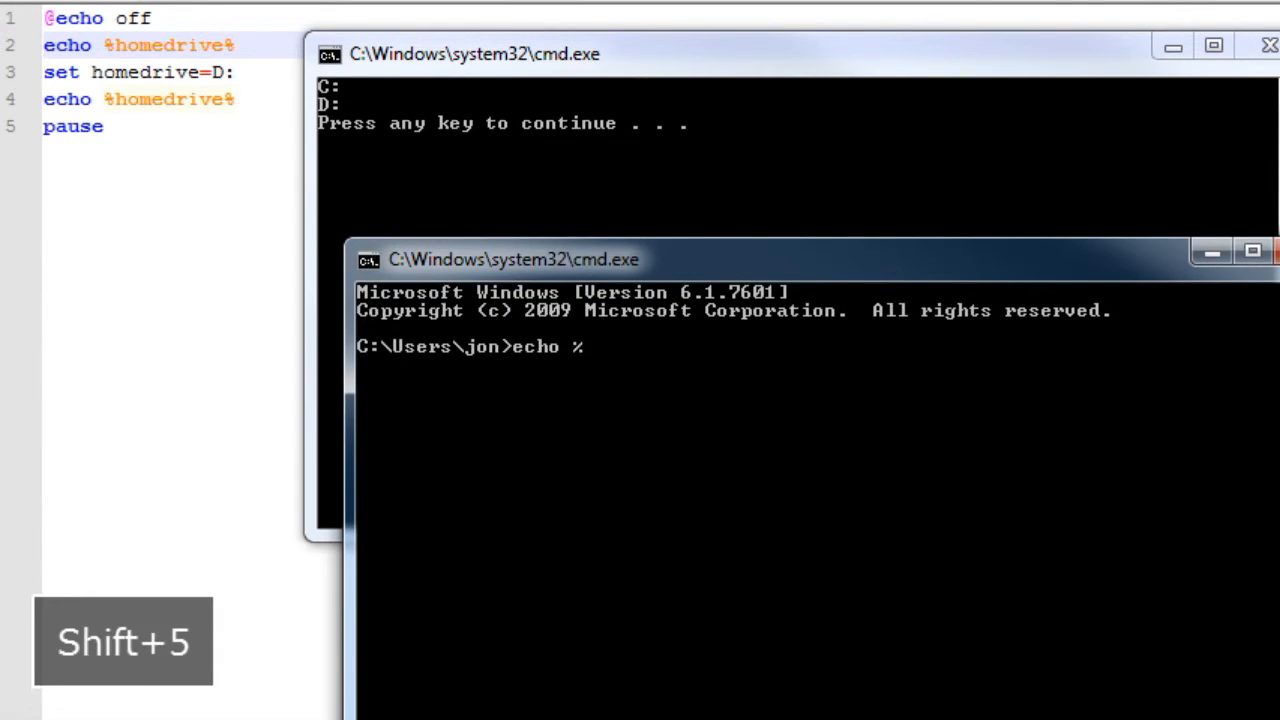
Echo %homedrive% at the fresh prompt, returning C:, then try echoing %something%.
text(homedrive%)
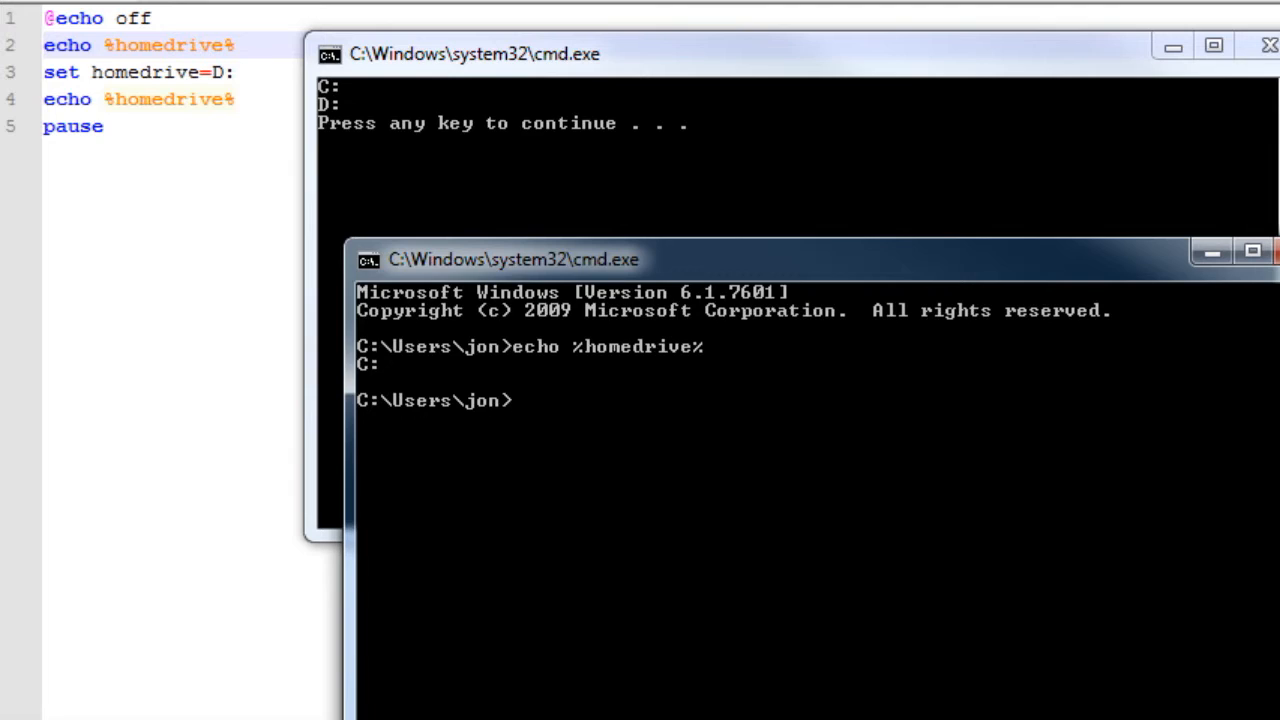
text(echo)
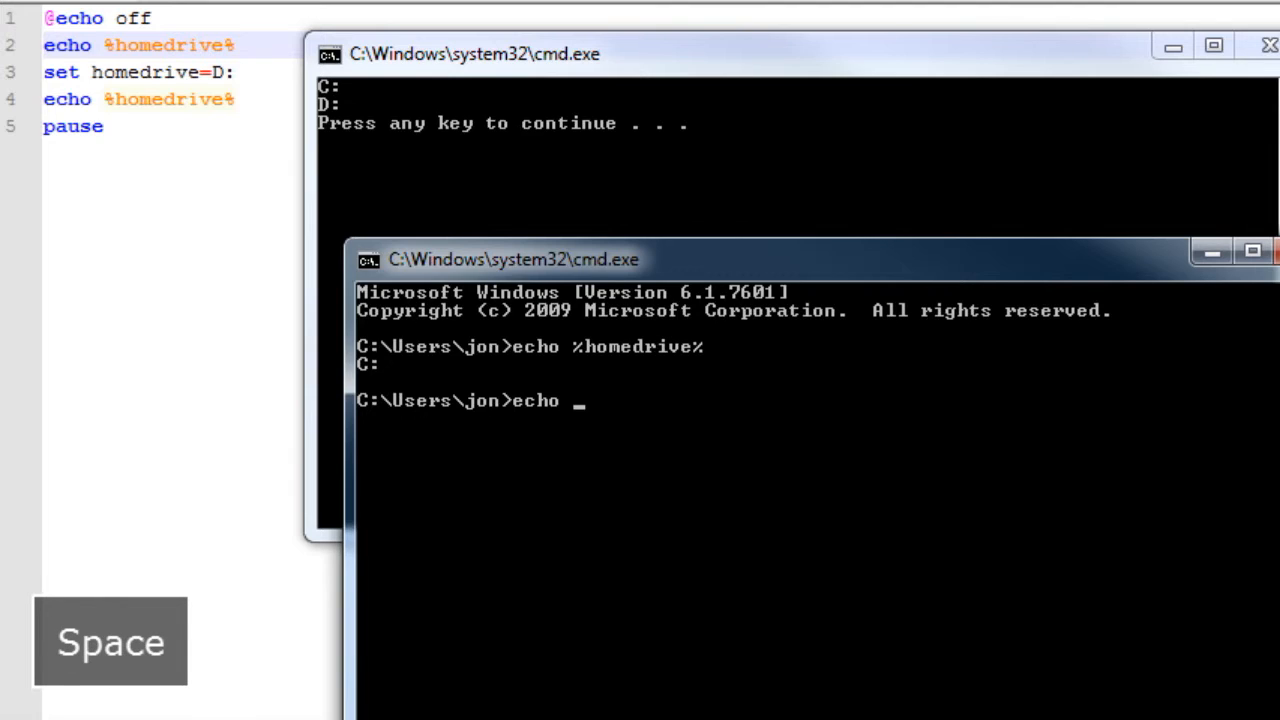
text(%%)
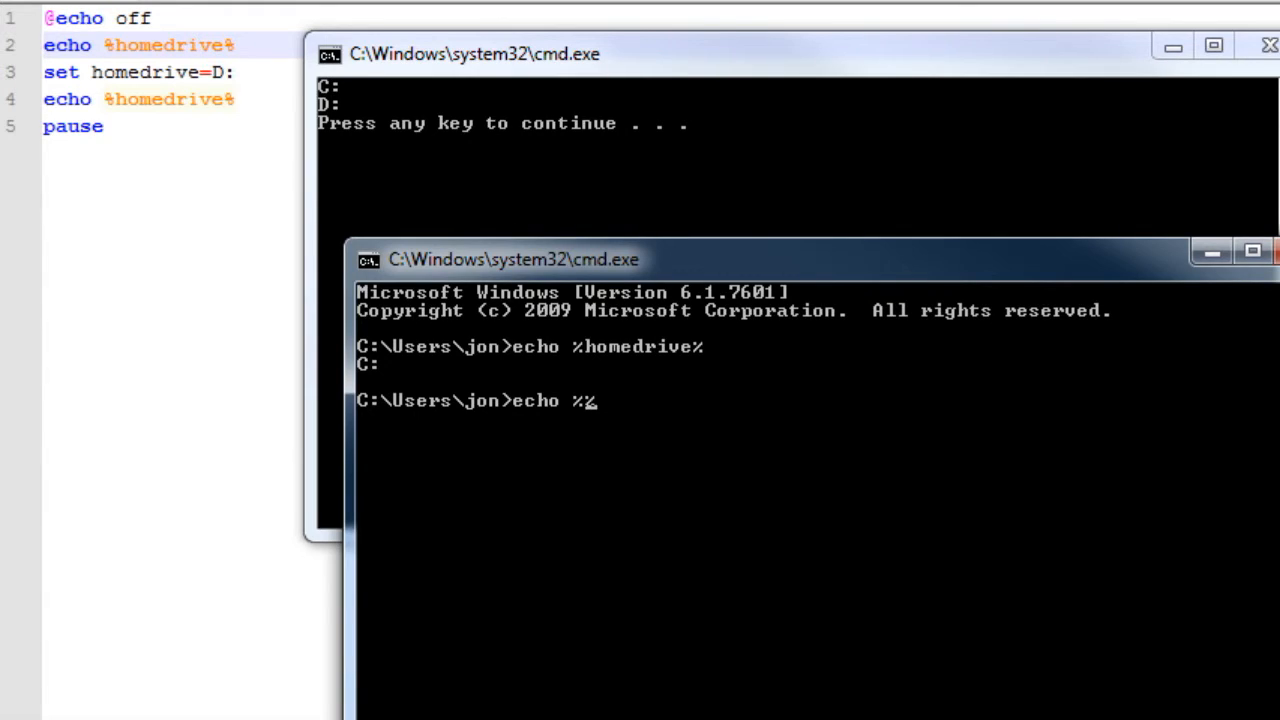
text(something)
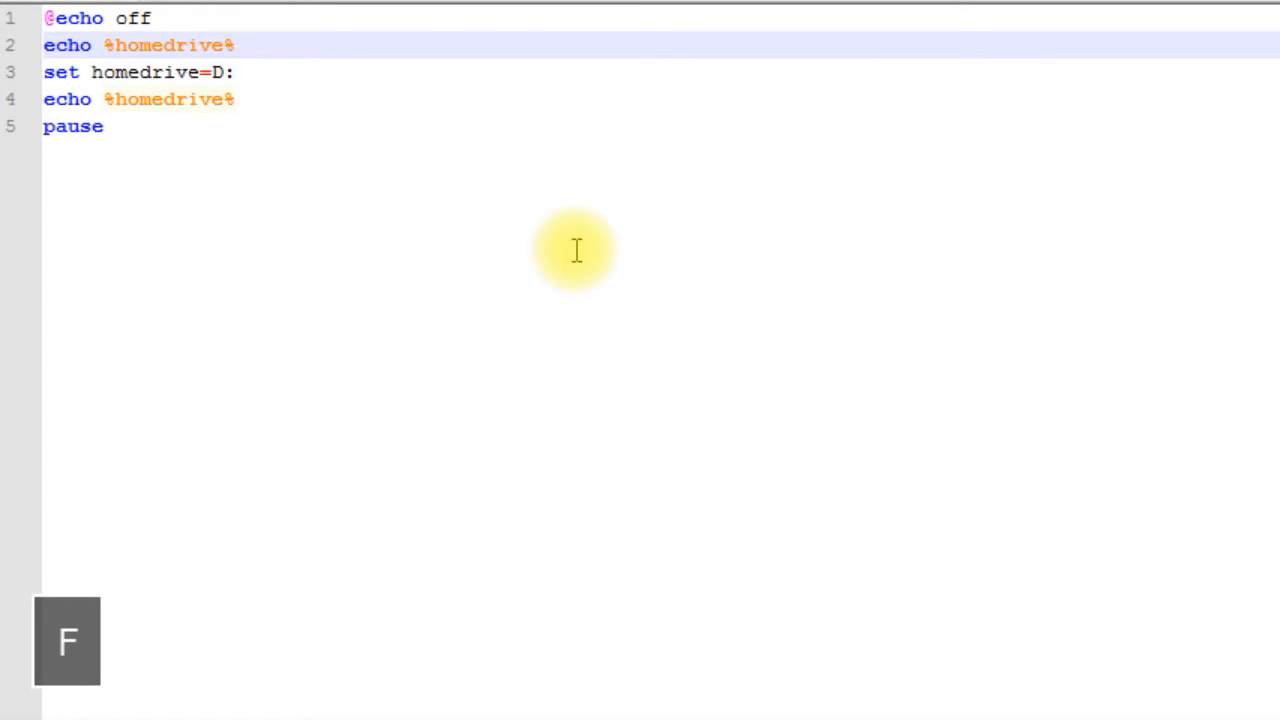
mouse_move(320, 164)
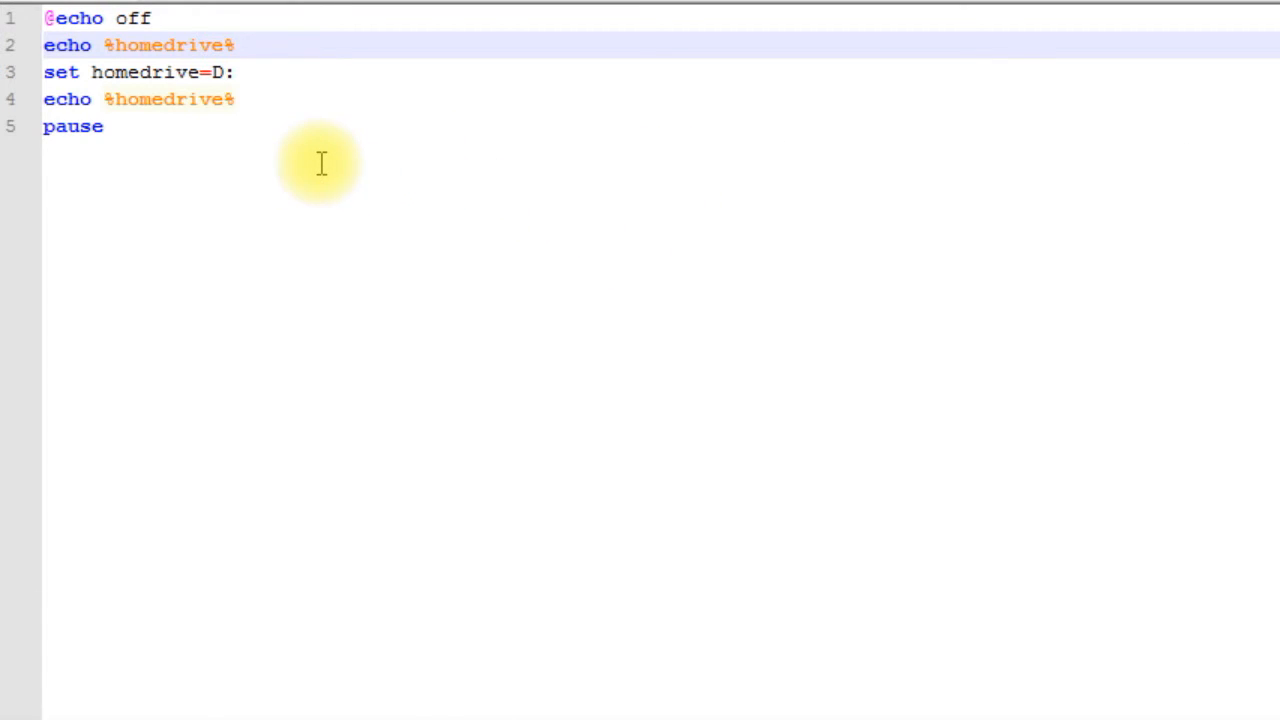
mouse_move(328, 152)
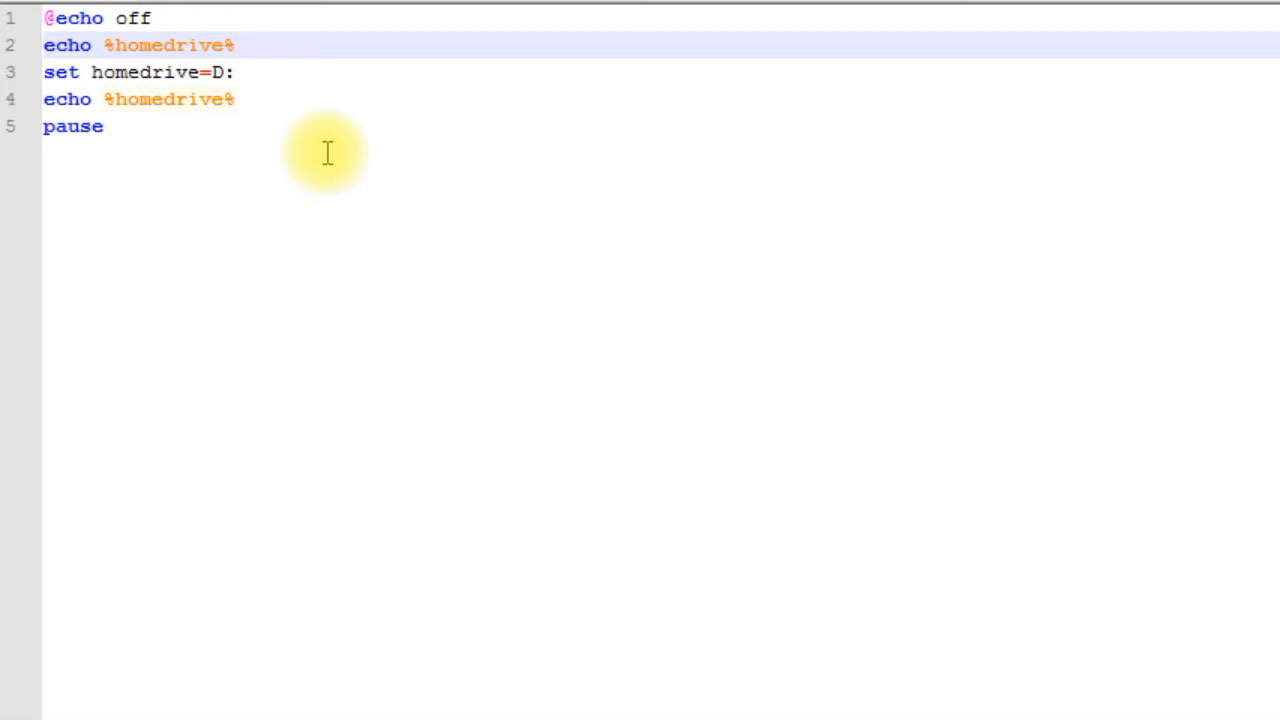
mouse_move(244, 100)
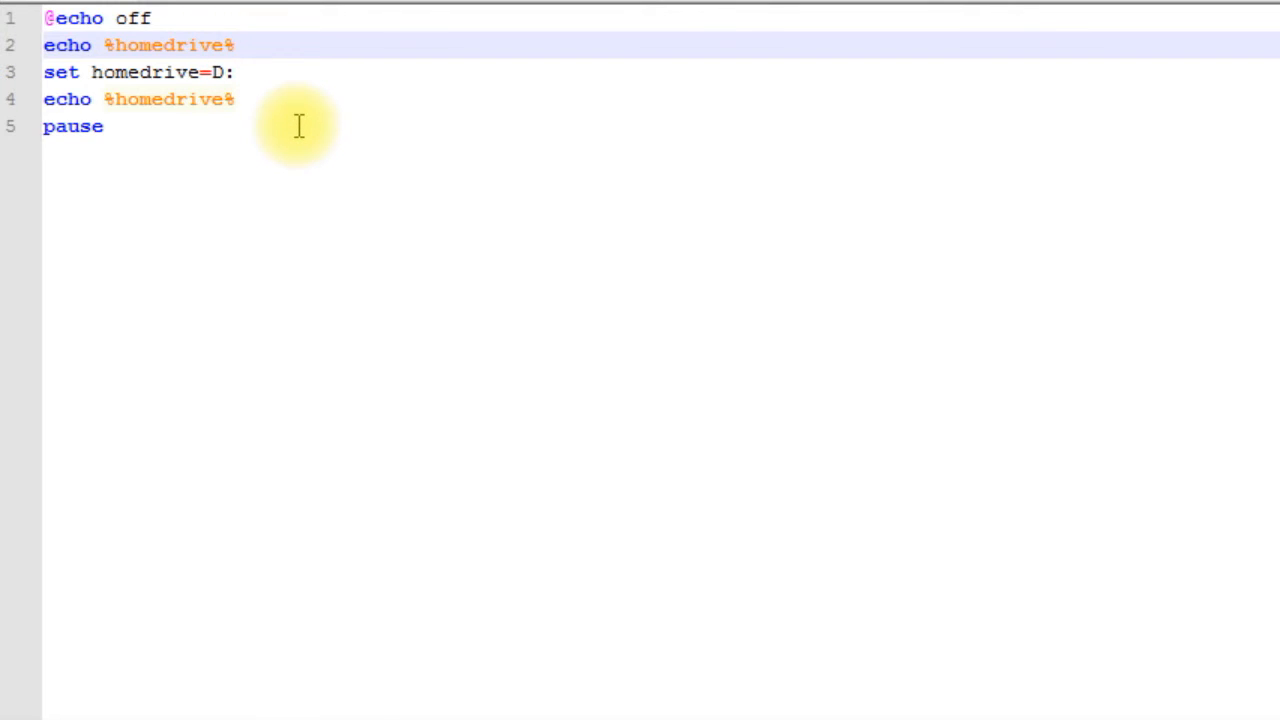
Wrap the set and second echo in setlocal/endlocal and start another echo line before pause.
key(Return)
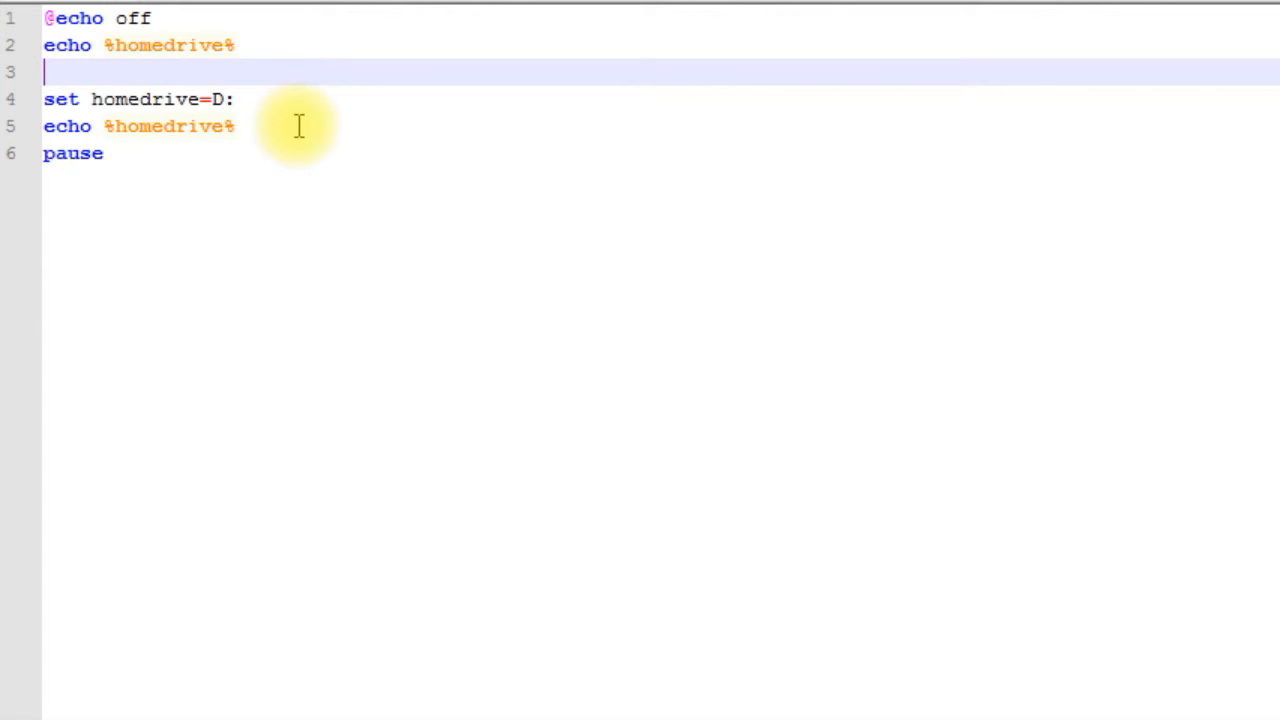
text(setlocal)
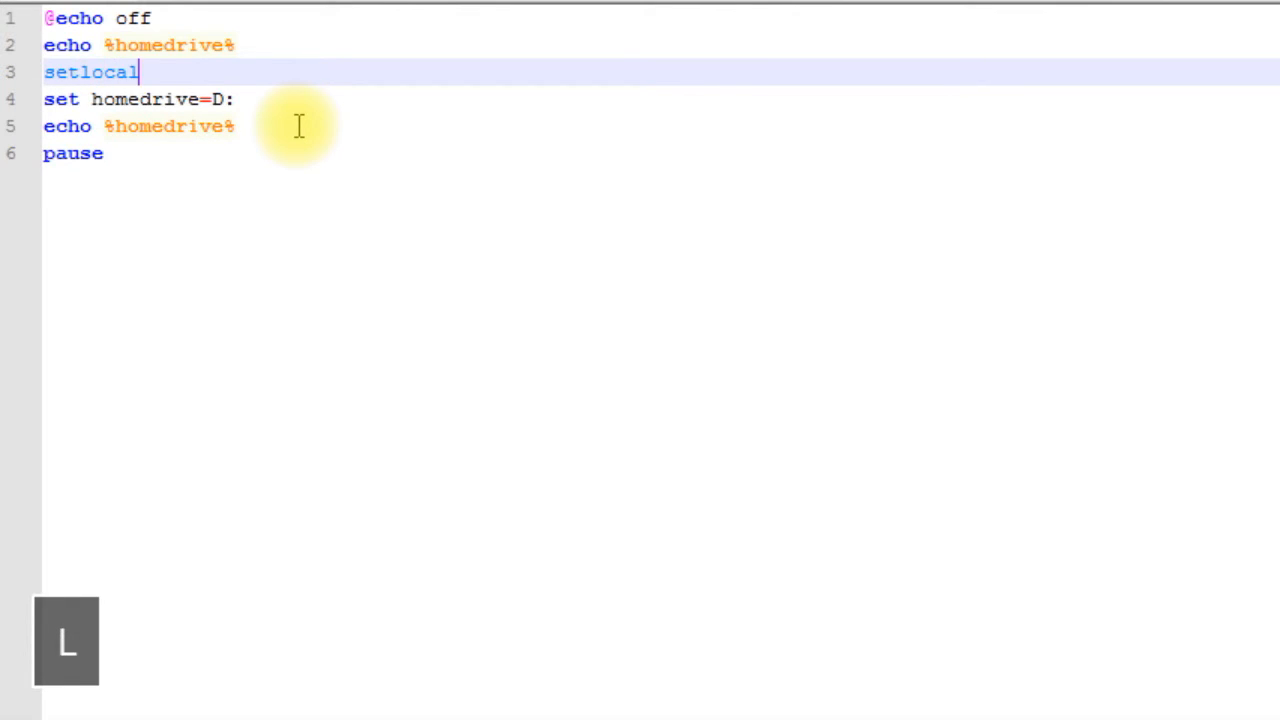
click(236, 126)
text(en)
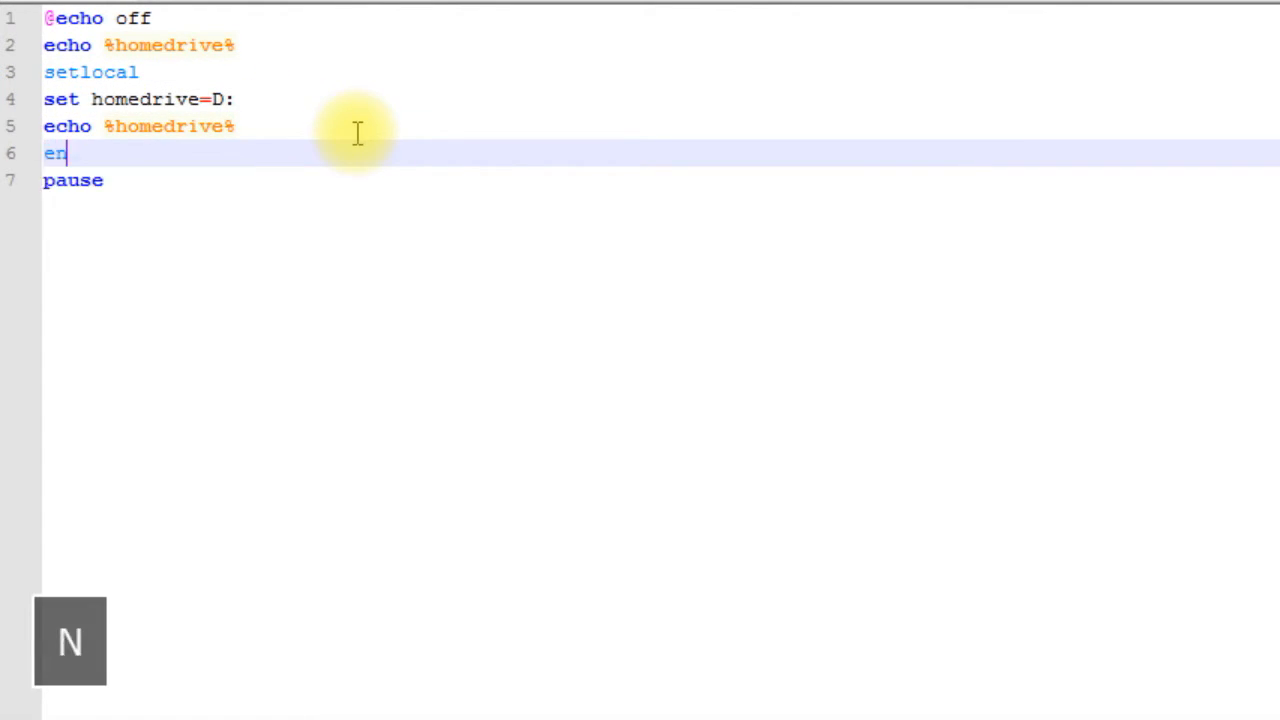
text(dlocal)
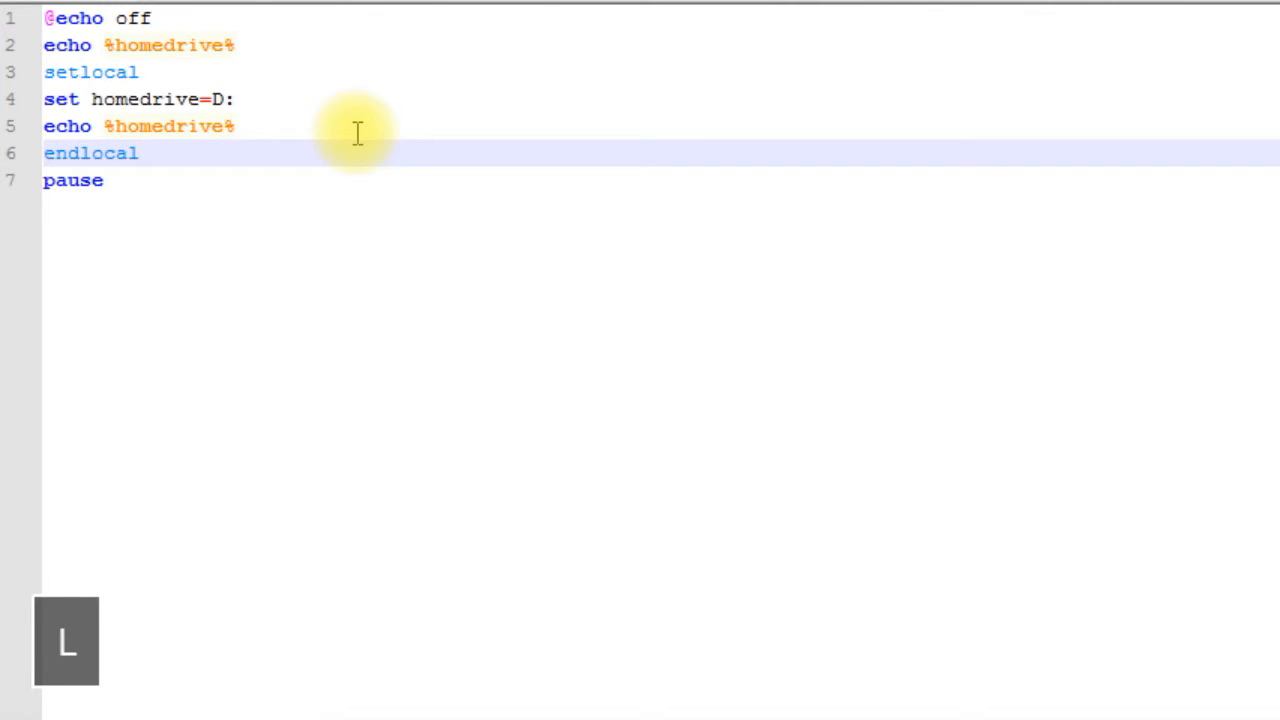
key(Enter)
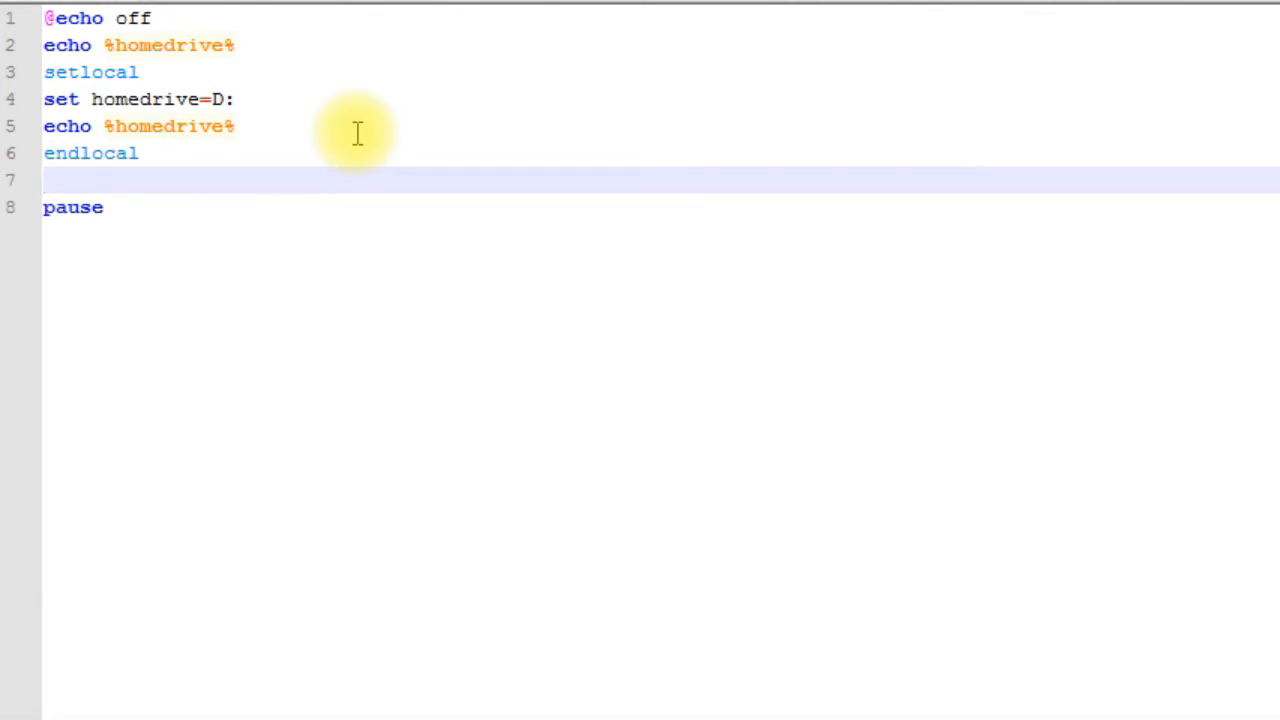
text(echo)
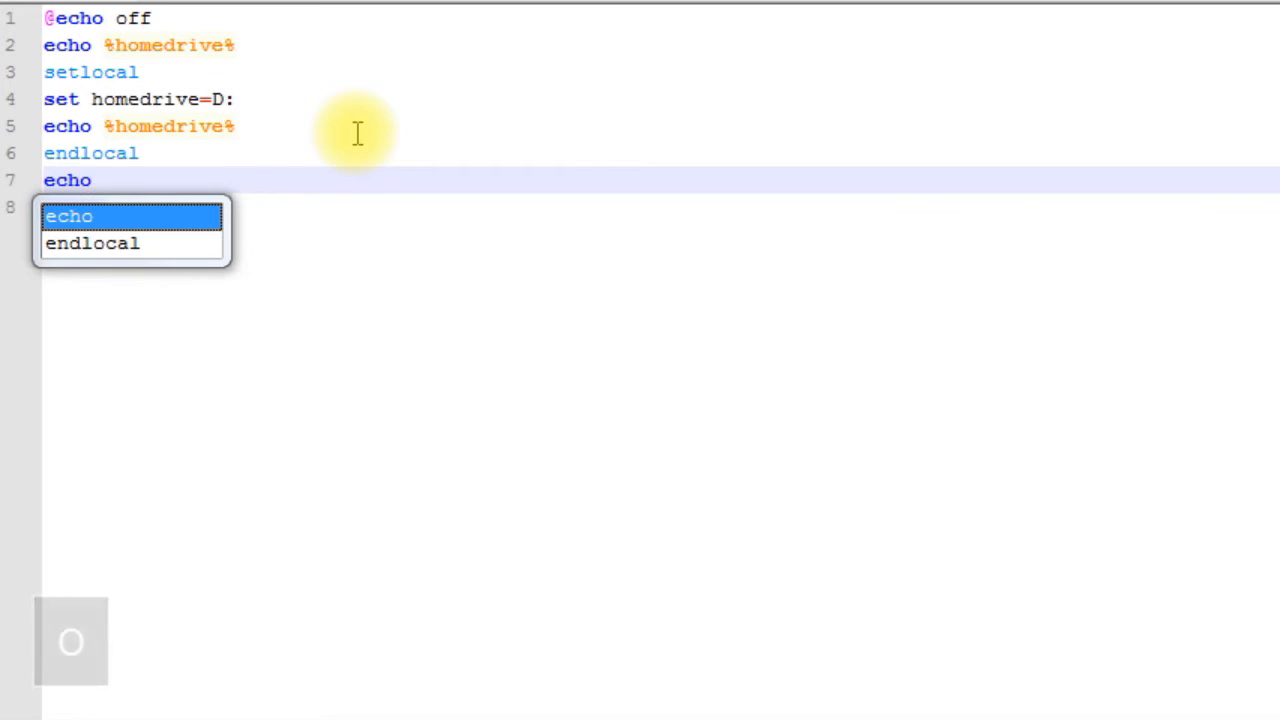
Complete line 7 as echo%homedrive% and run it, revealing the 'echoC:' not recognized error.
text(%homedrive%)
click(662, 206)
text(pause)
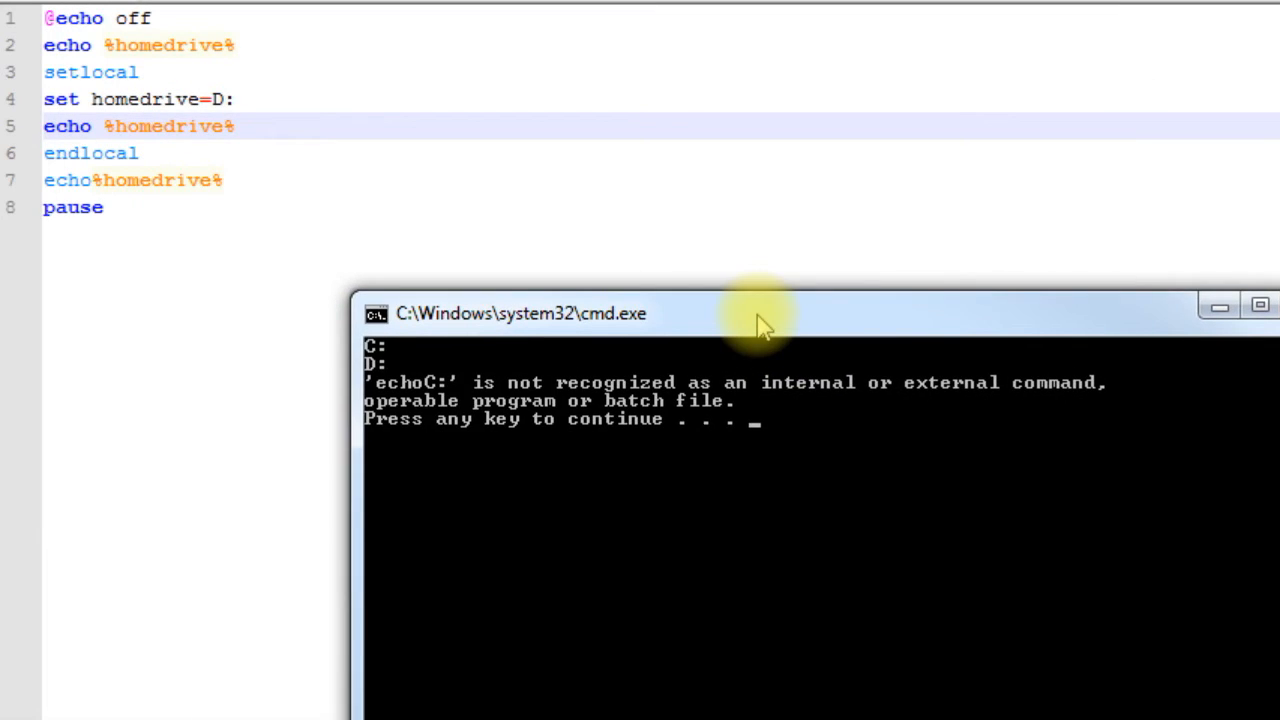
drag(760, 312, 844, 442)
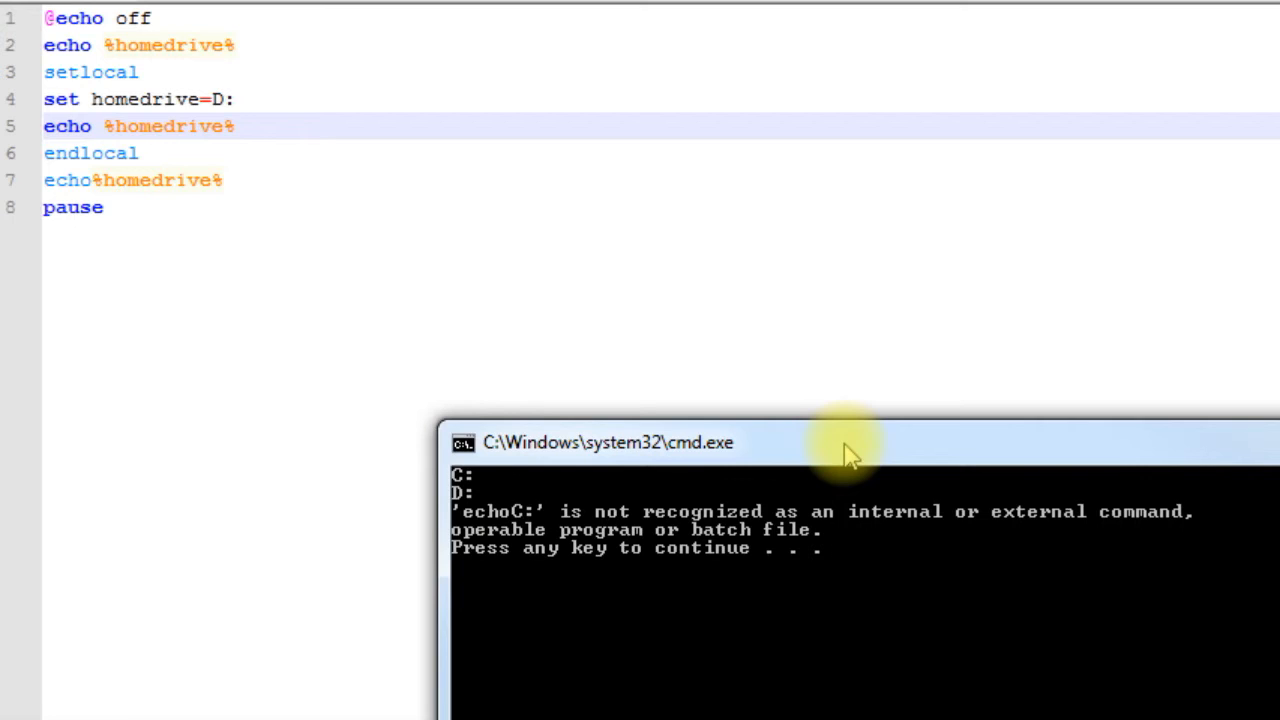
mouse_move(976, 556)
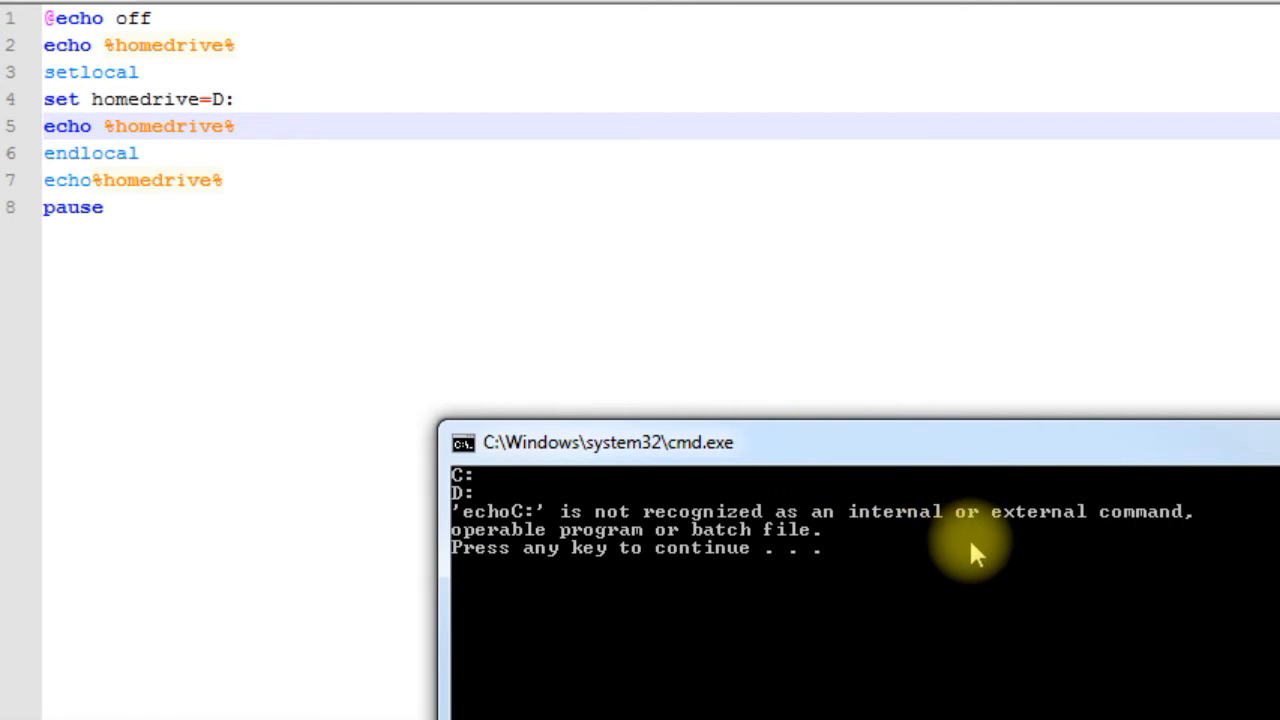
Dismiss the console and insert a space so line 7 reads echo %homedrive%.
key(space)
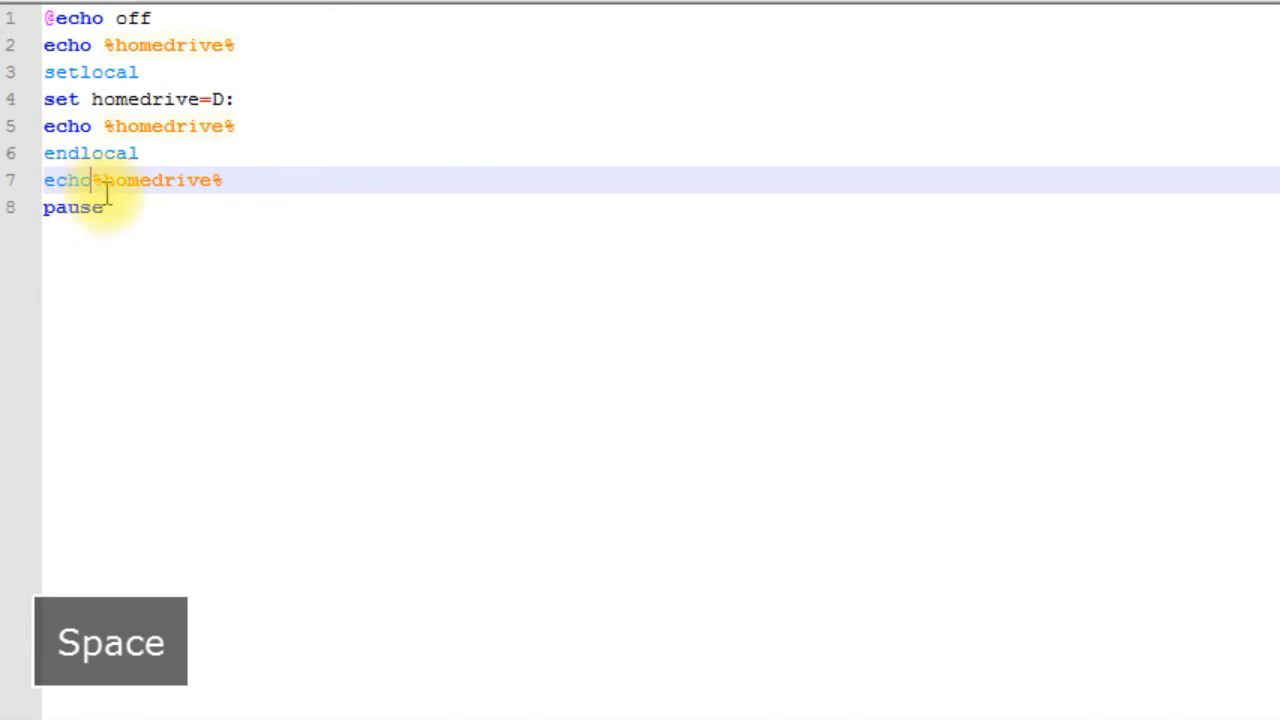
key(space)
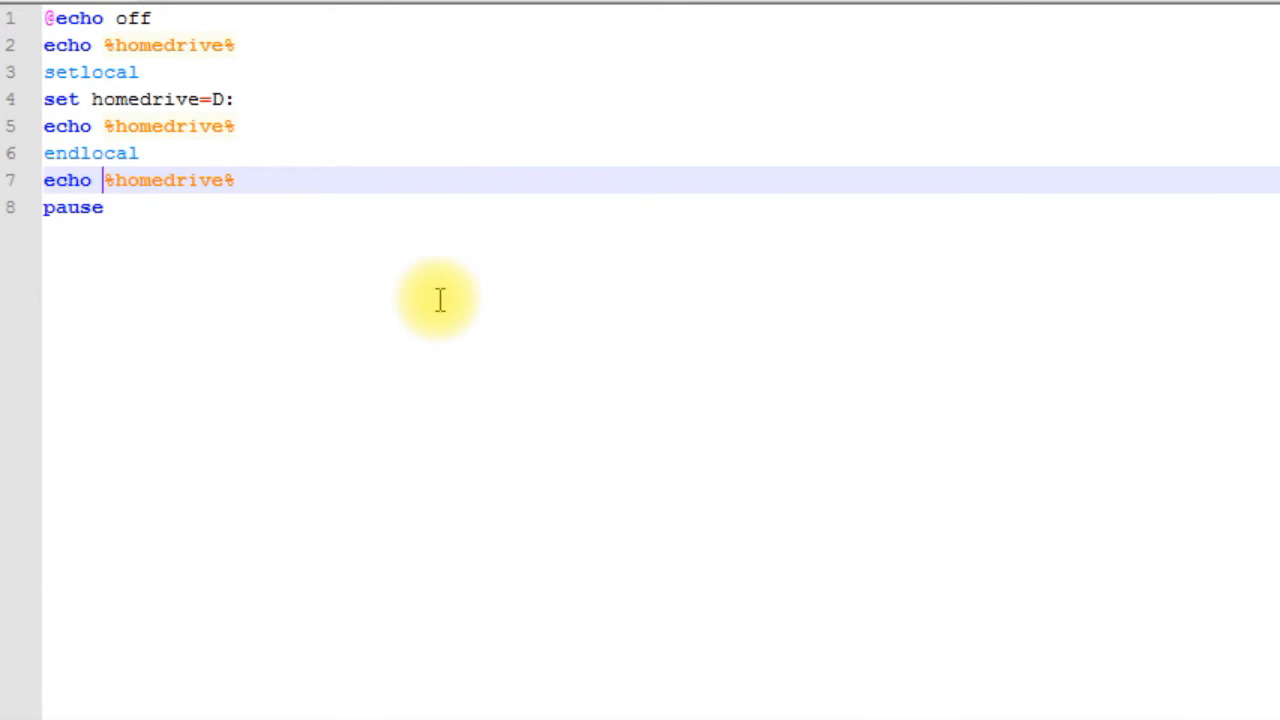
key(ctrl+shift+z)
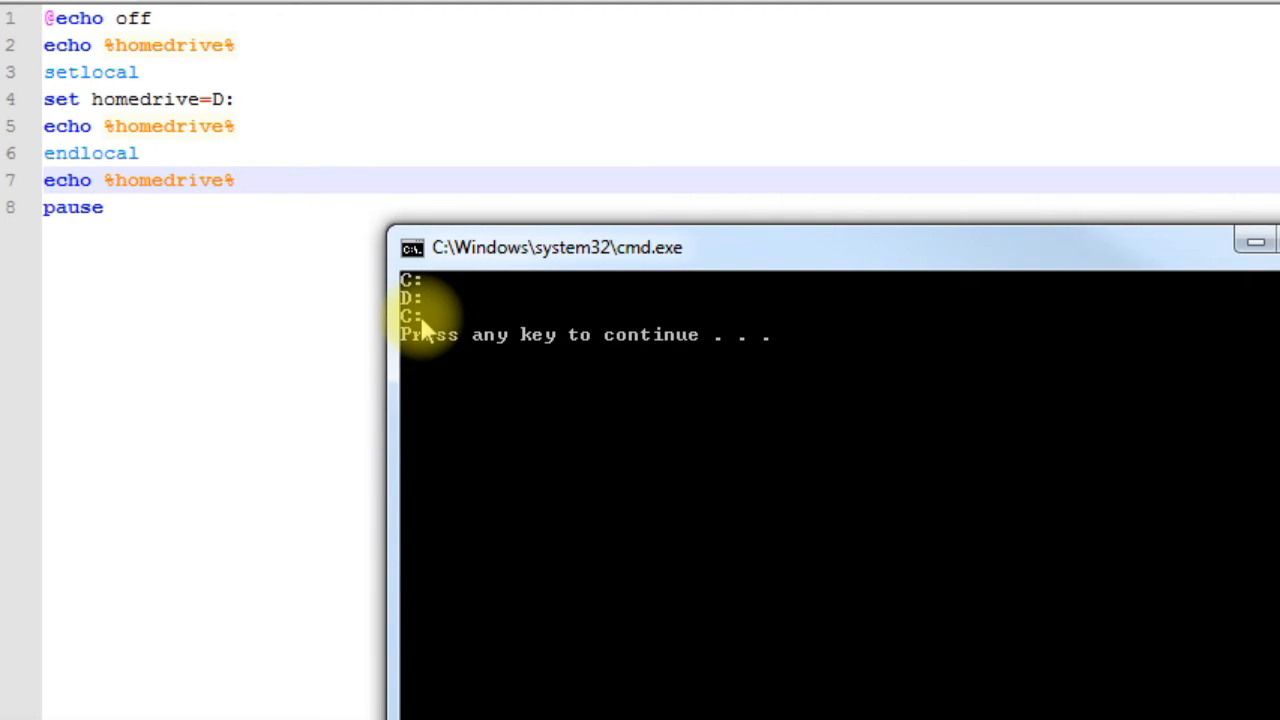
mouse_move(470, 410)
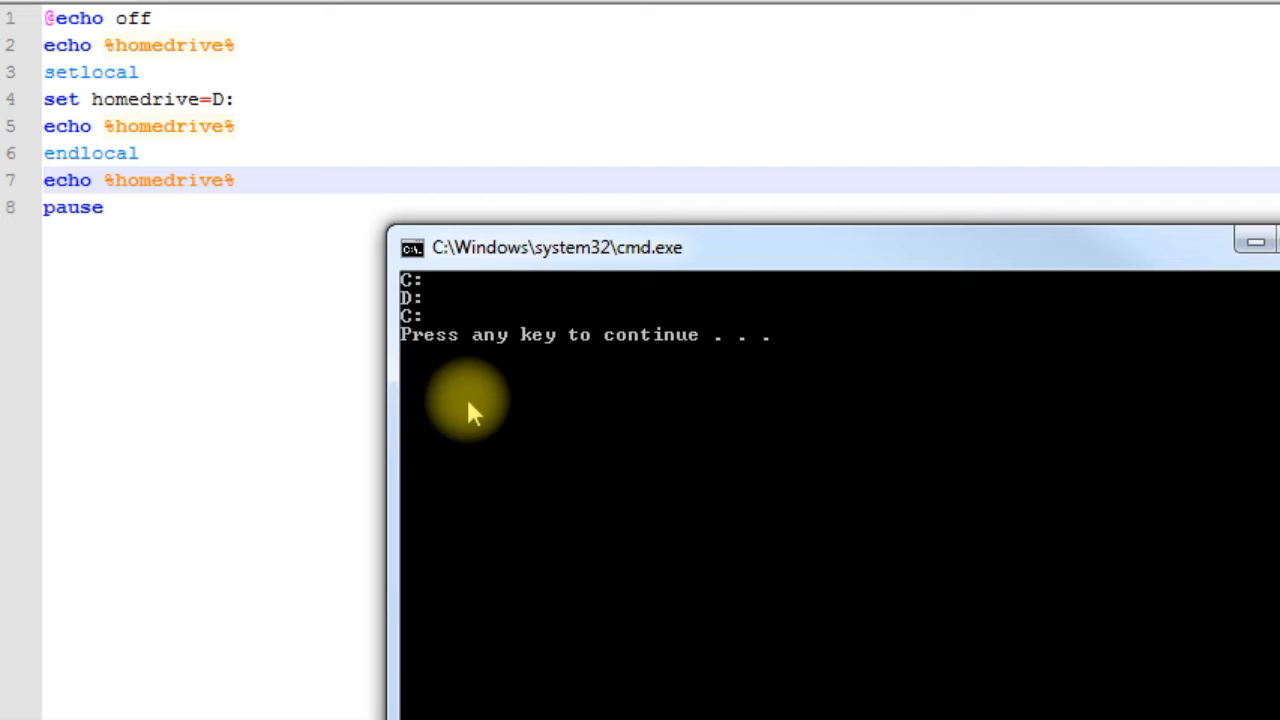
mouse_move(424, 310)
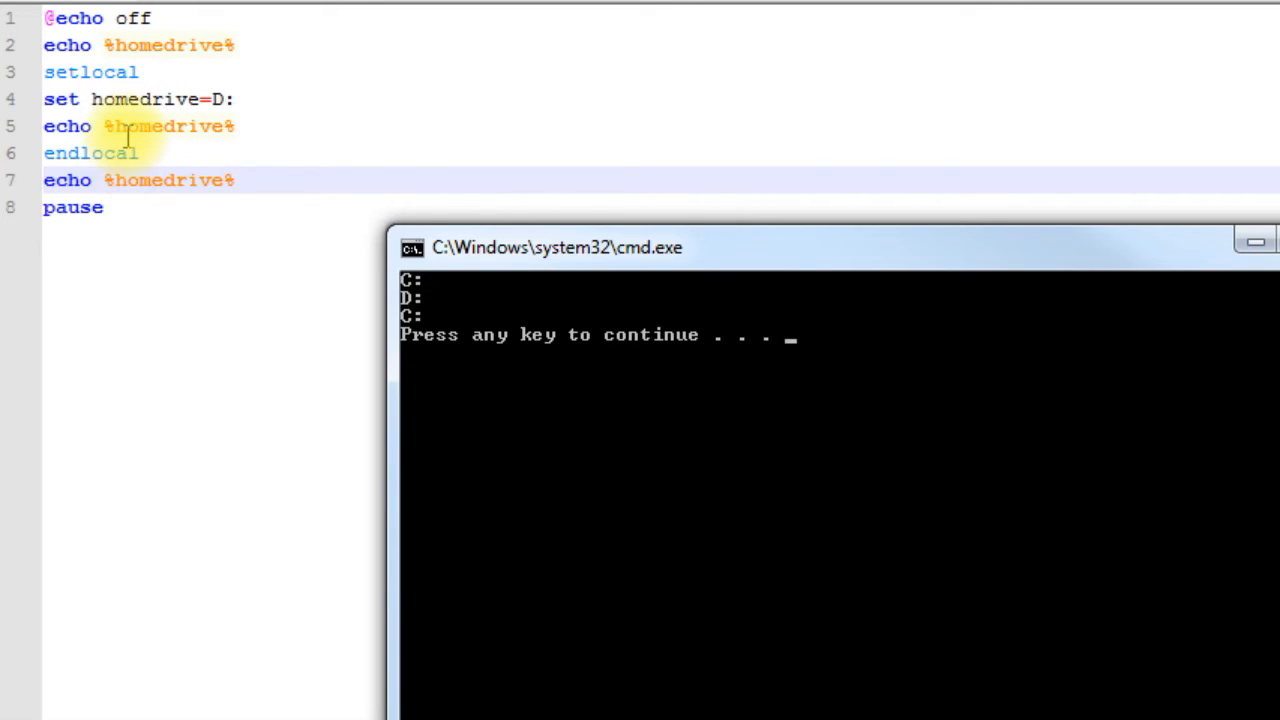
mouse_move(216, 100)
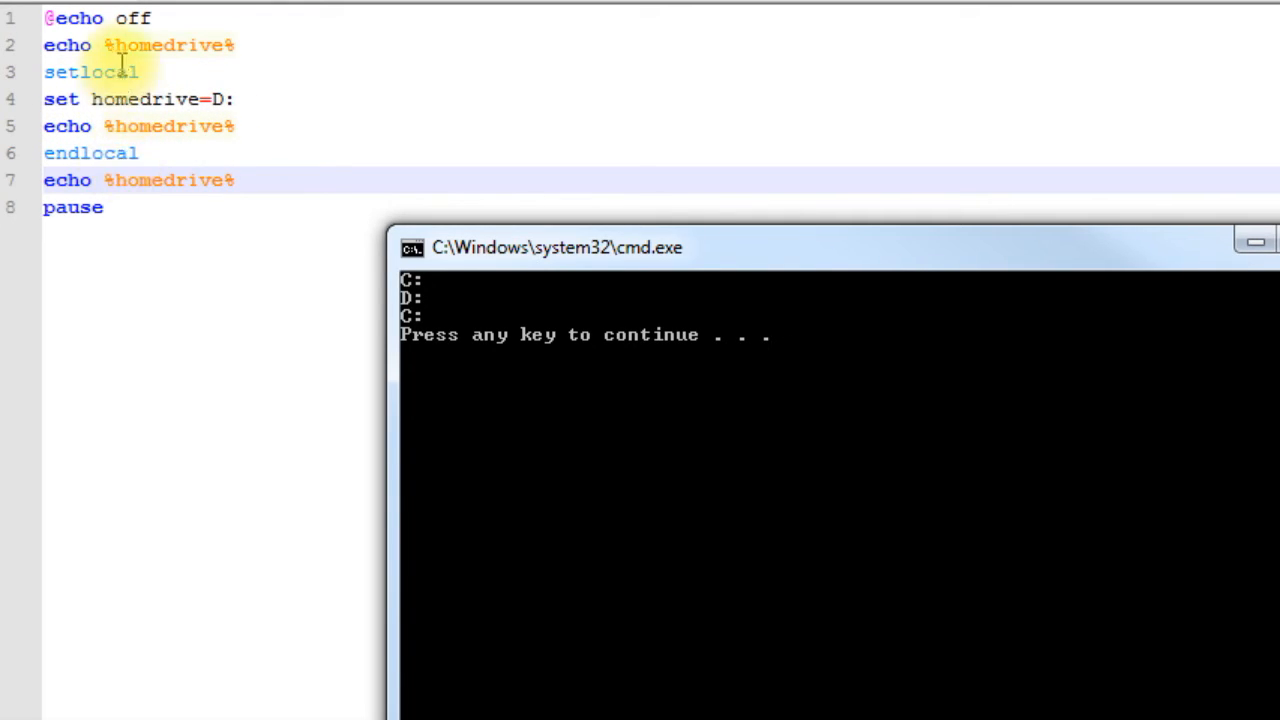
Save and rerun the batch file so cmd.exe prints C:, D:, C: after endlocal.
click(144, 156)
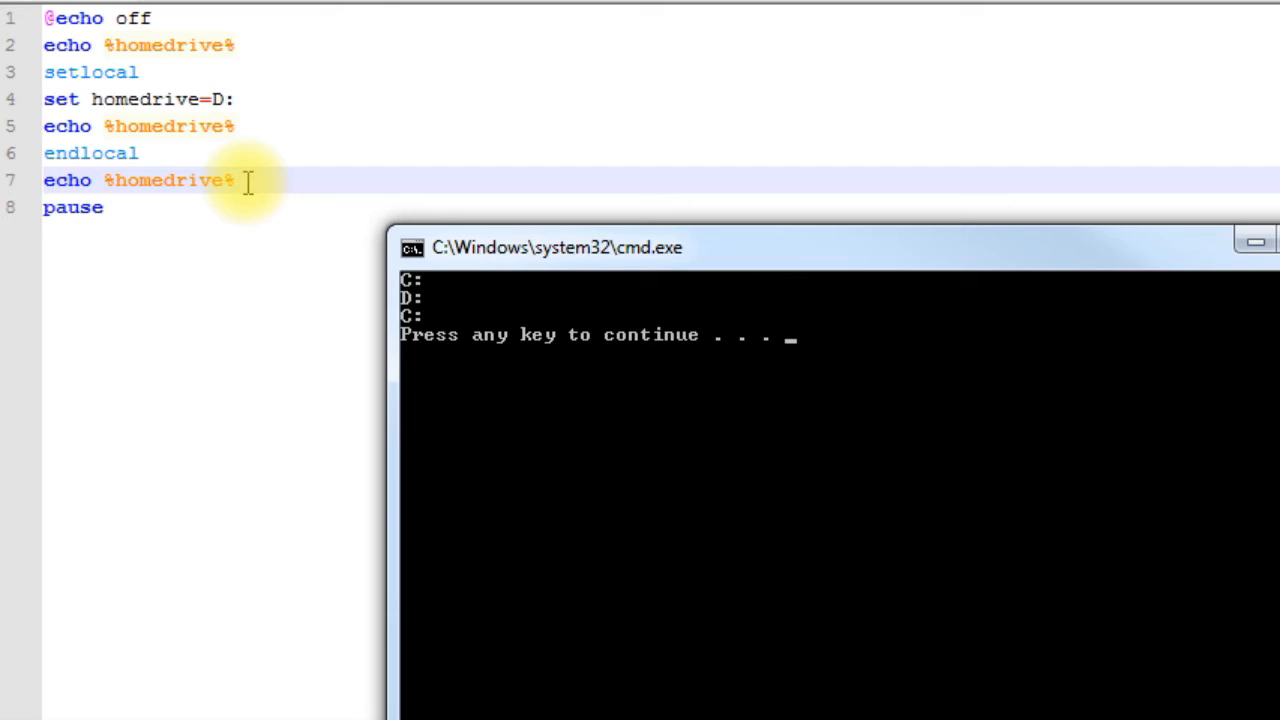
mouse_move(258, 252)
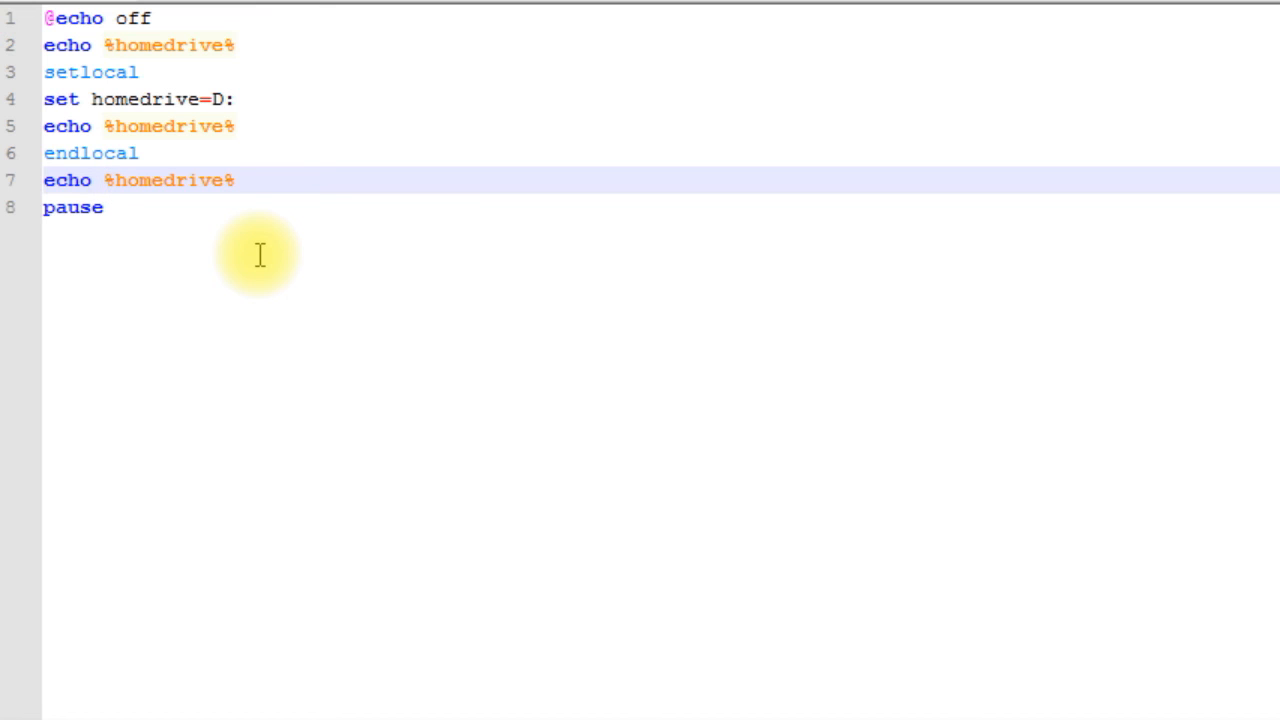
click(100, 180)
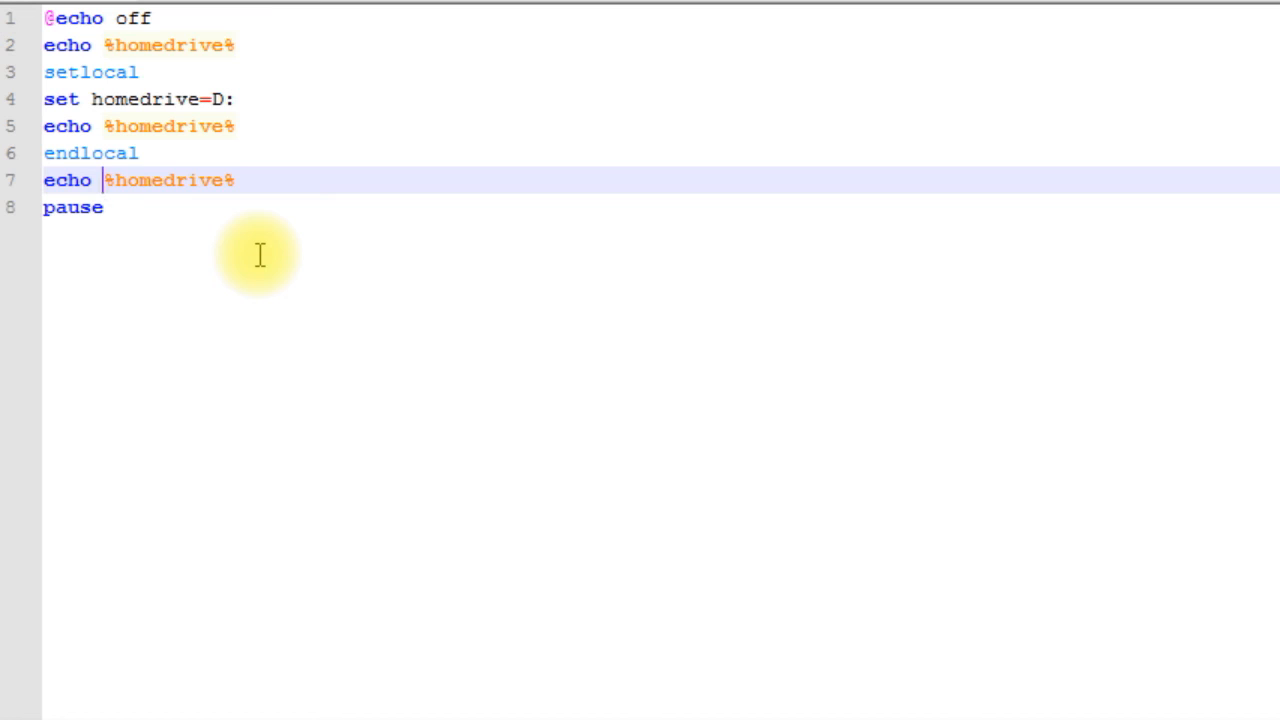
mouse_move(236, 342)
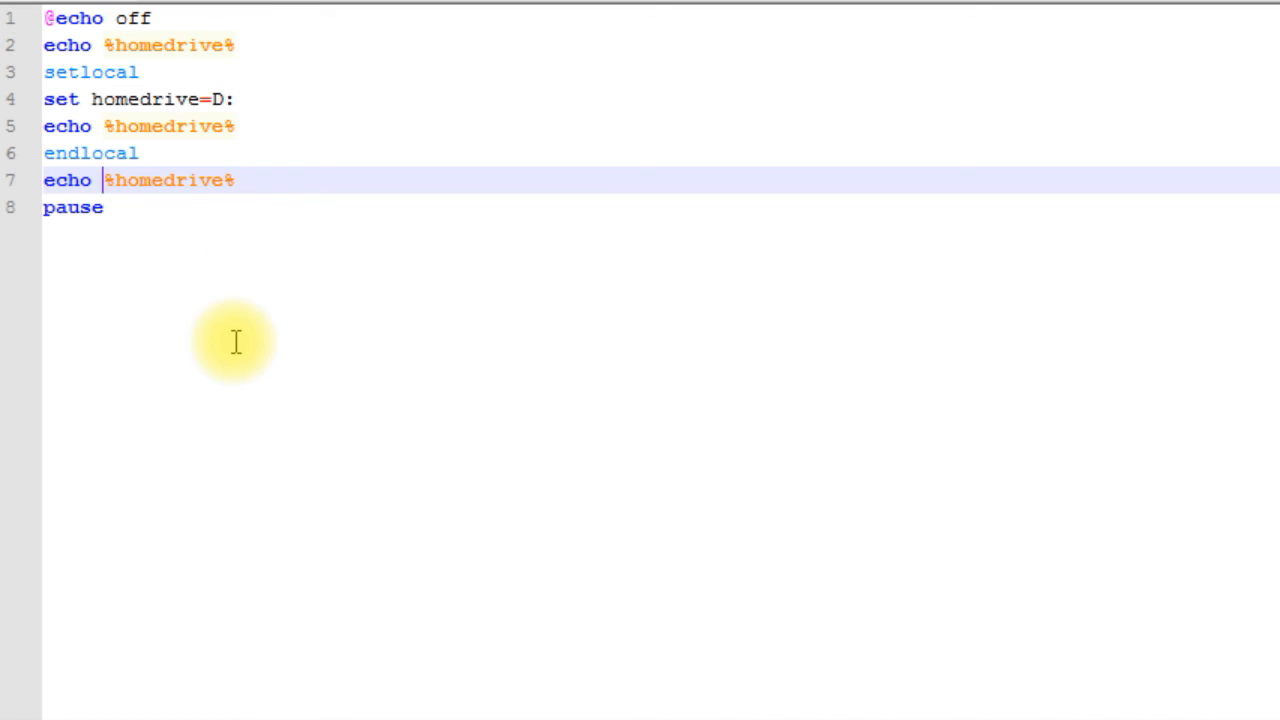